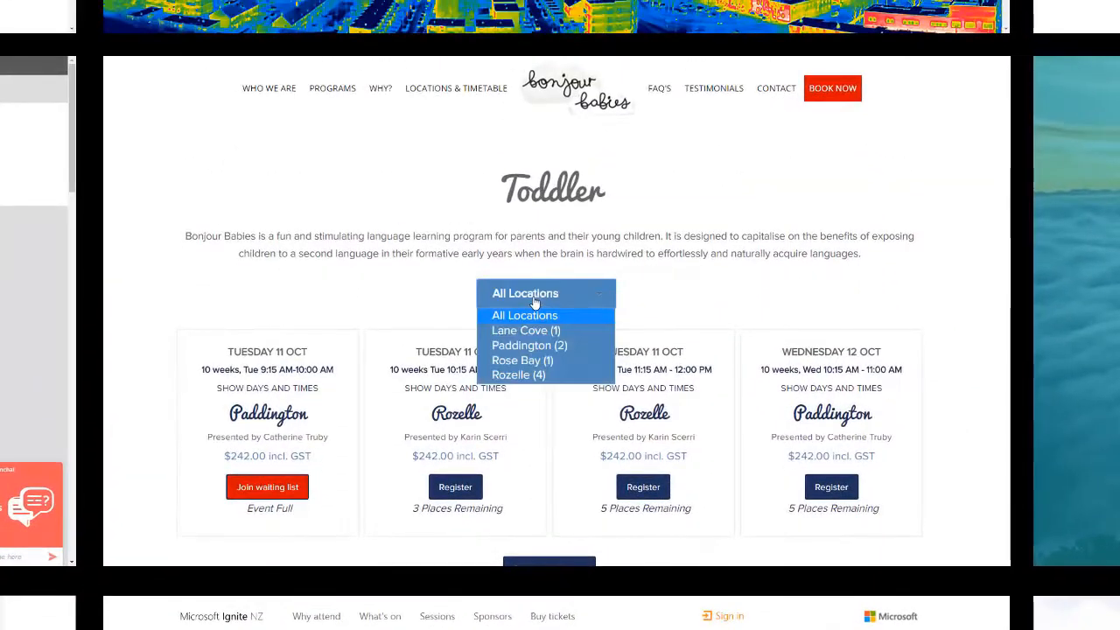
Step: Filter the Toddler sessions by location from the All Locations dropdown
click(528, 345)
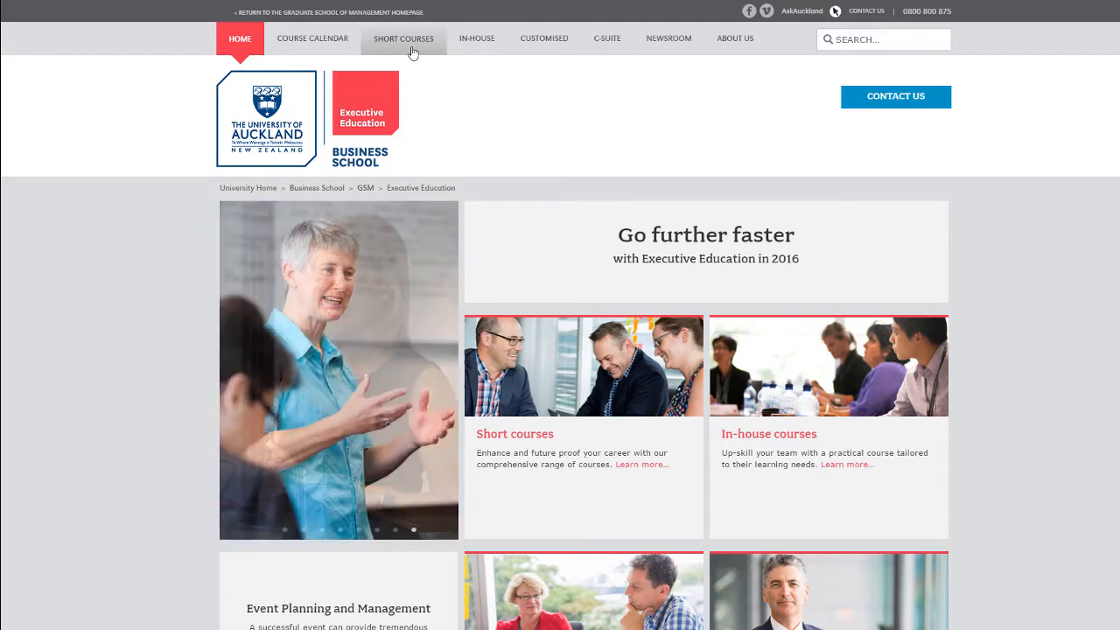
Step: Show the Short Courses listing narrowed to Operations and Project Management courses
click(402, 38)
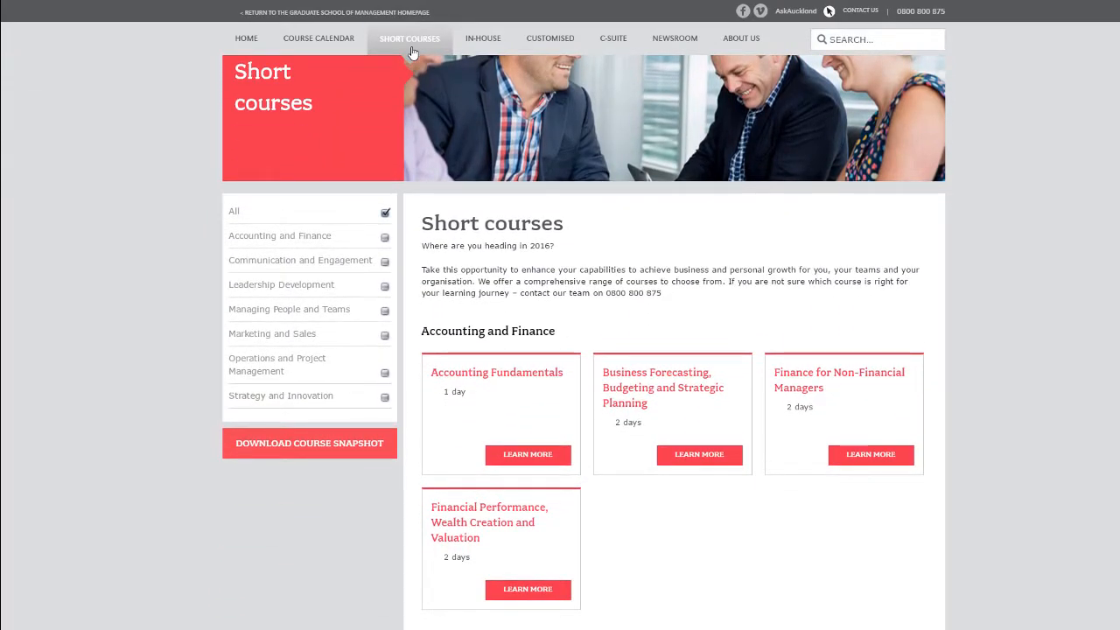
scroll(down, 3)
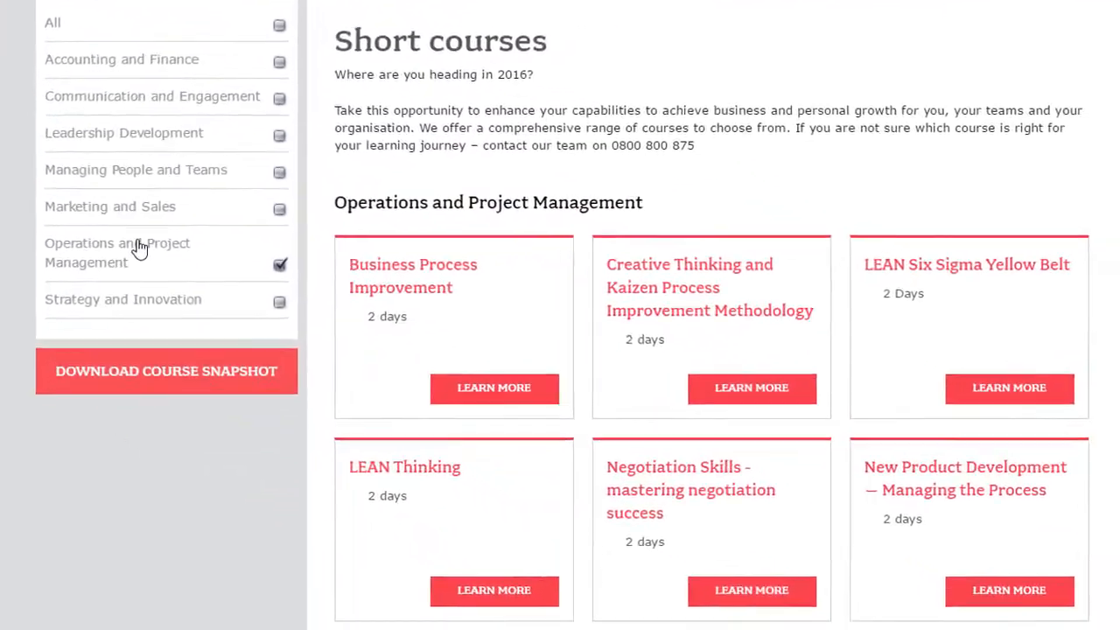
scroll(down, 3)
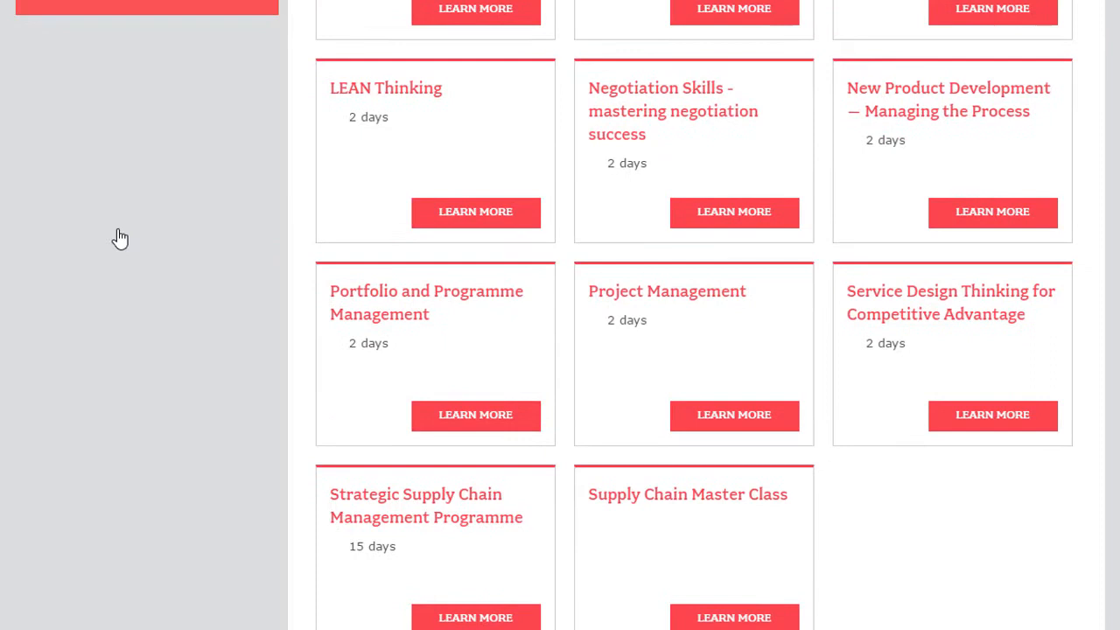
Step: View the Project Management course page, play its intro video and review topics and outcomes
click(733, 415)
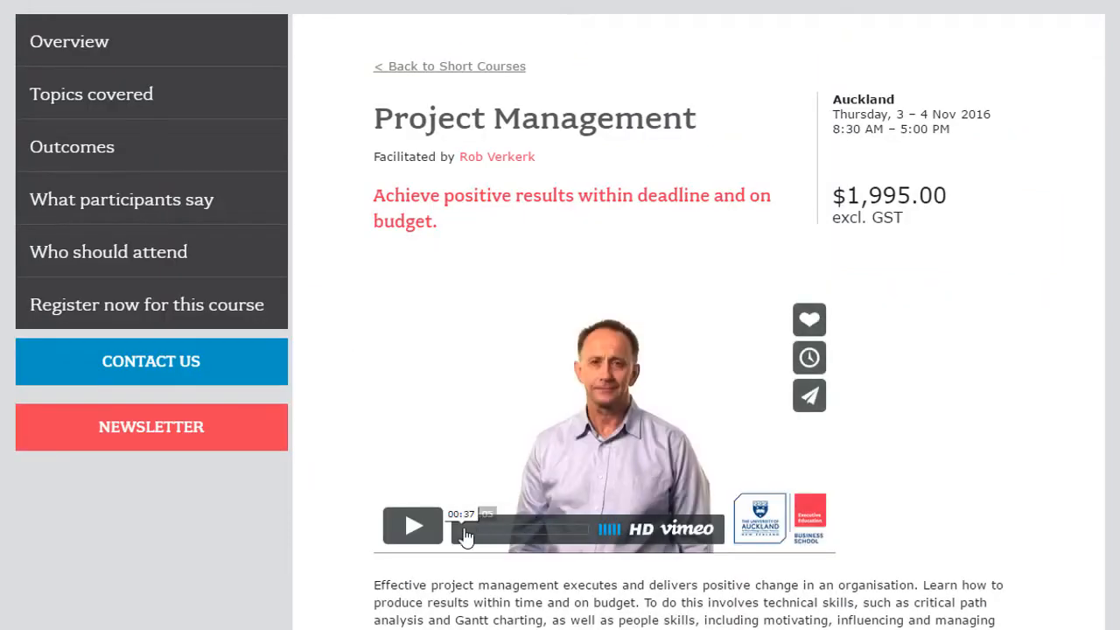
click(413, 525)
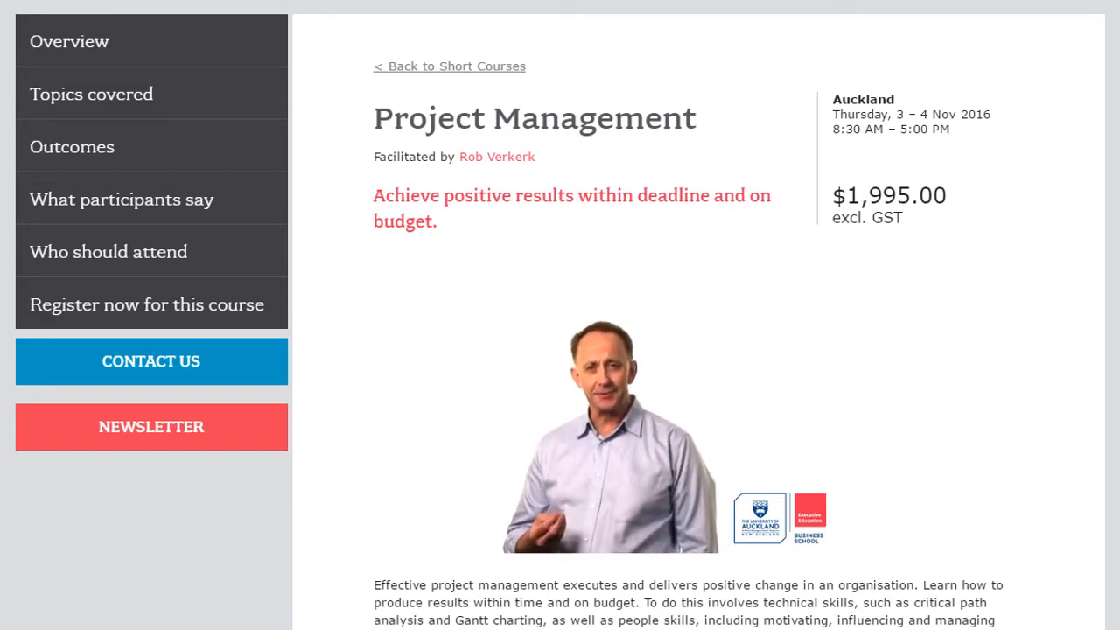
scroll(down, 3)
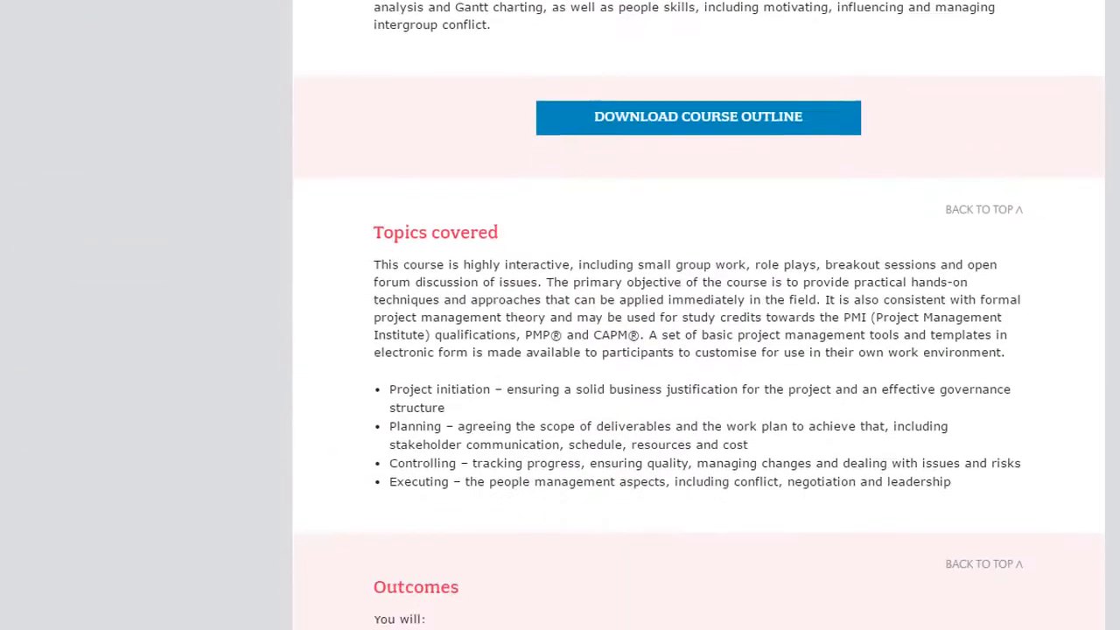
scroll(down, 3)
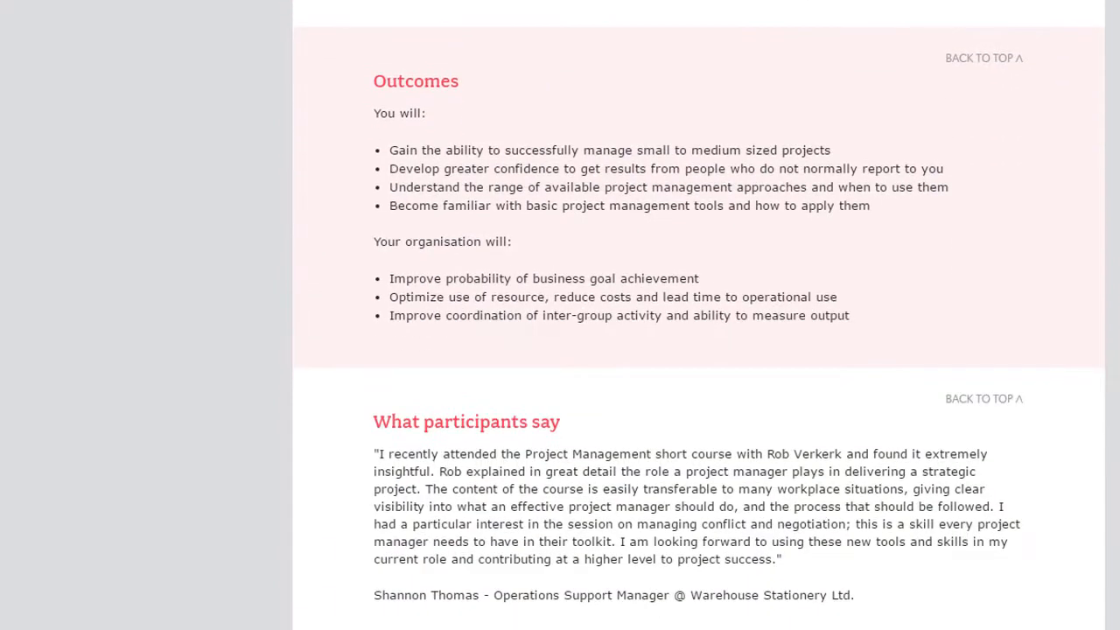
Step: Review the testimonials and Auckland session dates, then return to the top of the page
scroll(down, 3)
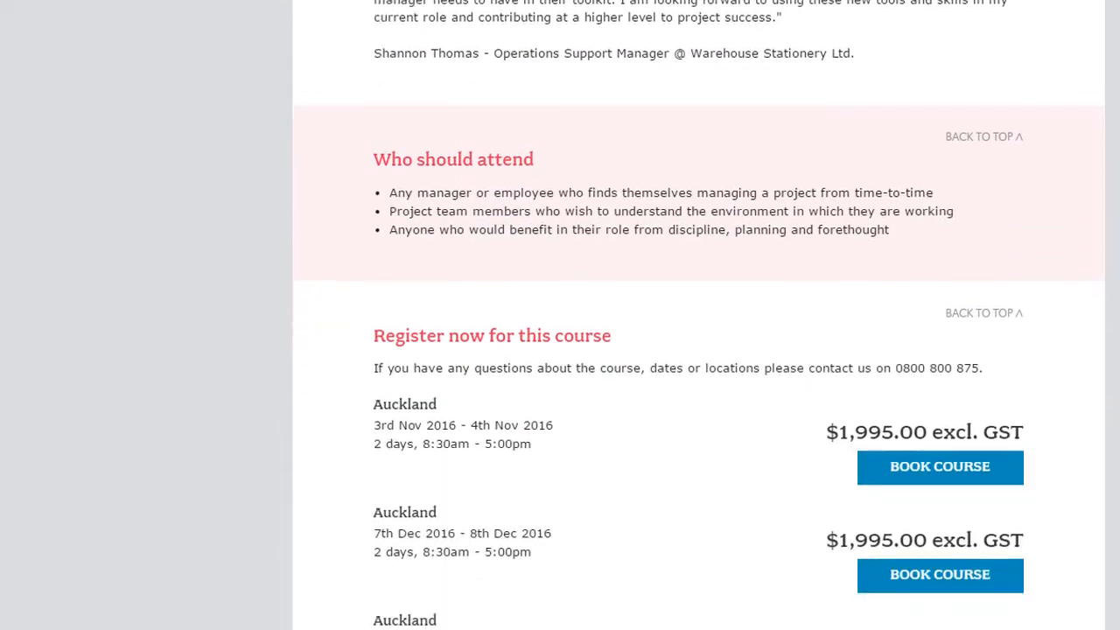
scroll(down, 3)
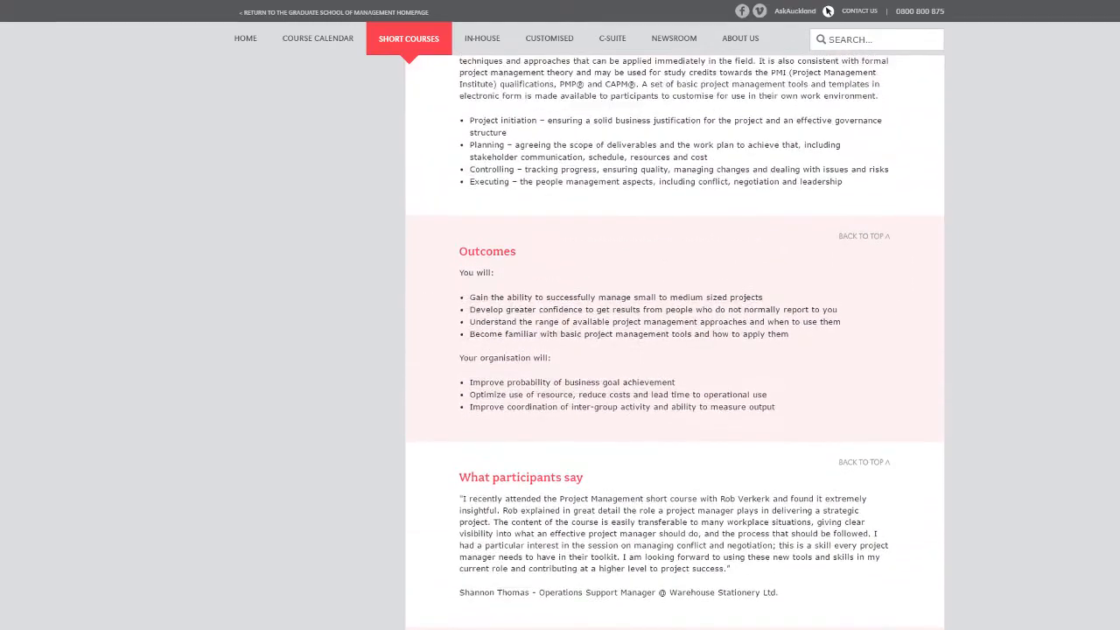
scroll(up, 3)
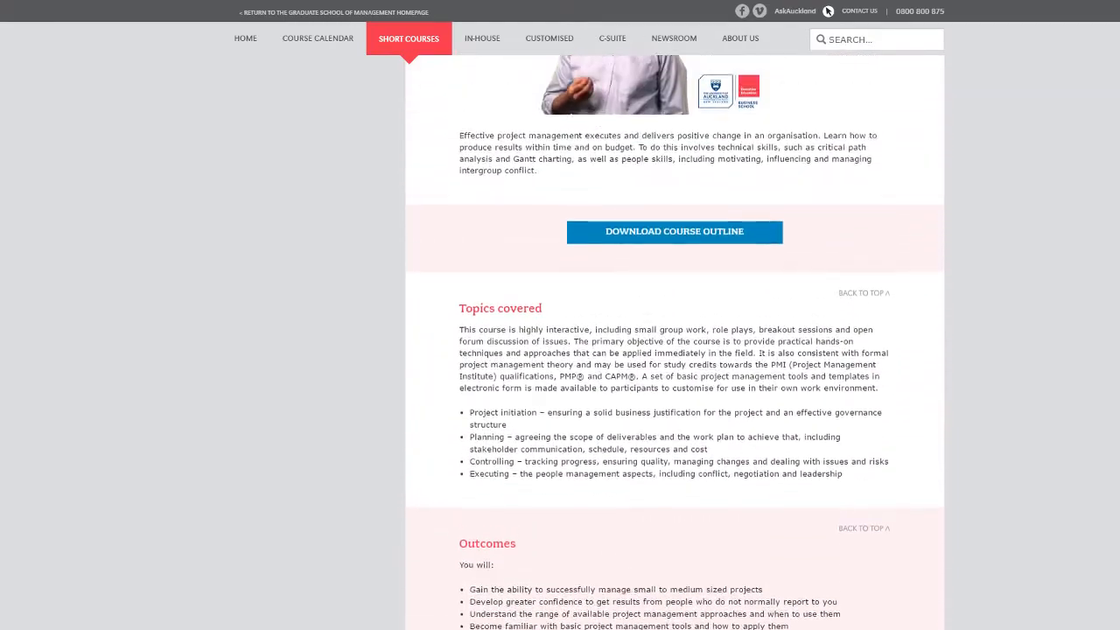
scroll(up, 3)
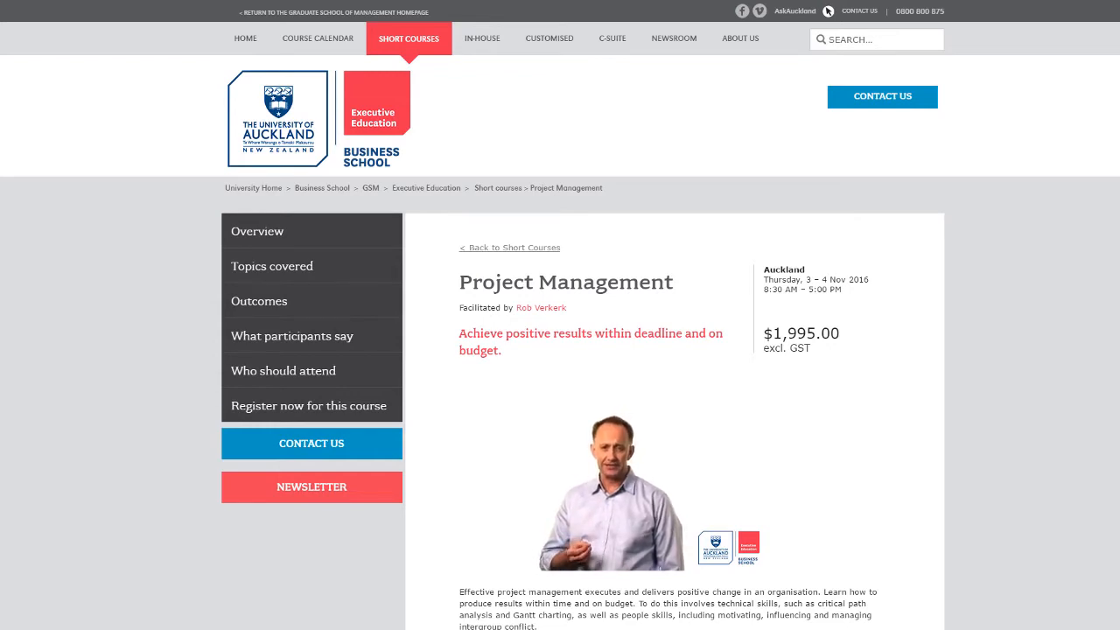
mouse_move(1106, 140)
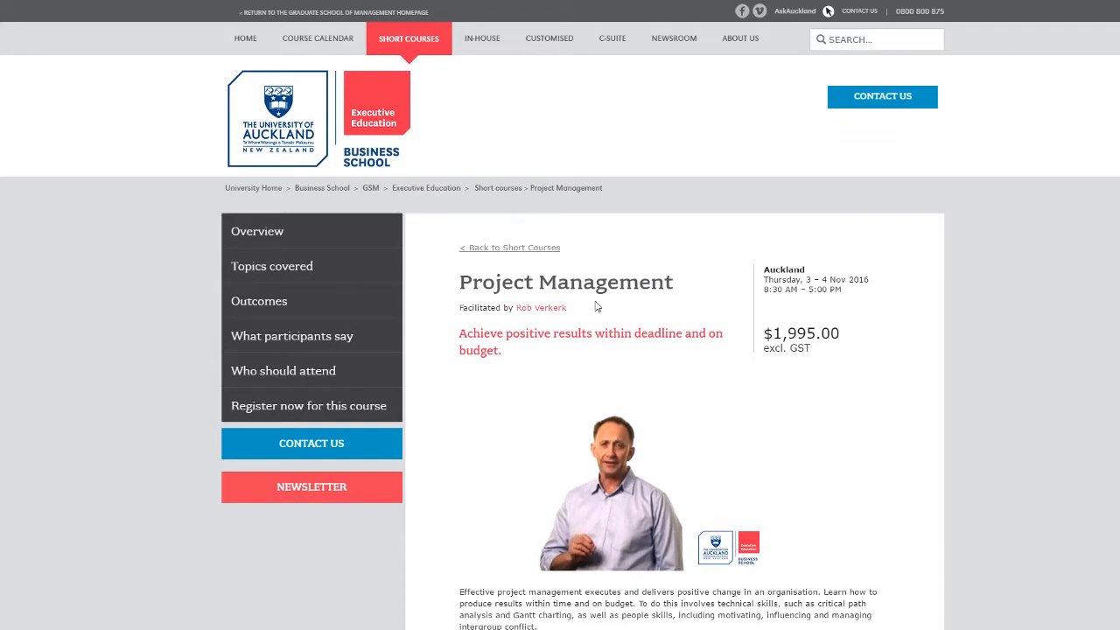
click(541, 308)
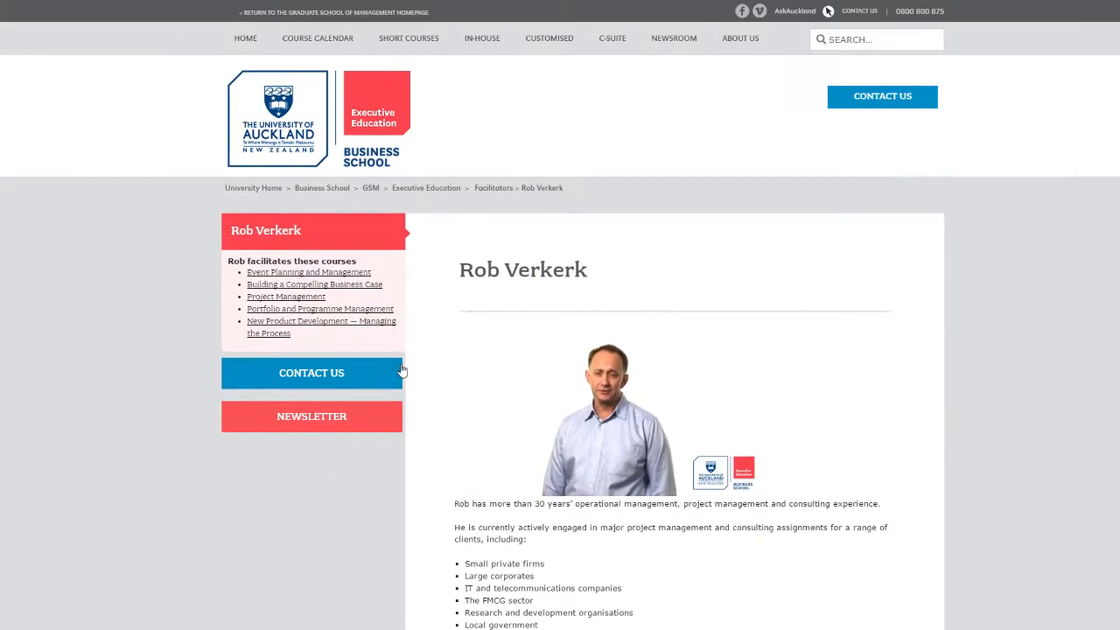
Step: View the course calendar, try the Communication and Engagement filter and return to all categories
click(317, 39)
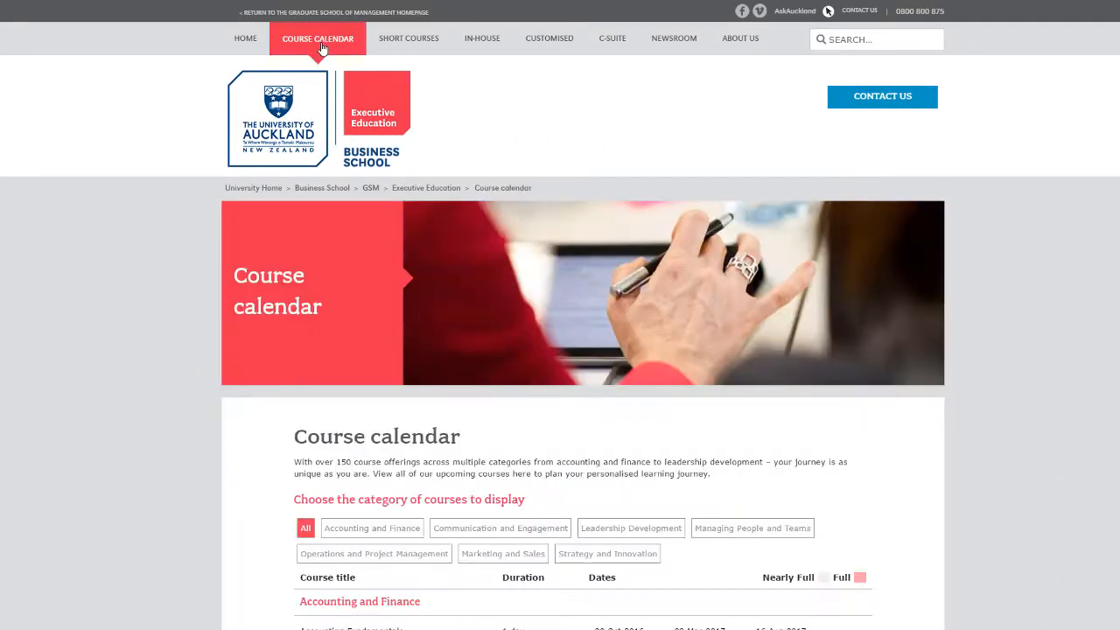
scroll(down, 3)
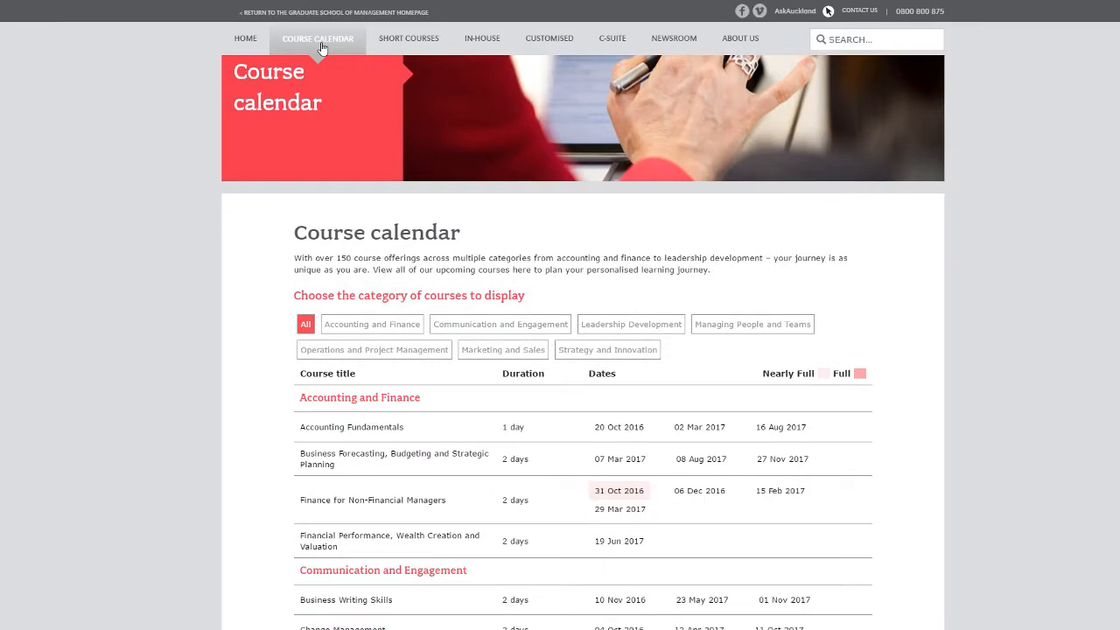
scroll(down, 3)
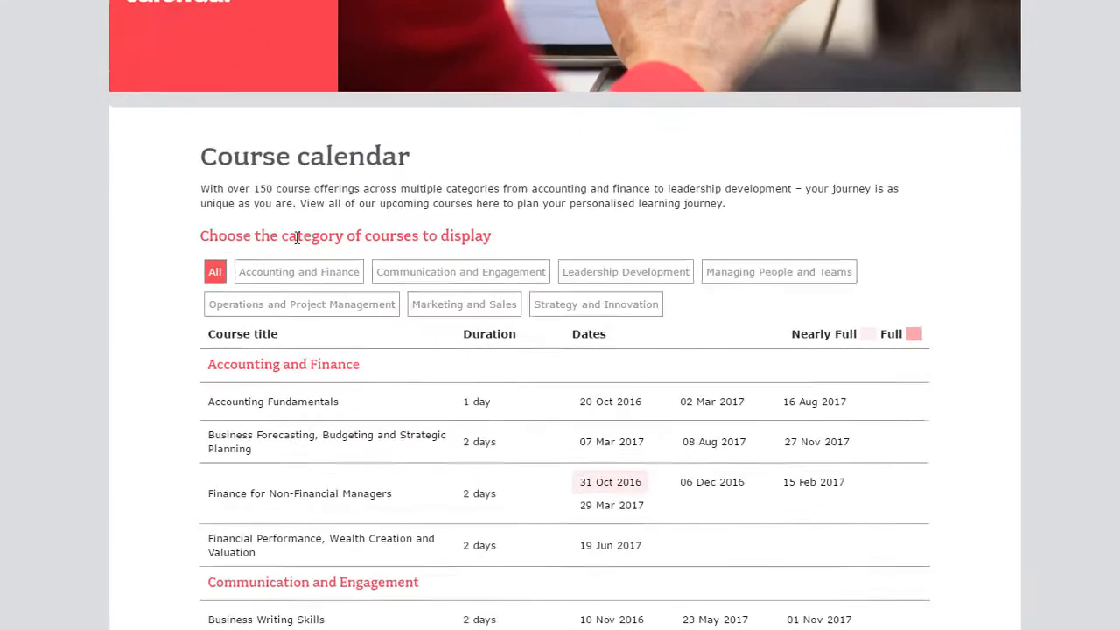
click(461, 272)
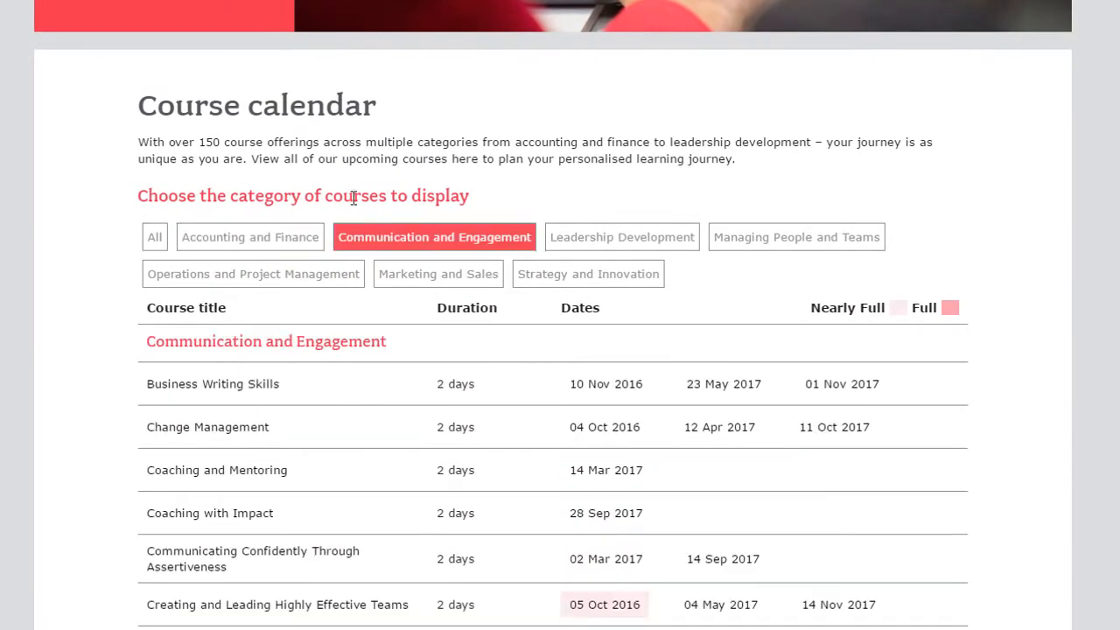
click(154, 238)
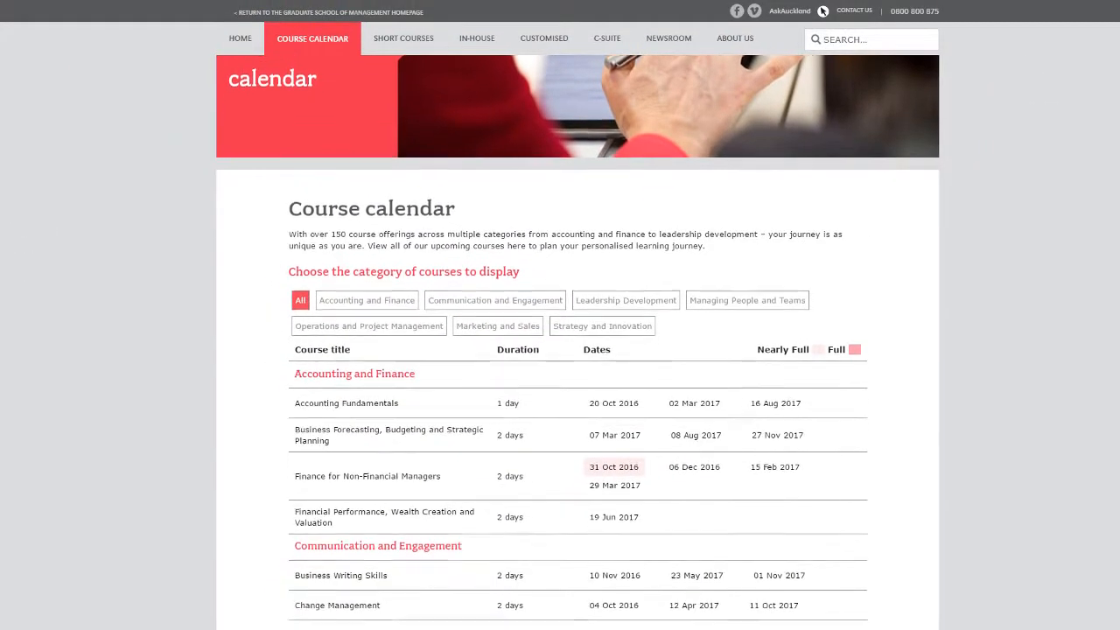
Step: Scroll through the full calendar table of upcoming course dates
scroll(down, 3)
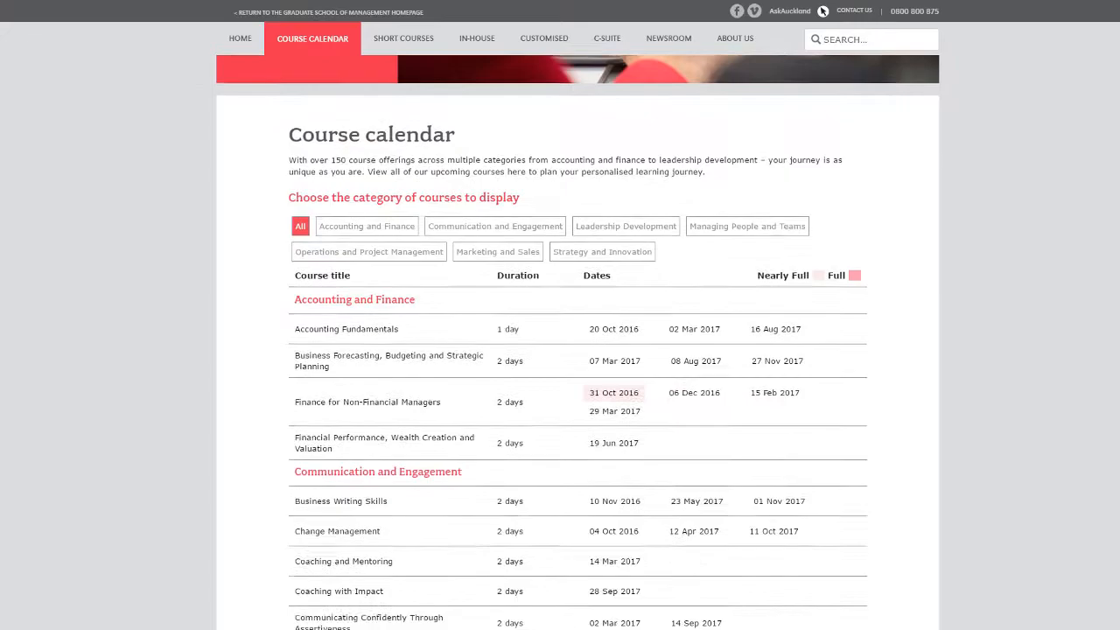
scroll(down, 3)
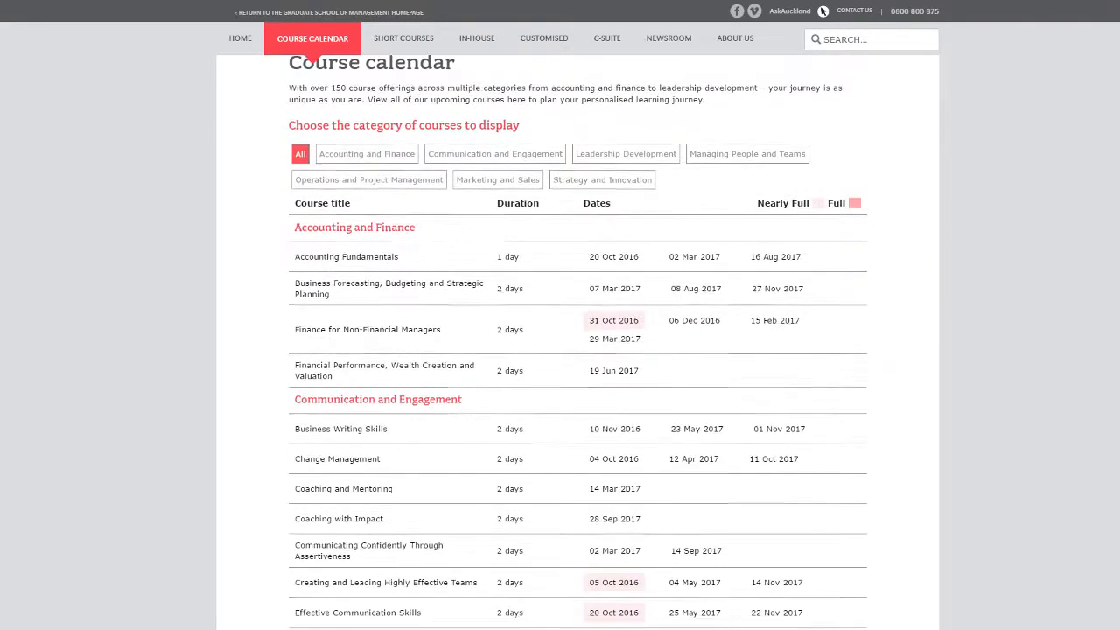
scroll(down, 3)
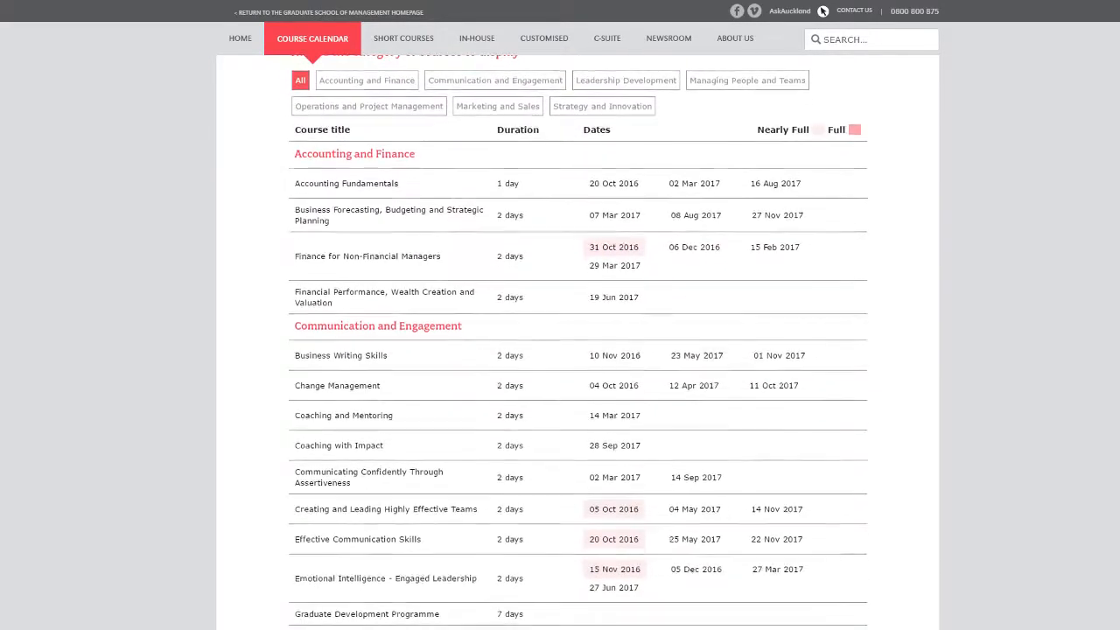
scroll(down, 3)
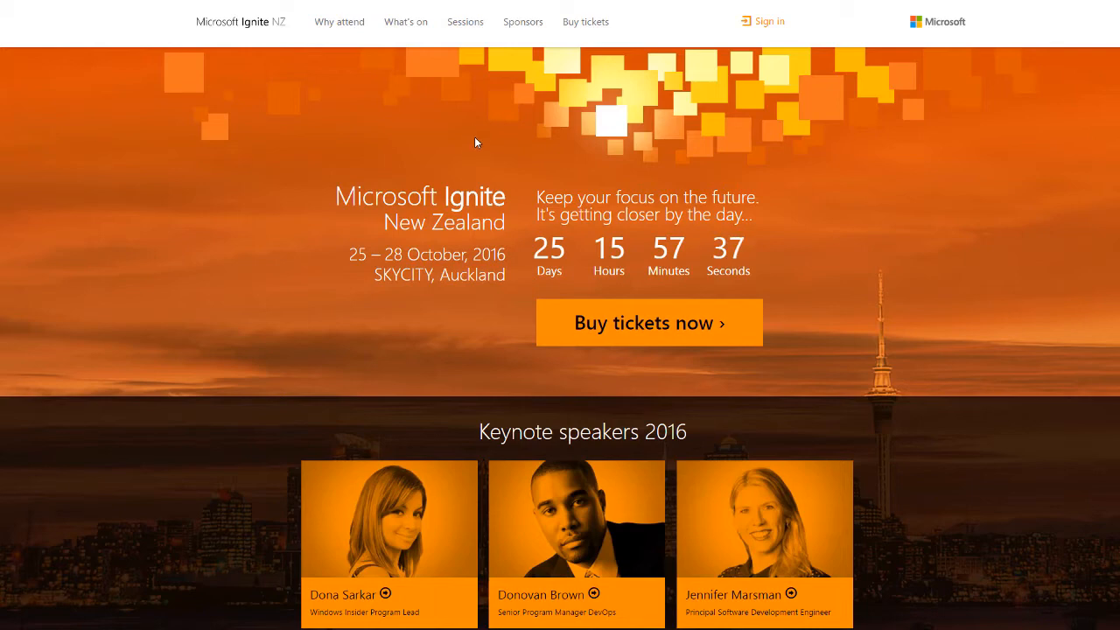
Step: Filter the Microsoft Ignite NZ sessions to the Architecture and Innovation topics
click(466, 21)
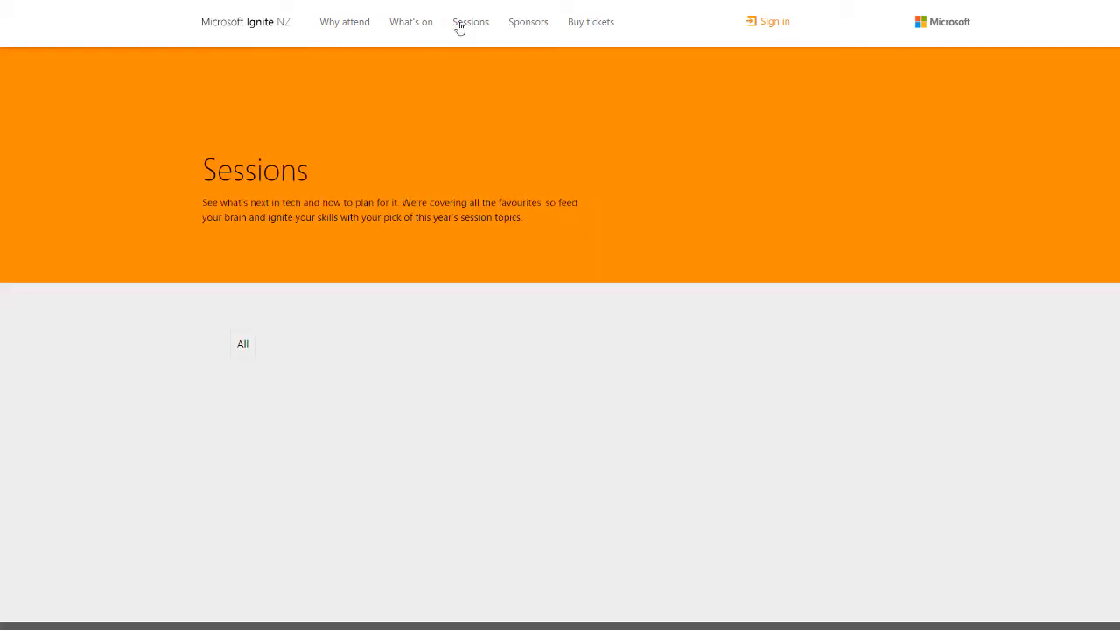
click(469, 21)
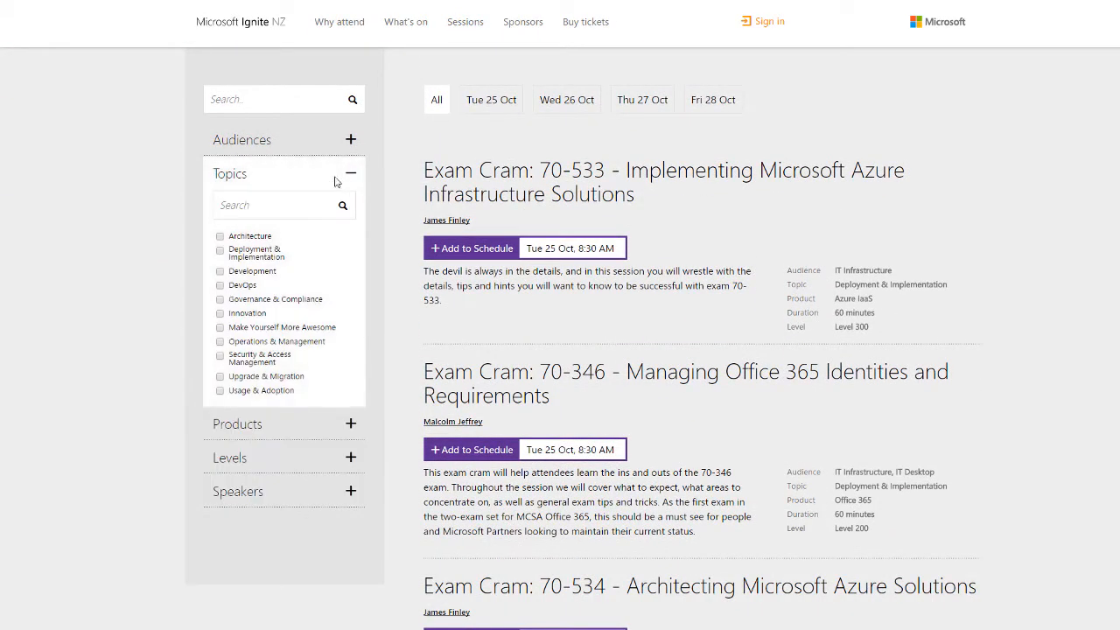
click(221, 236)
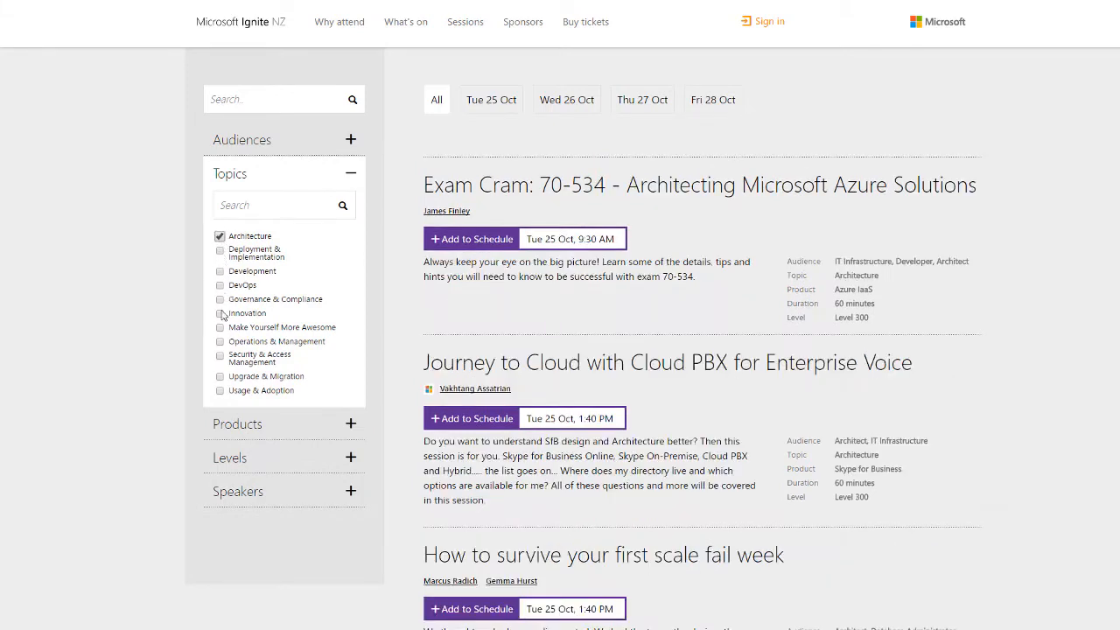
click(221, 313)
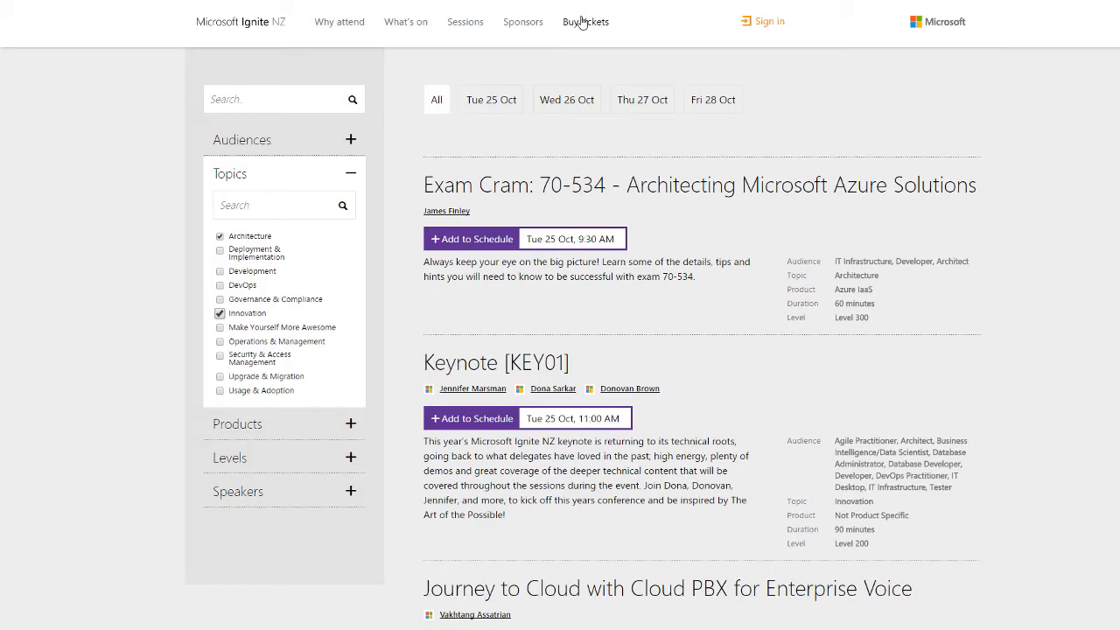
click(585, 21)
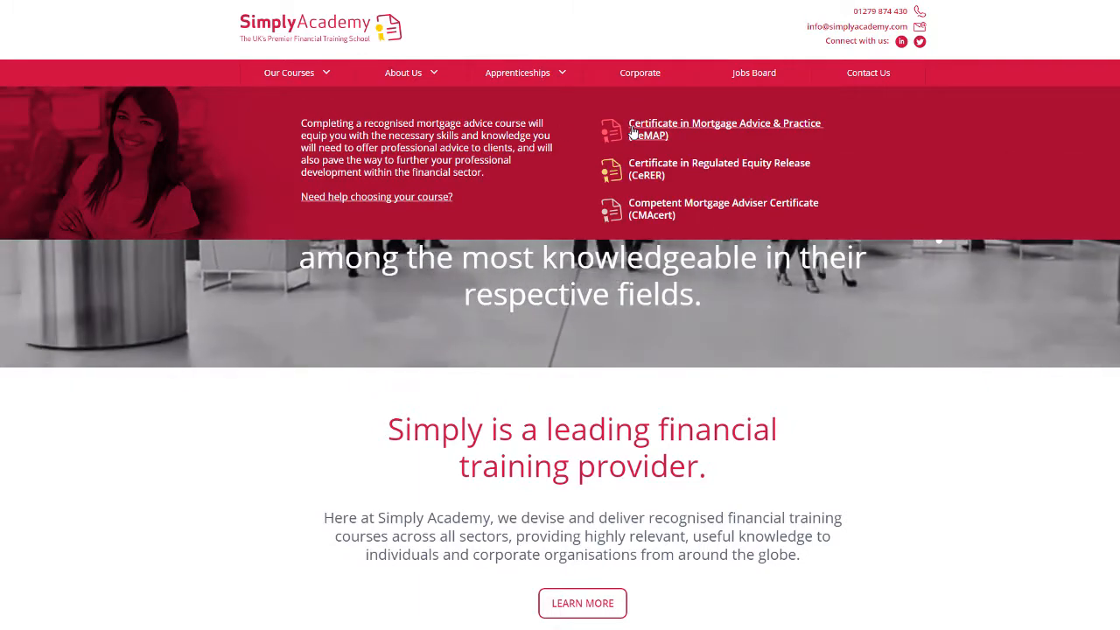
Step: View the CeMAP course's CEMAP 1 Fast Track dates and locations, then its E-learning version
click(725, 130)
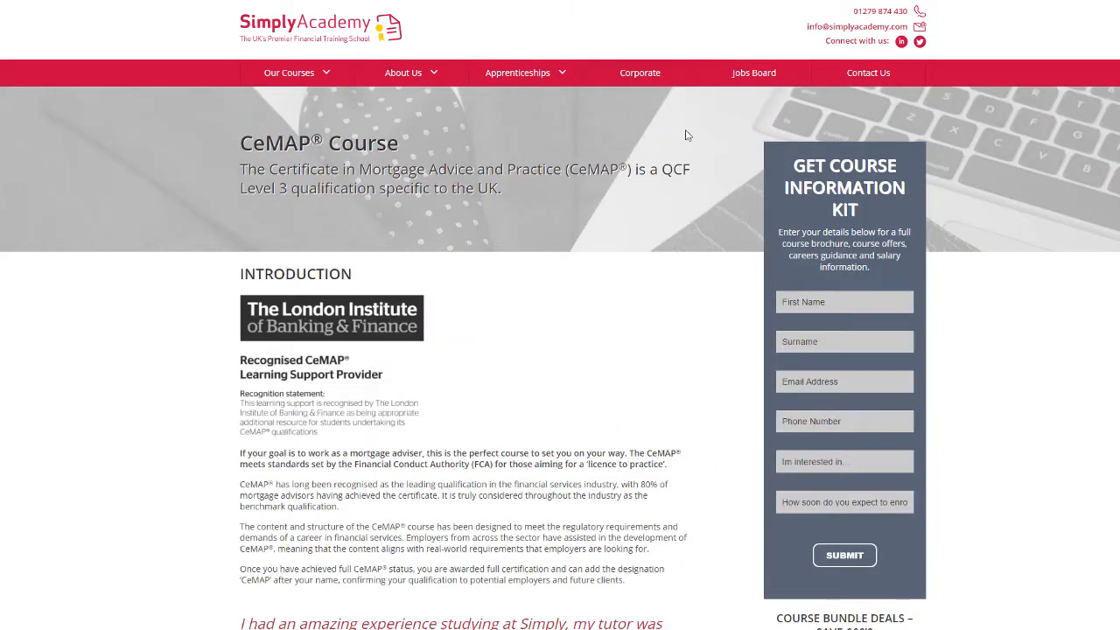
scroll(down, 3)
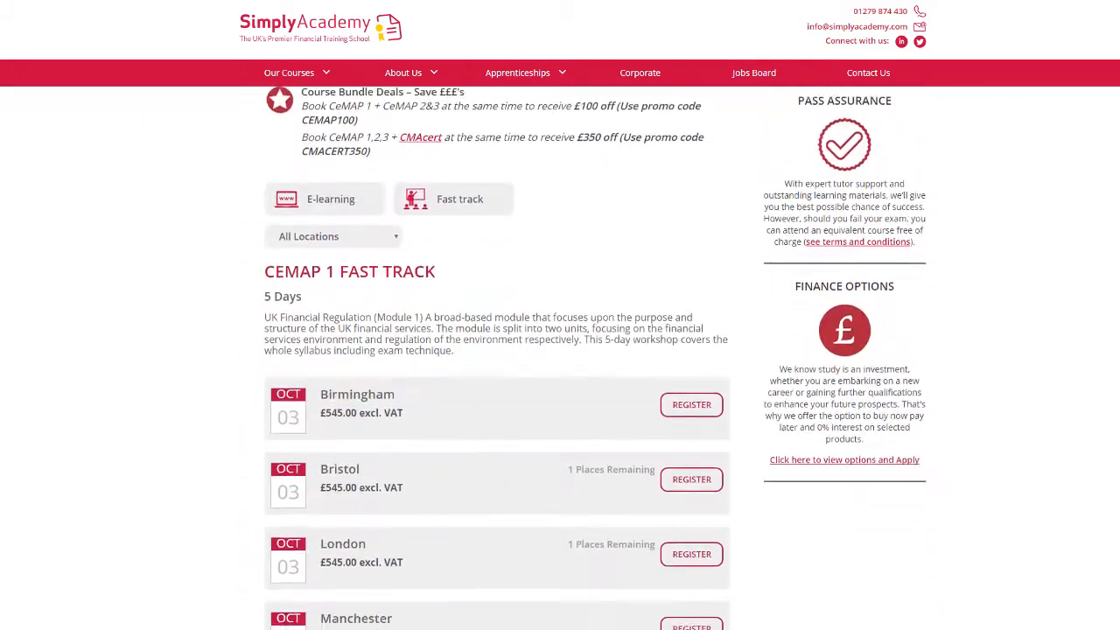
scroll(down, 3)
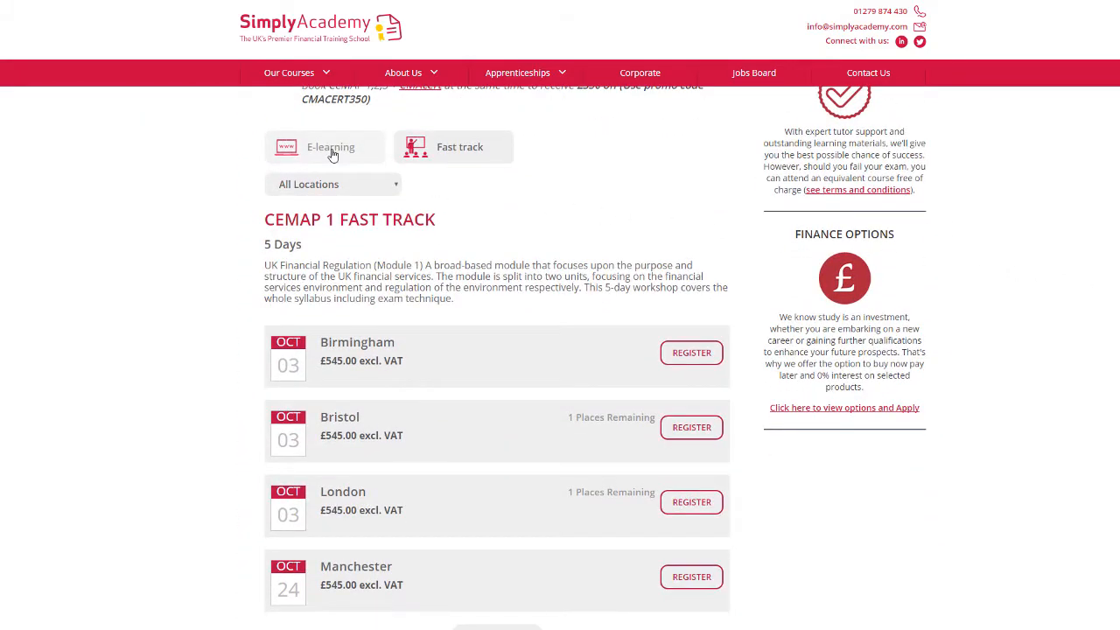
click(331, 147)
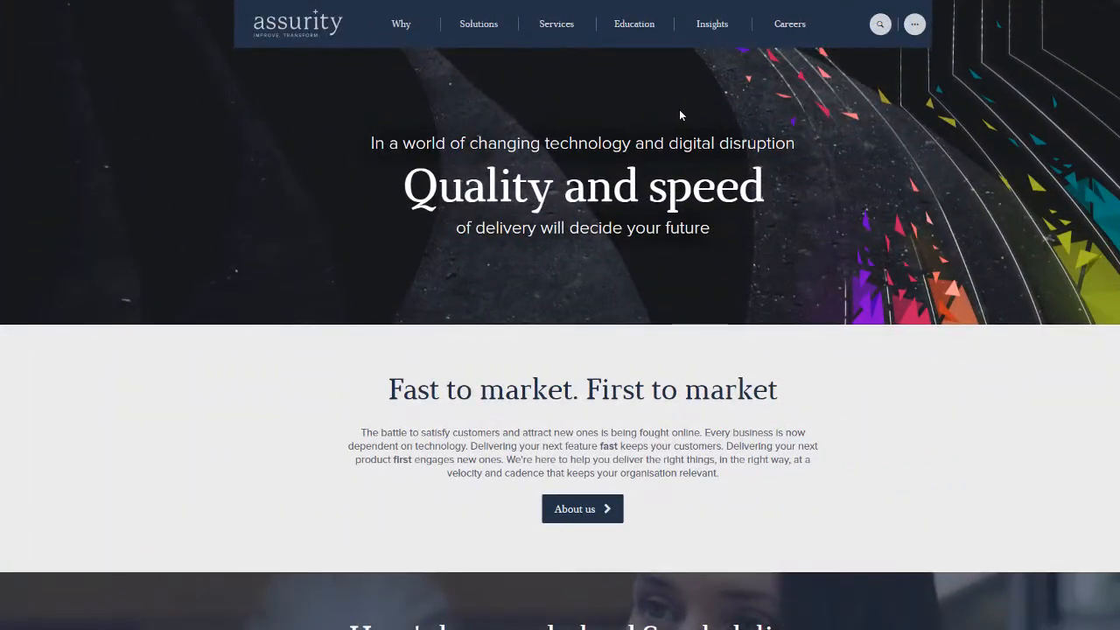
Step: From Assurity's Education course levels, view Fundamentals of Agile under Give Me The Basics
click(634, 25)
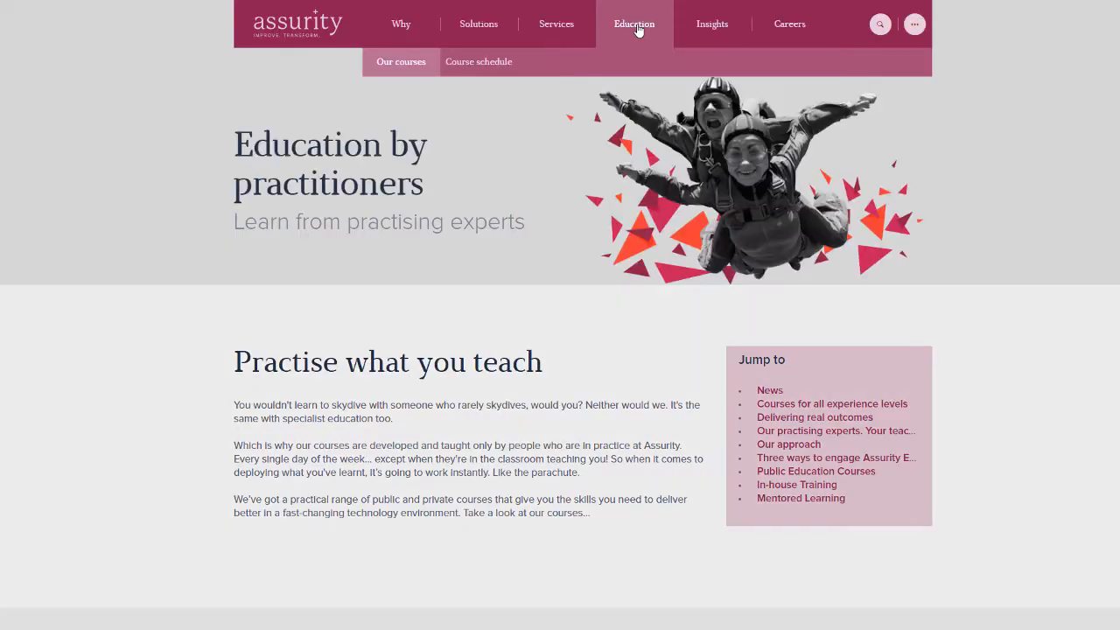
mouse_move(1087, 78)
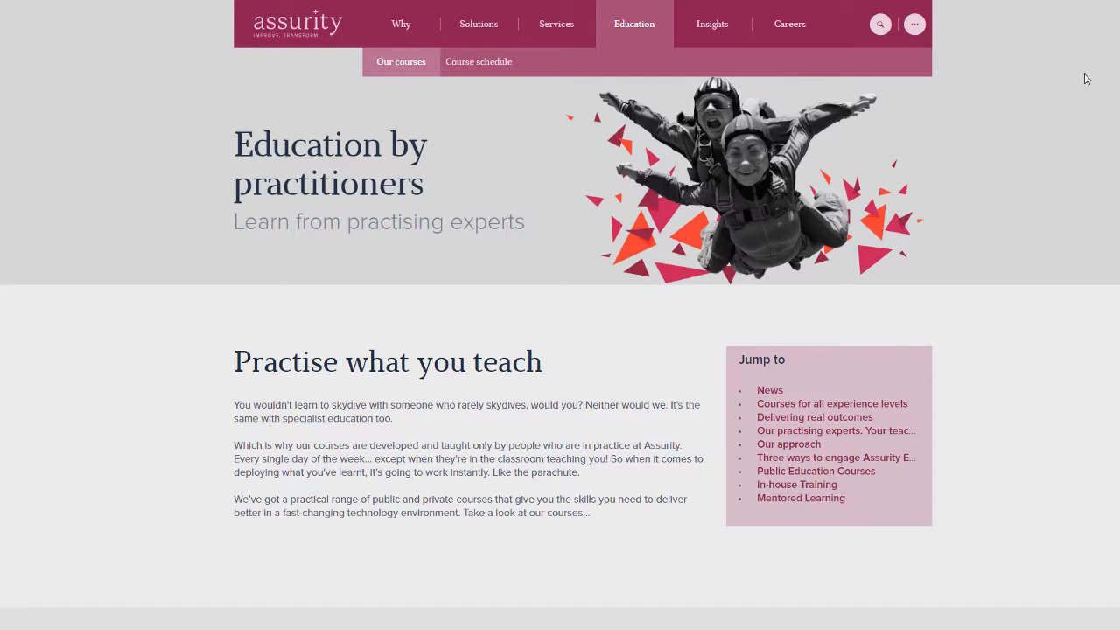
scroll(down, 3)
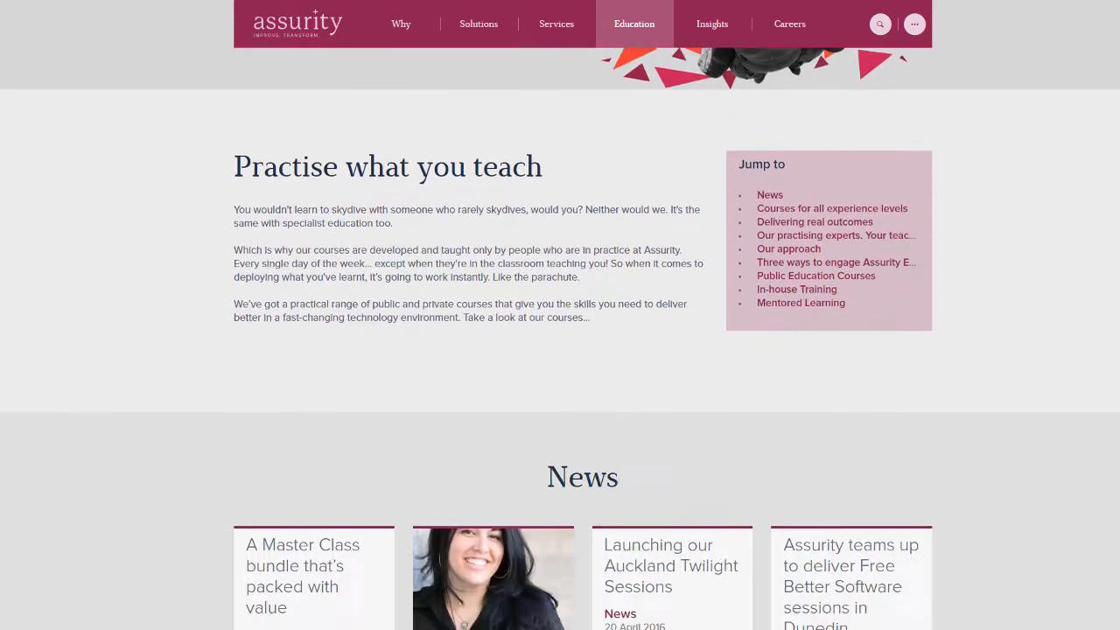
scroll(down, 3)
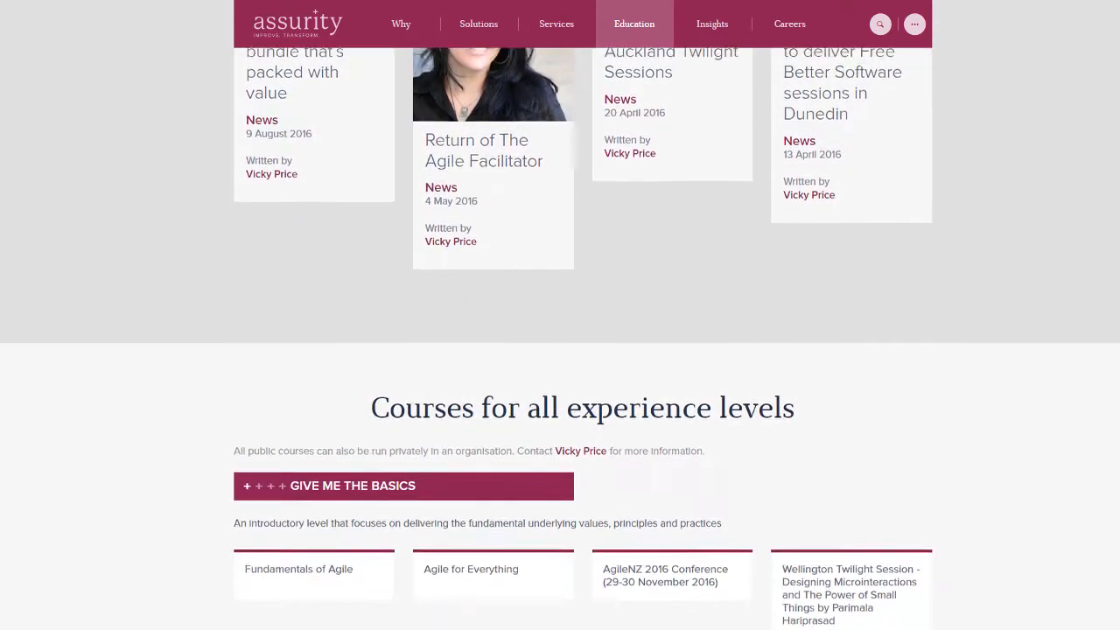
scroll(down, 3)
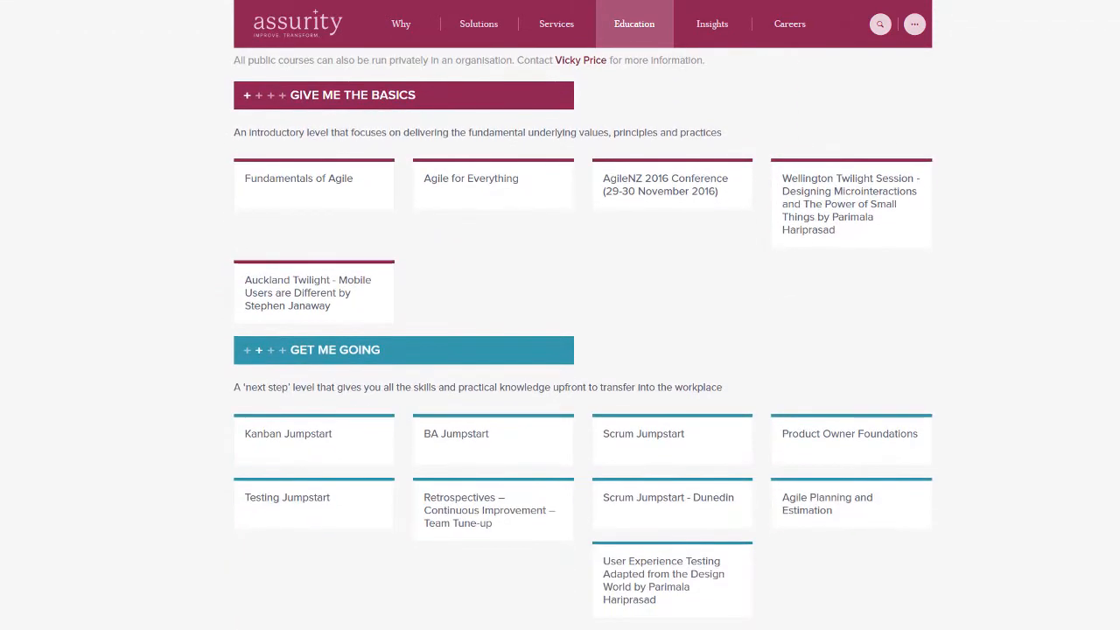
click(298, 179)
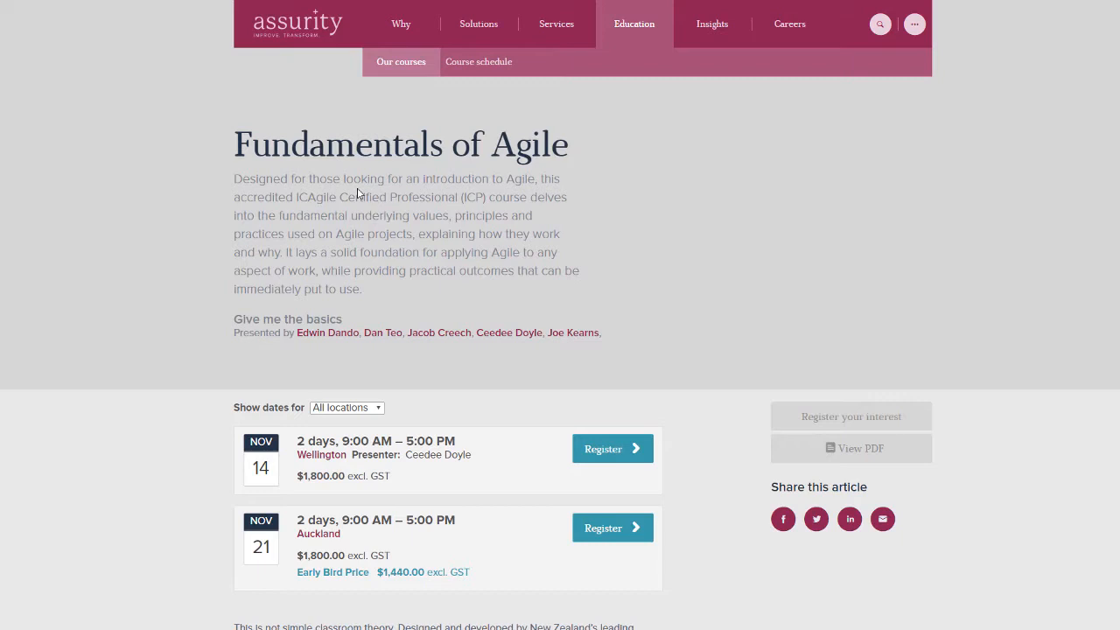
Step: Browse the Theme 1 examples: event page, event list, venue list, catalogue, index and schedule
click(479, 61)
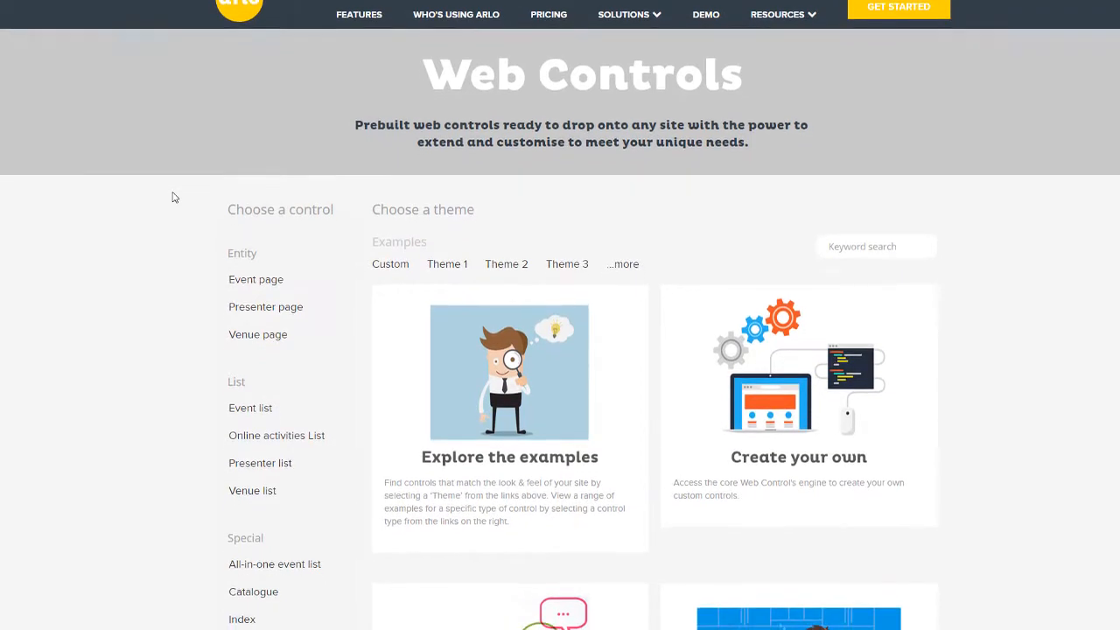
scroll(down, 3)
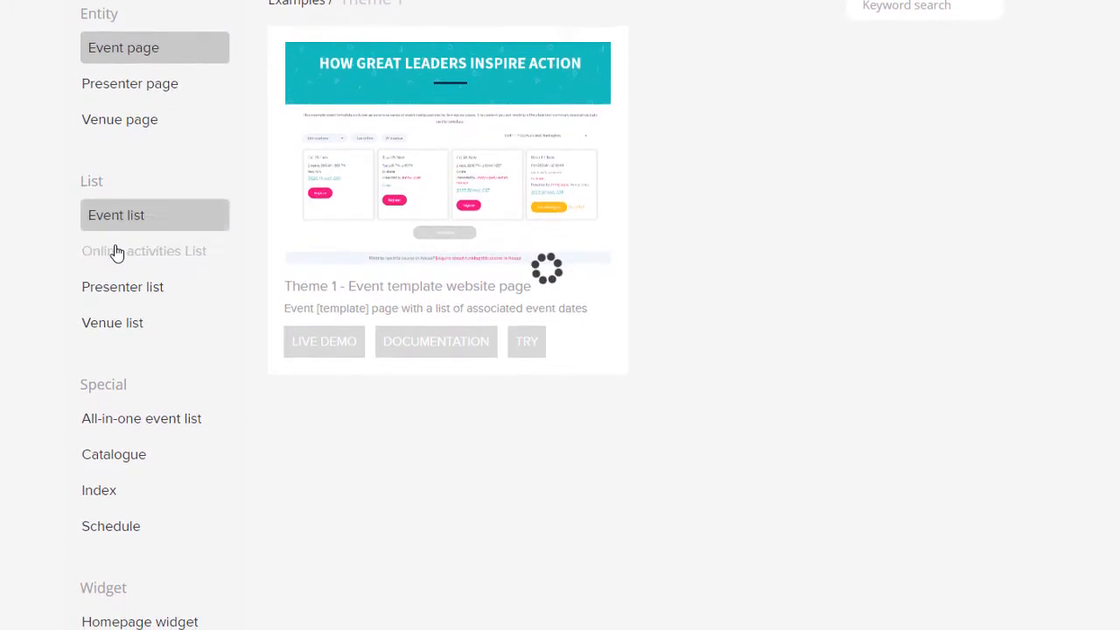
scroll(down, 3)
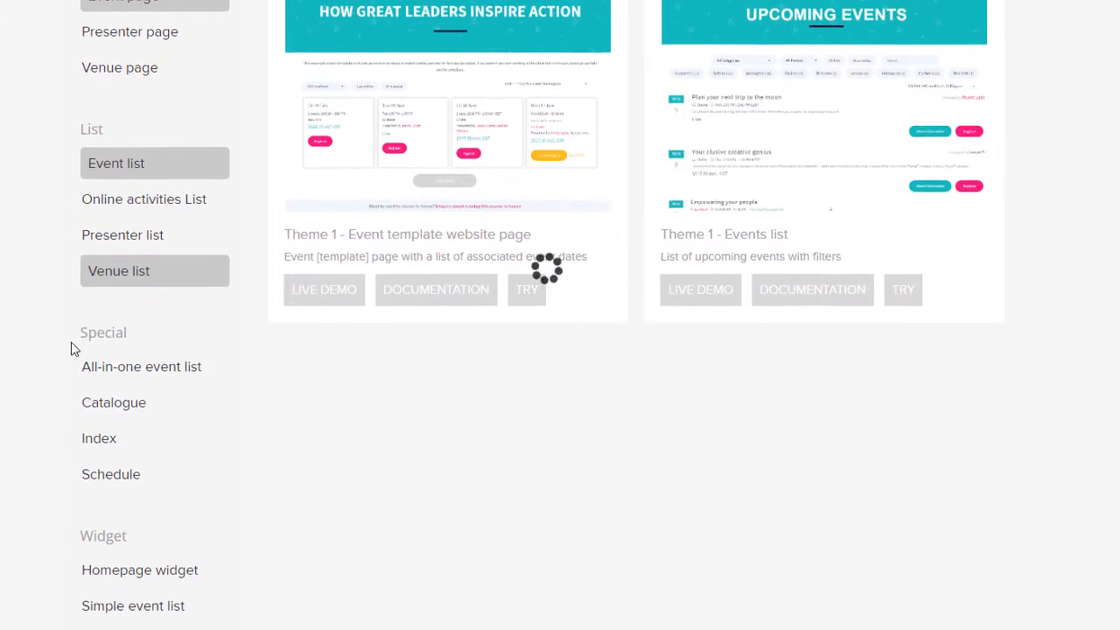
scroll(down, 3)
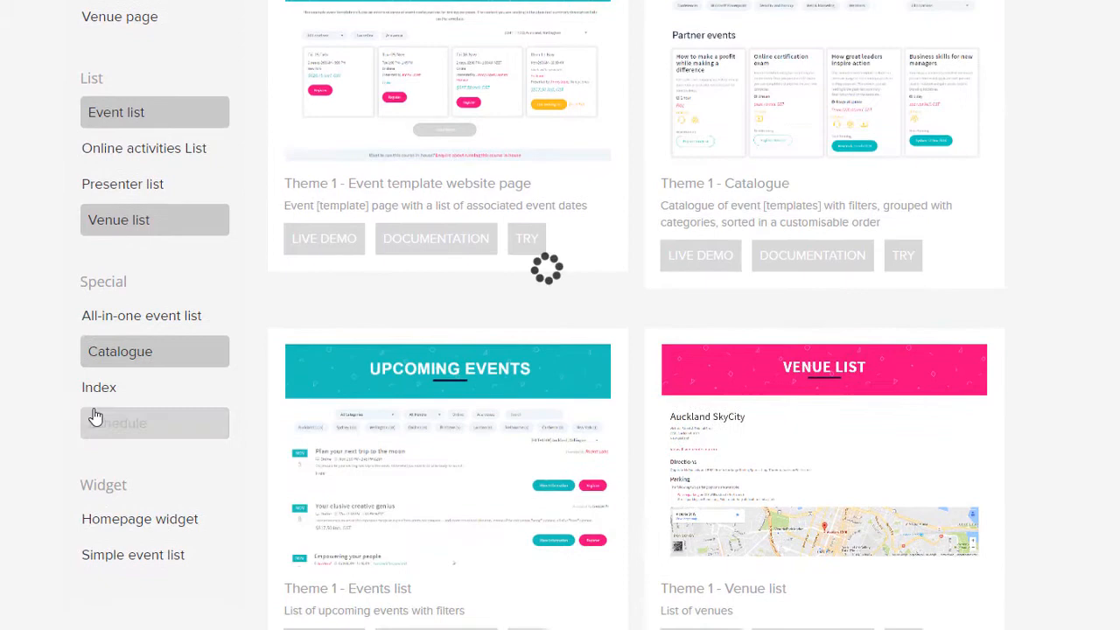
scroll(down, 3)
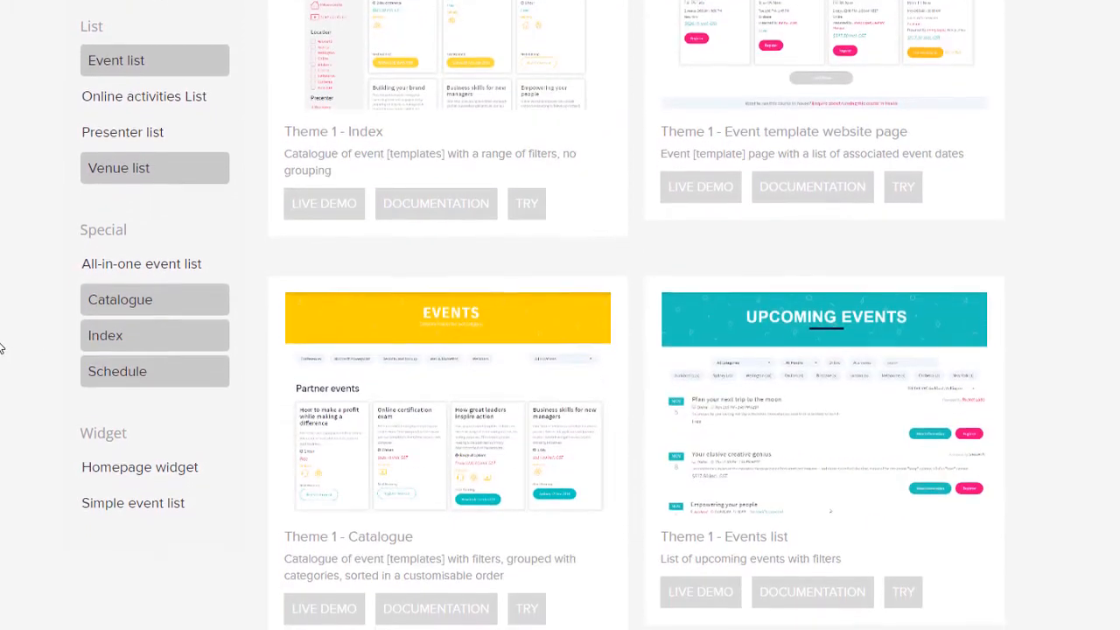
scroll(down, 3)
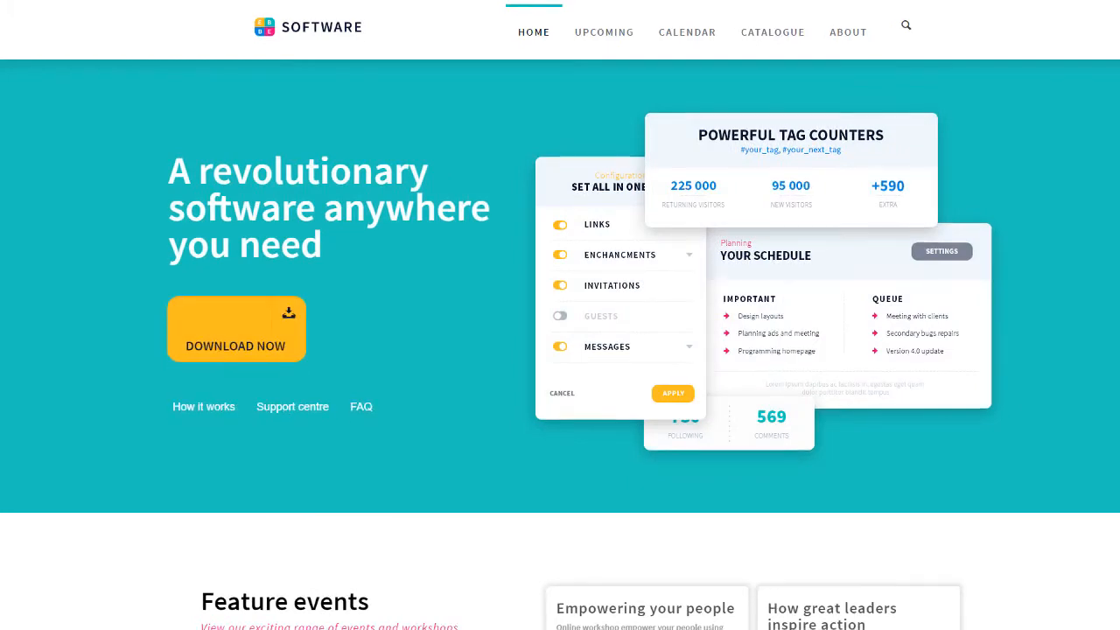
Step: Scroll the Software demo home page past Feature events to the Upcoming events list with city filters
scroll(down, 3)
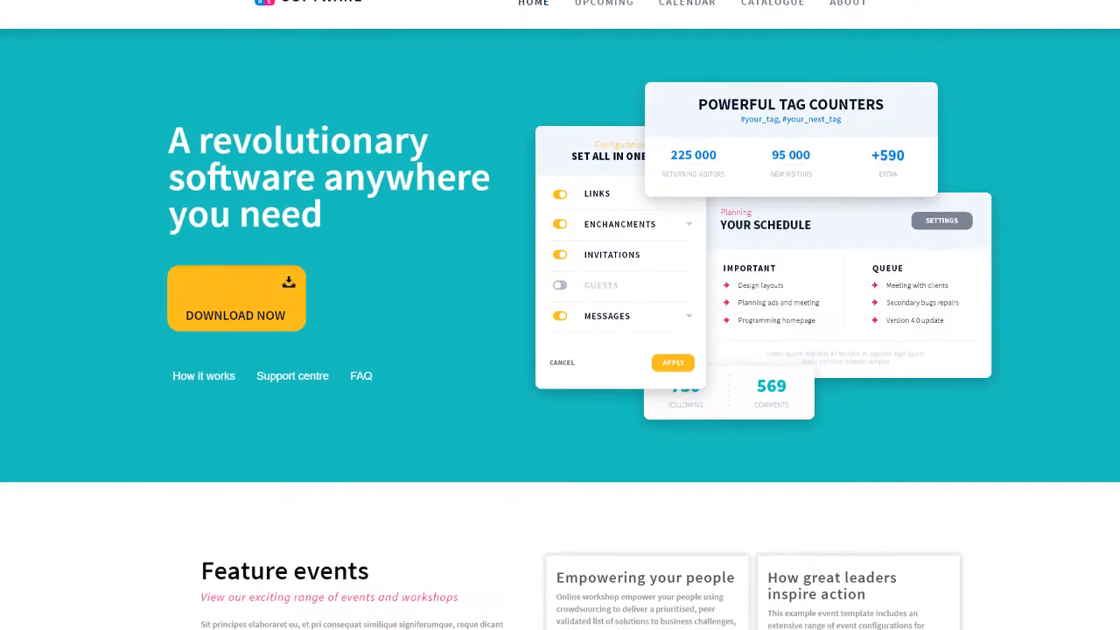
scroll(down, 3)
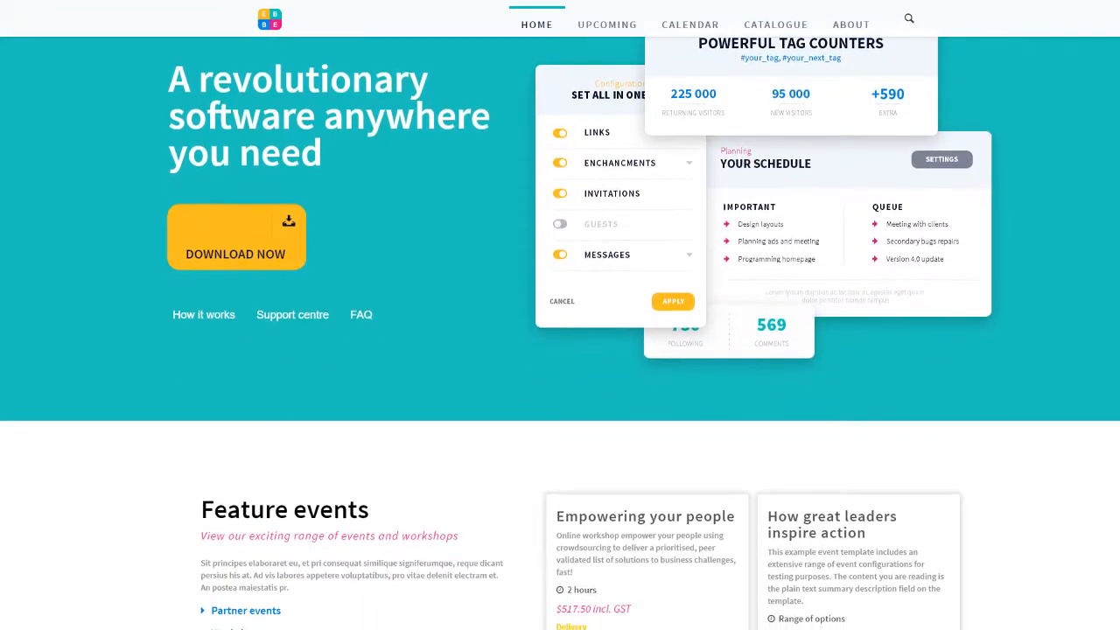
scroll(down, 3)
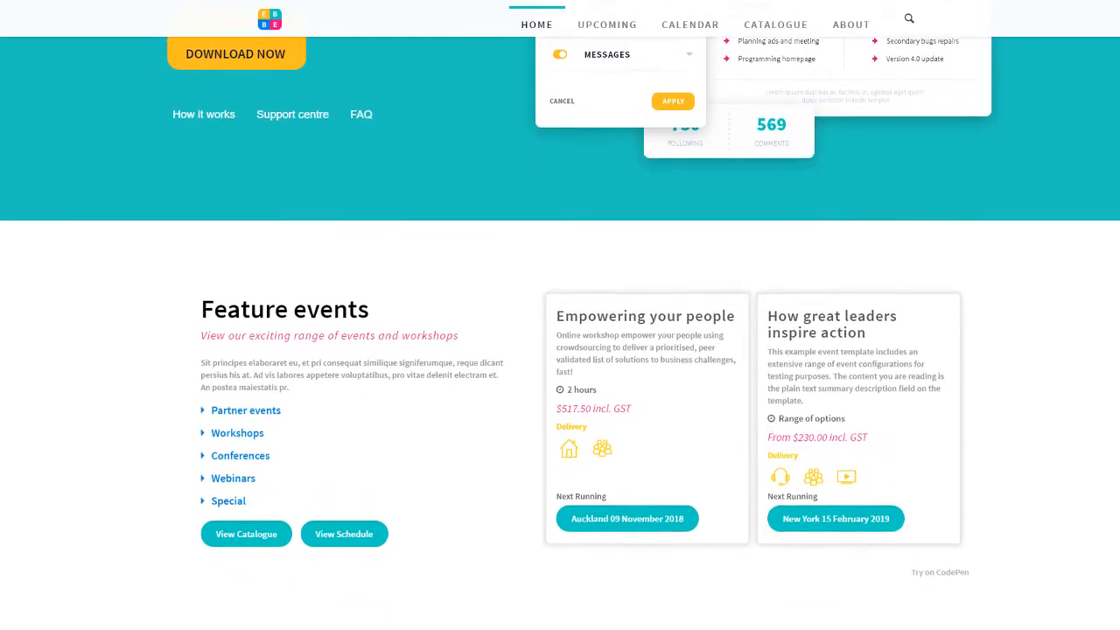
scroll(down, 3)
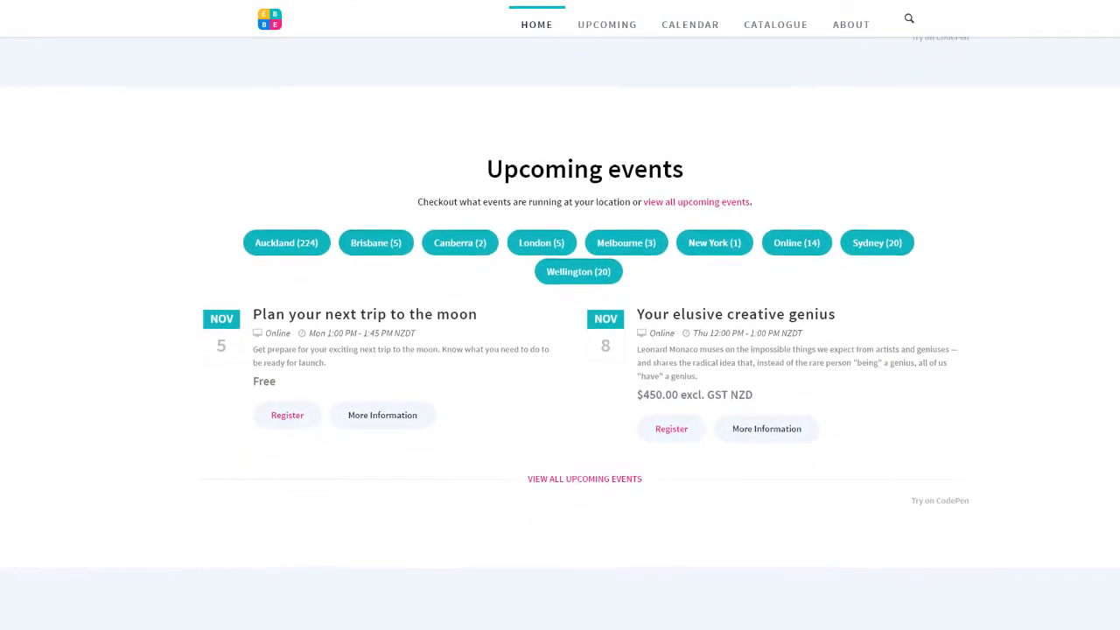
Step: Scroll the home page down past eLearning to the PD Points section with point-rated course cards
scroll(down, 3)
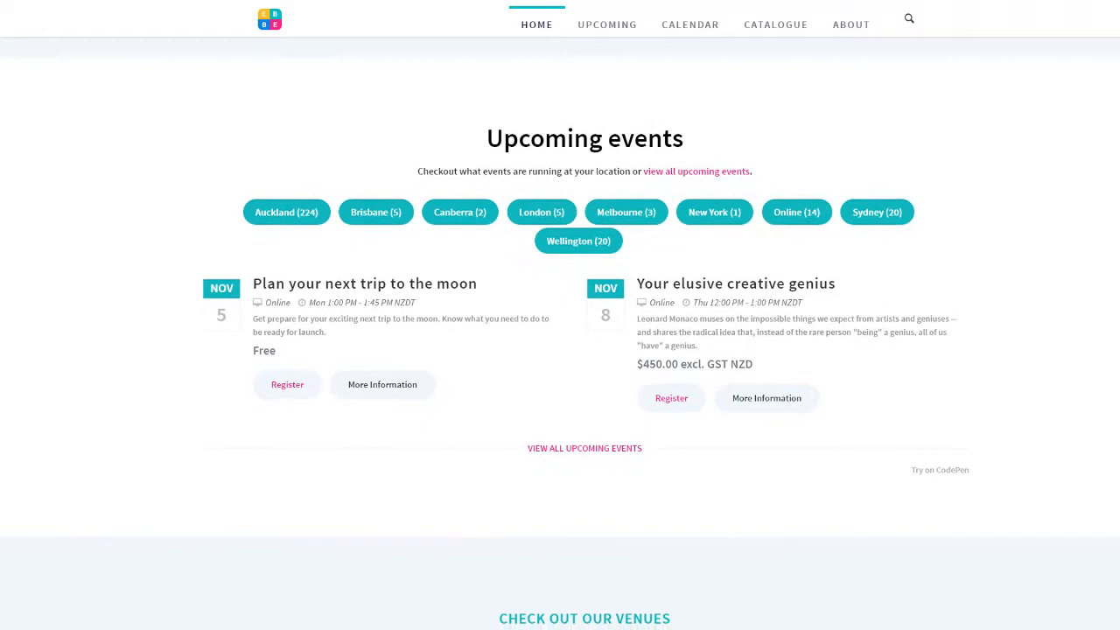
scroll(down, 3)
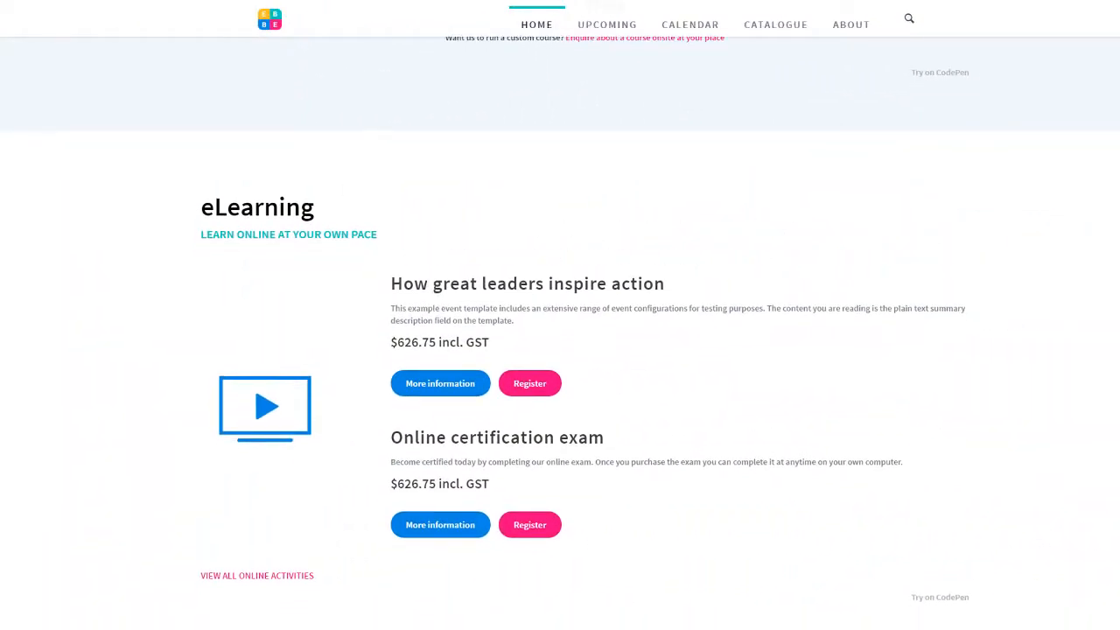
scroll(down, 3)
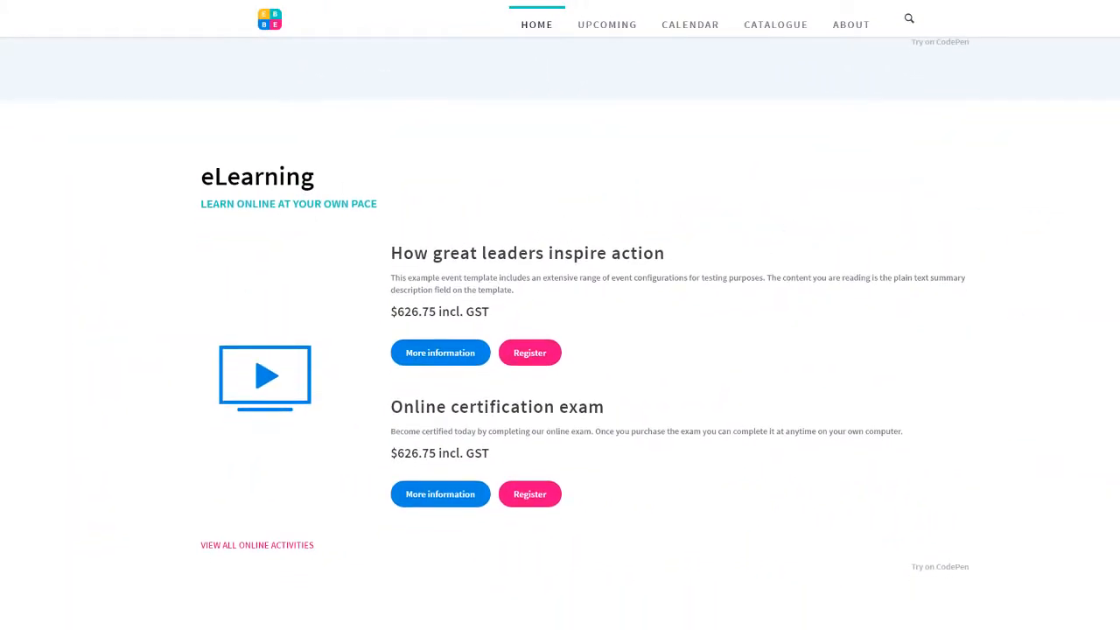
scroll(down, 3)
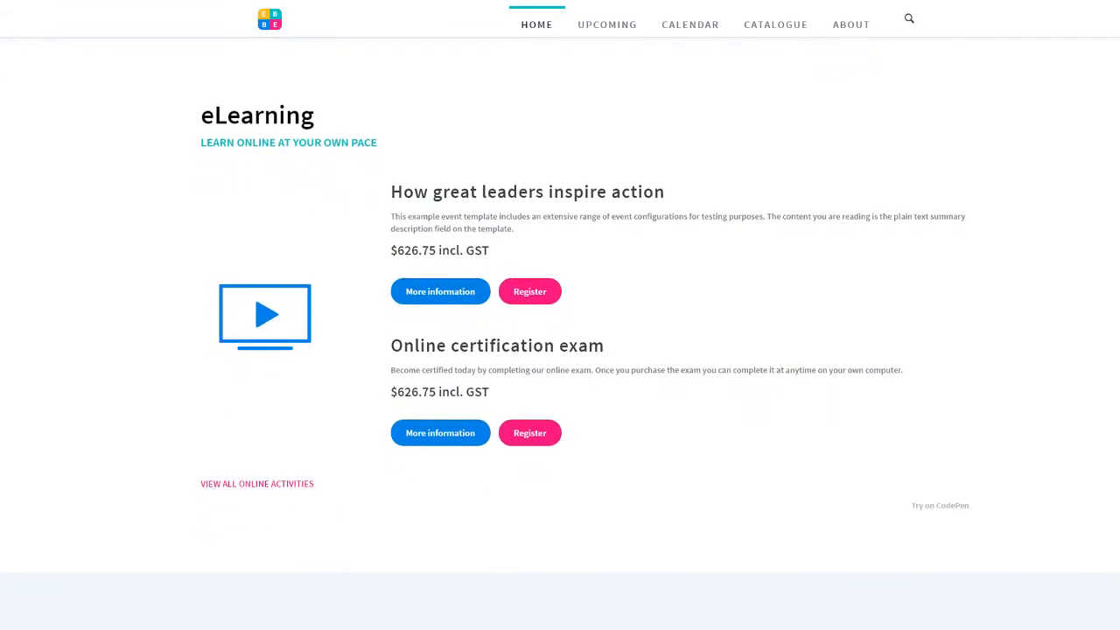
scroll(down, 3)
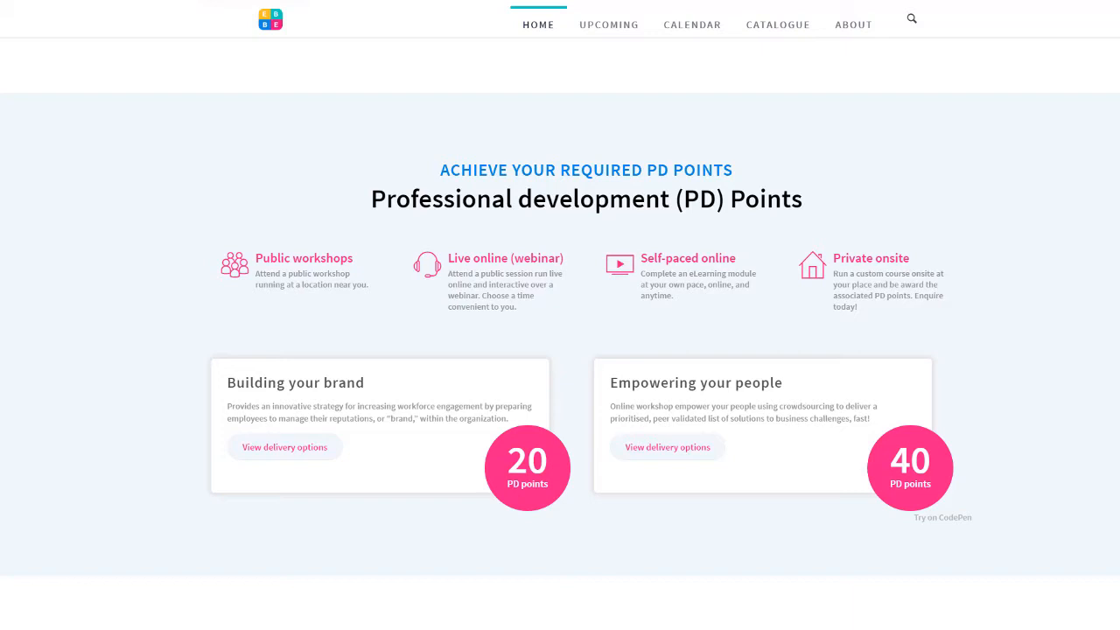
mouse_move(809, 272)
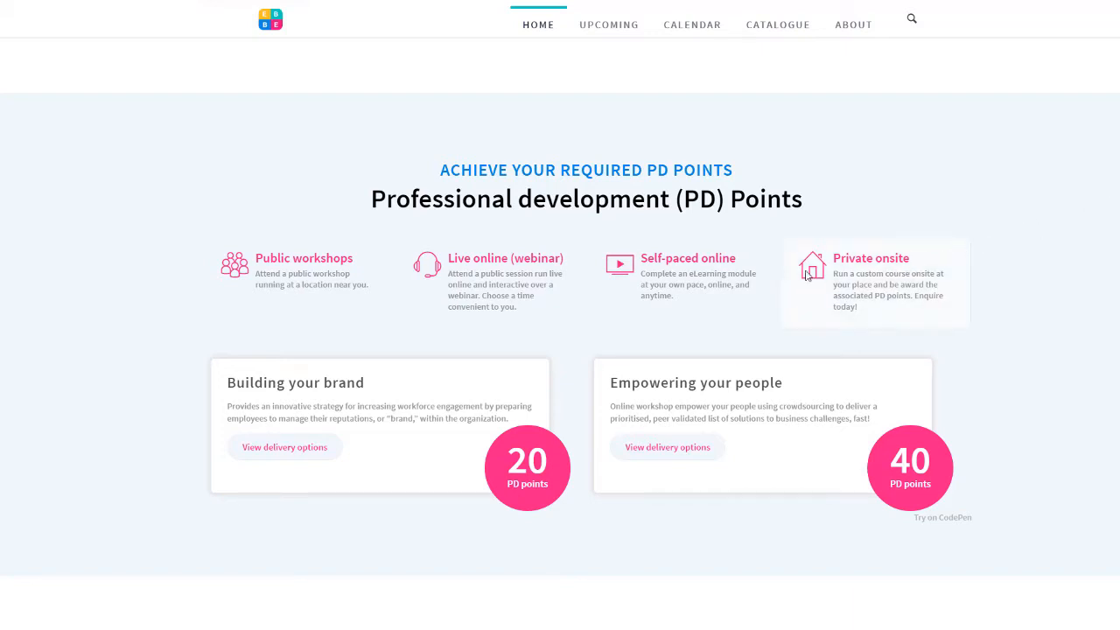
mouse_move(266, 269)
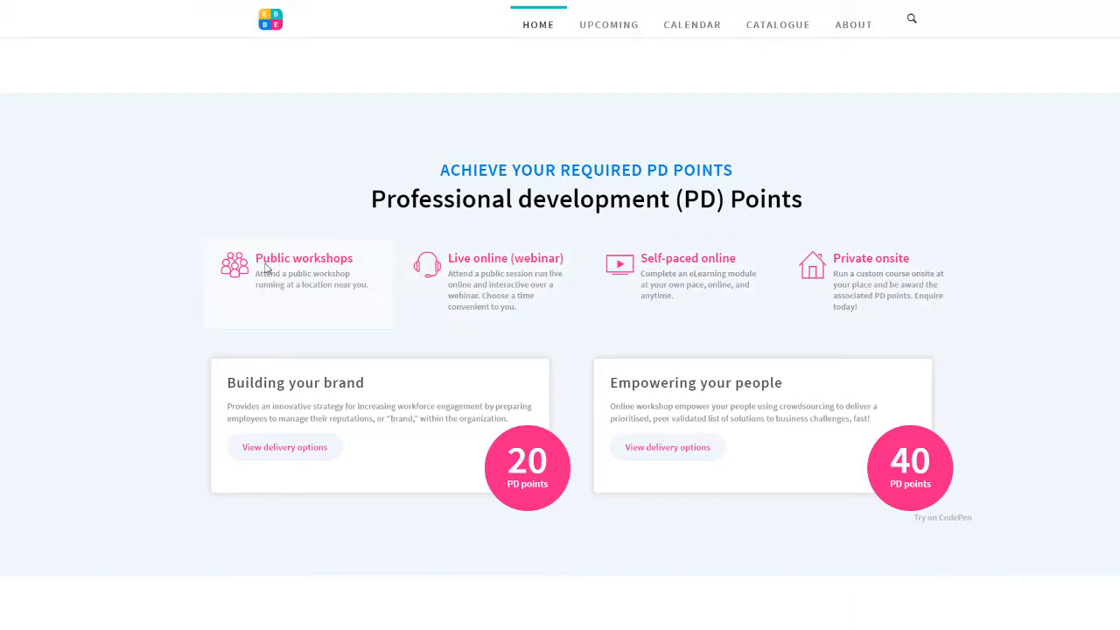
mouse_move(245, 479)
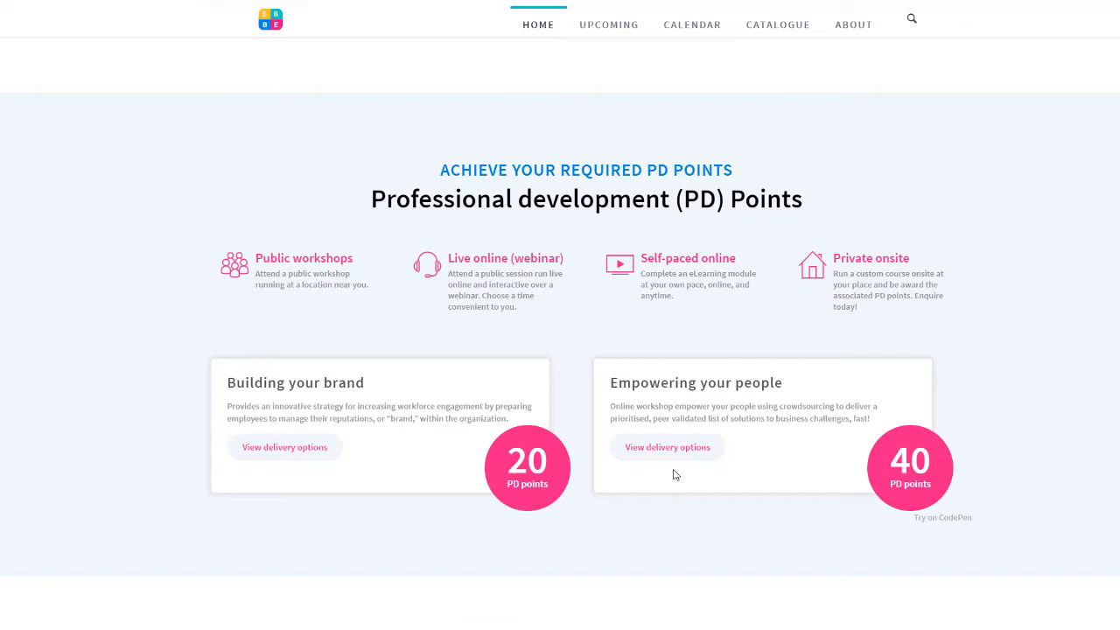
Step: Show Upcoming Events filtered to Auckland (224) and browse the listed events
click(609, 24)
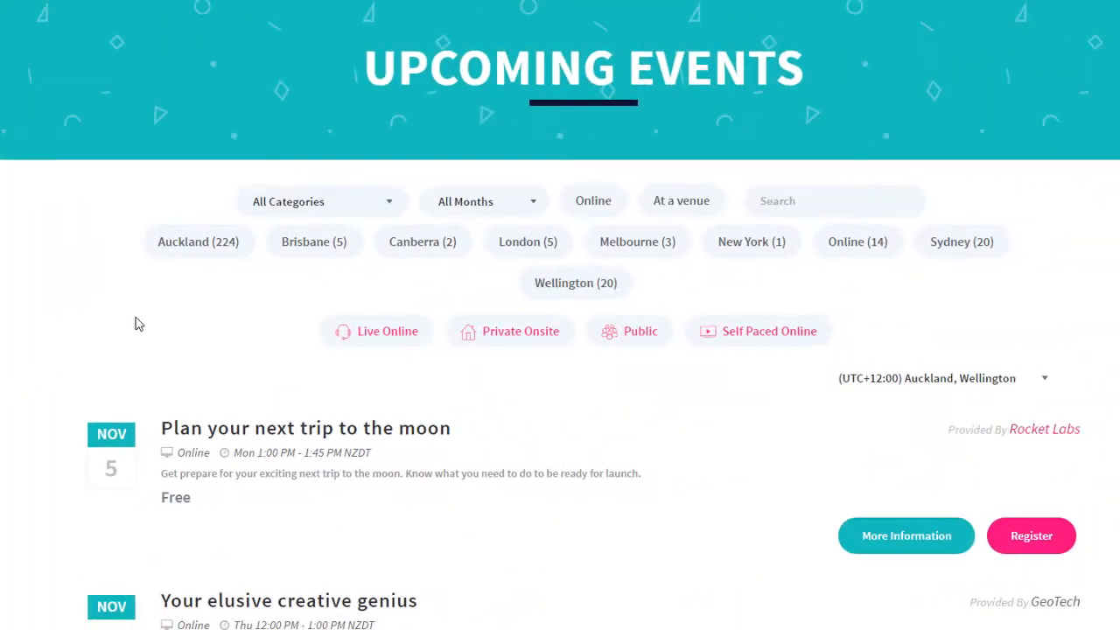
click(198, 241)
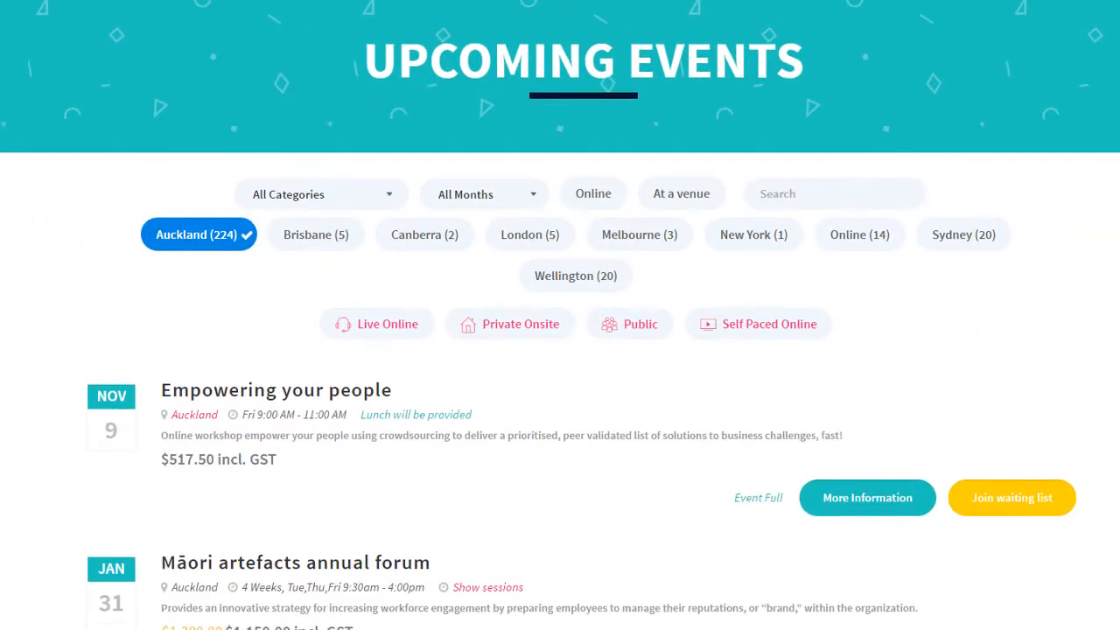
scroll(down, 3)
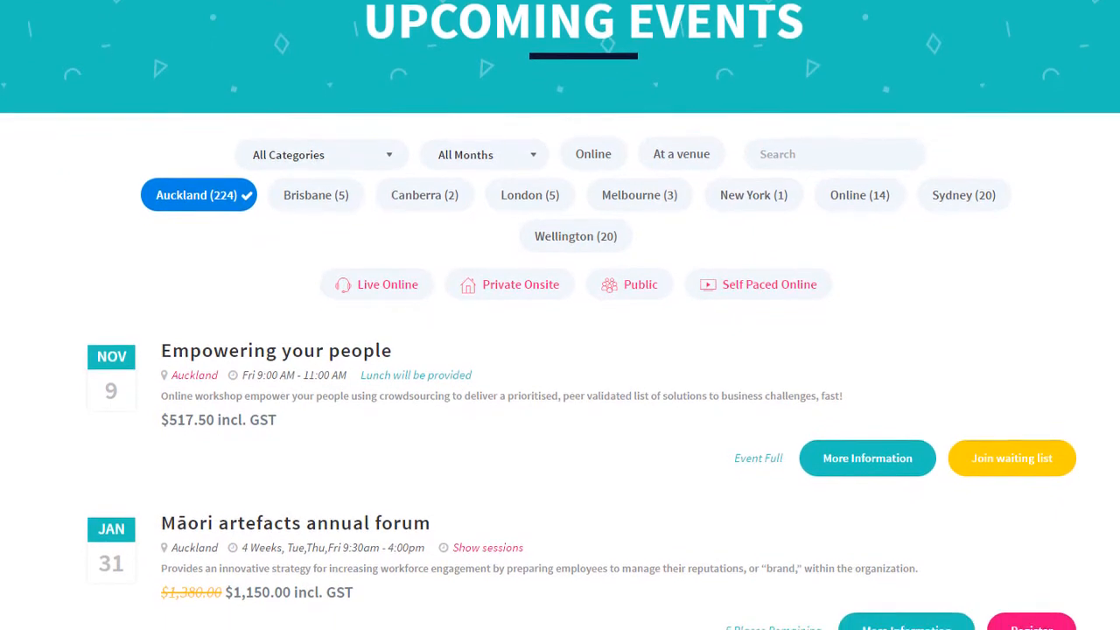
scroll(down, 3)
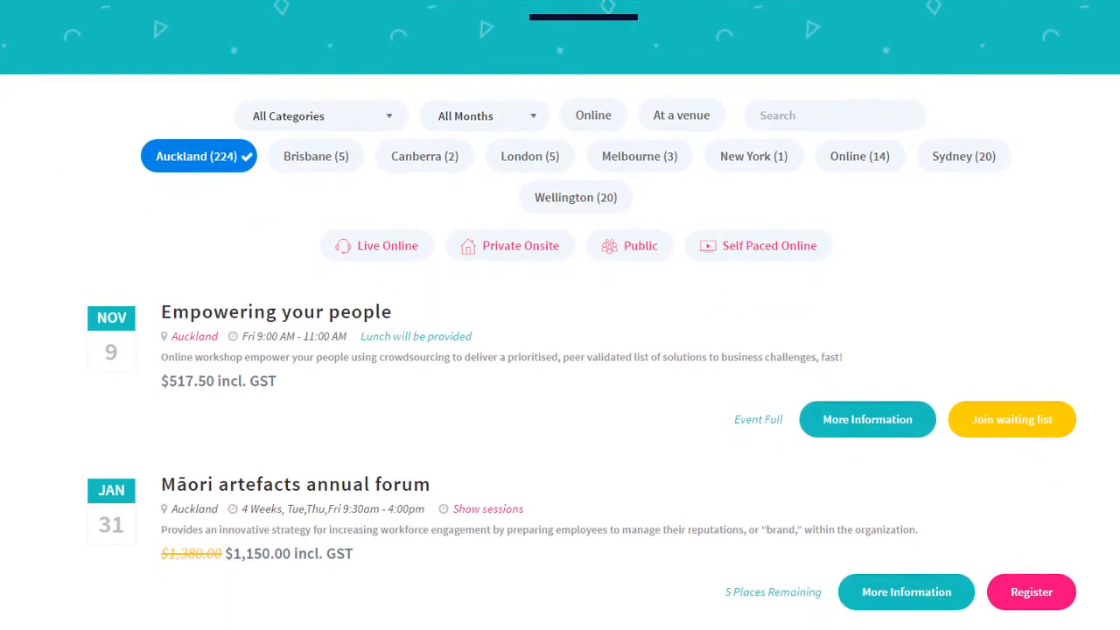
scroll(down, 3)
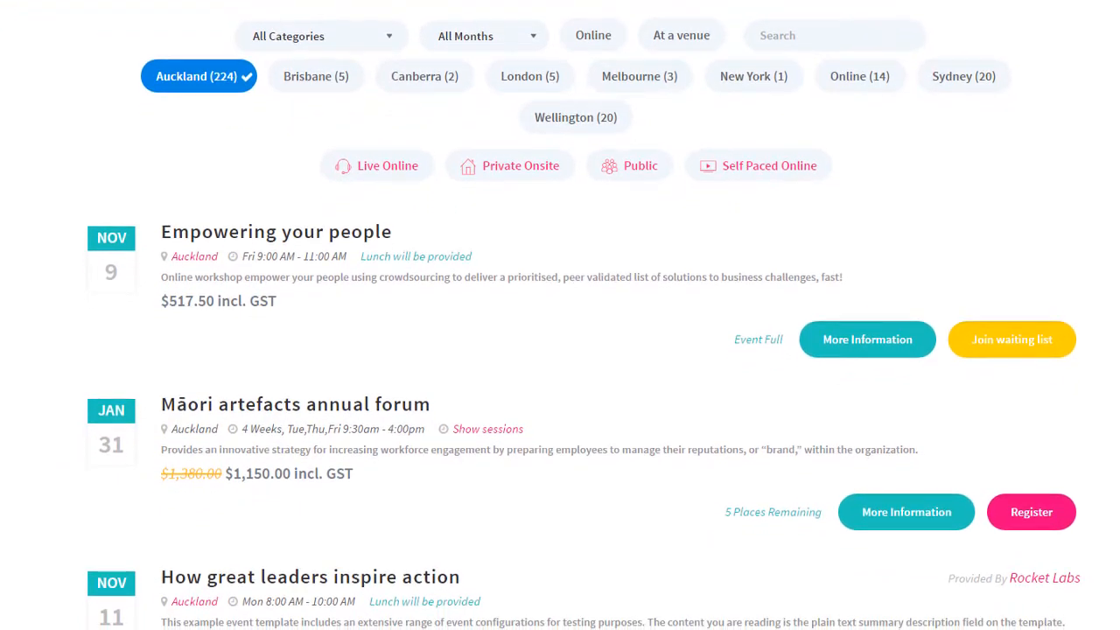
scroll(down, 3)
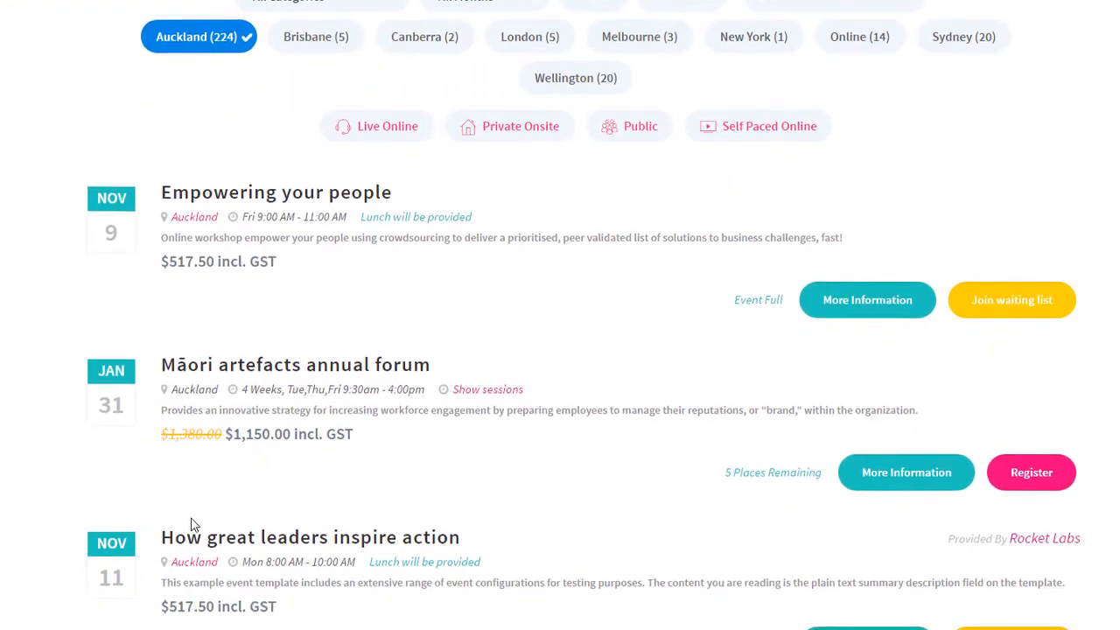
Step: Bring up the How great leaders inspire action event page and its date cards
click(309, 536)
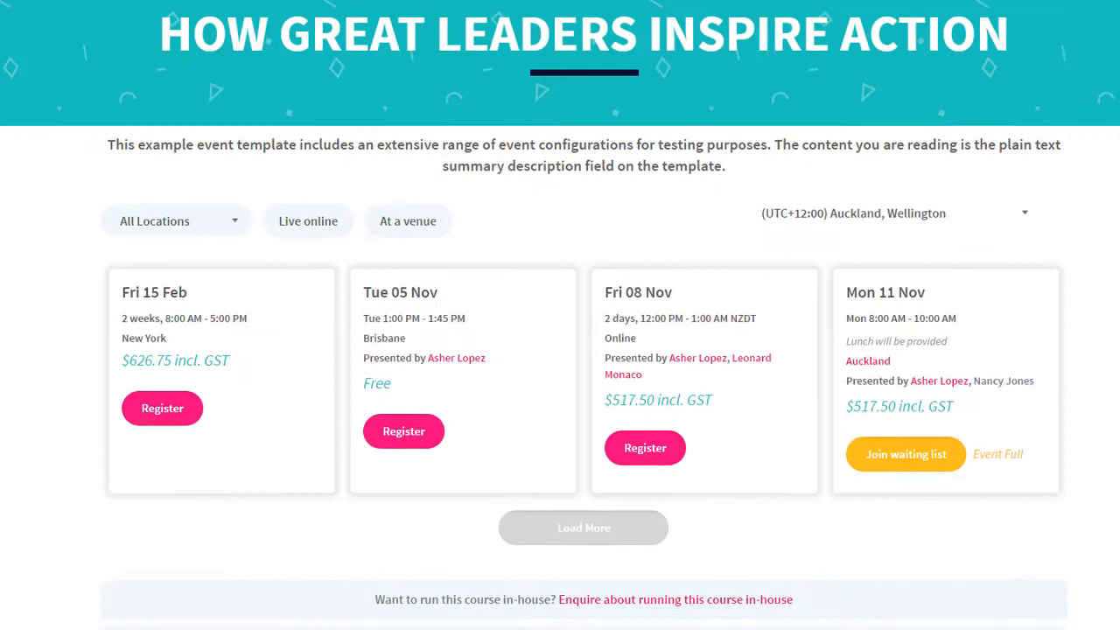
scroll(down, 3)
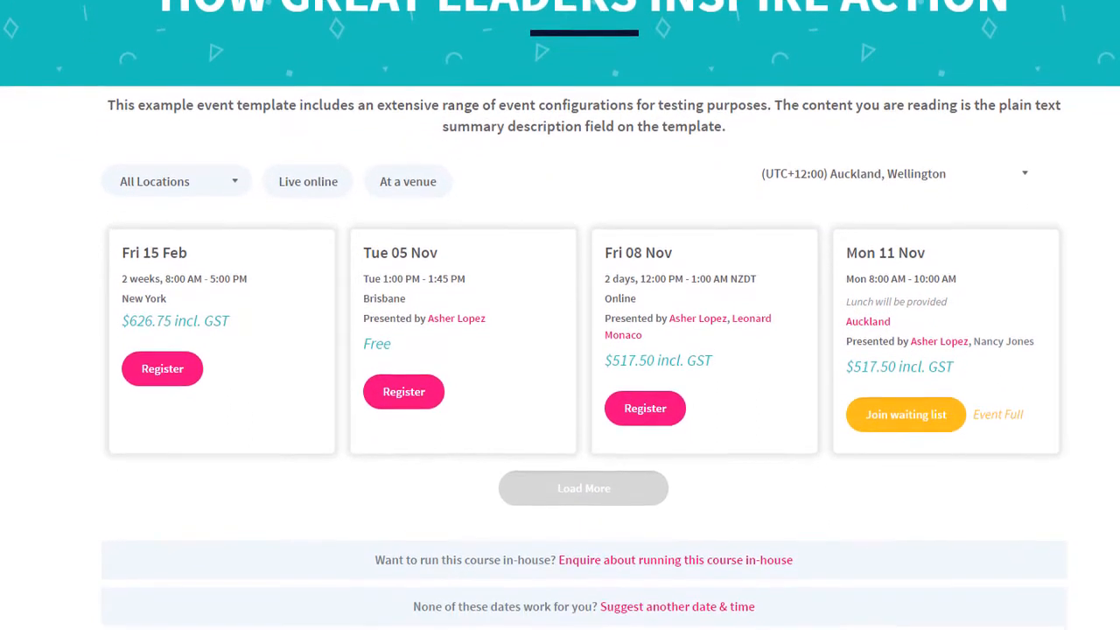
scroll(down, 3)
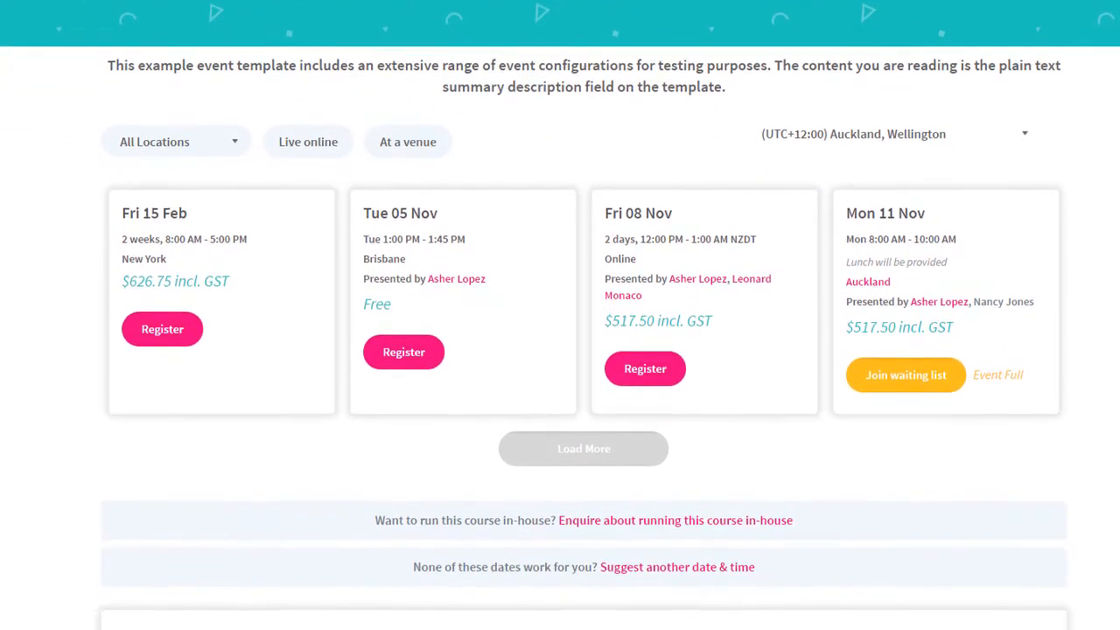
scroll(down, 3)
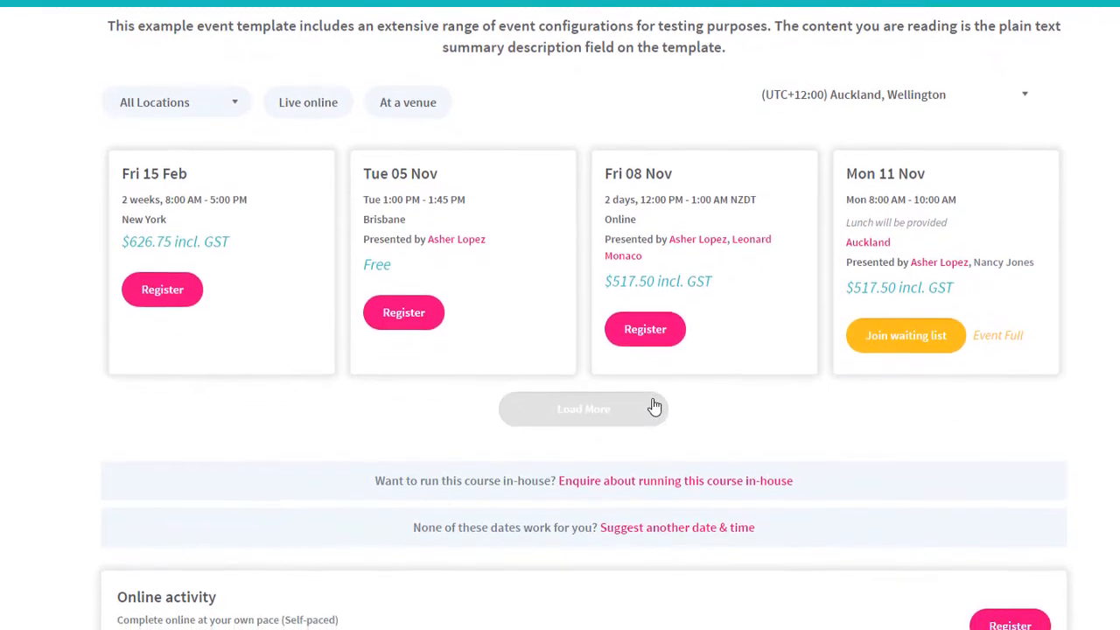
Step: Load more scheduled dates for the event and scroll down to its description
click(583, 409)
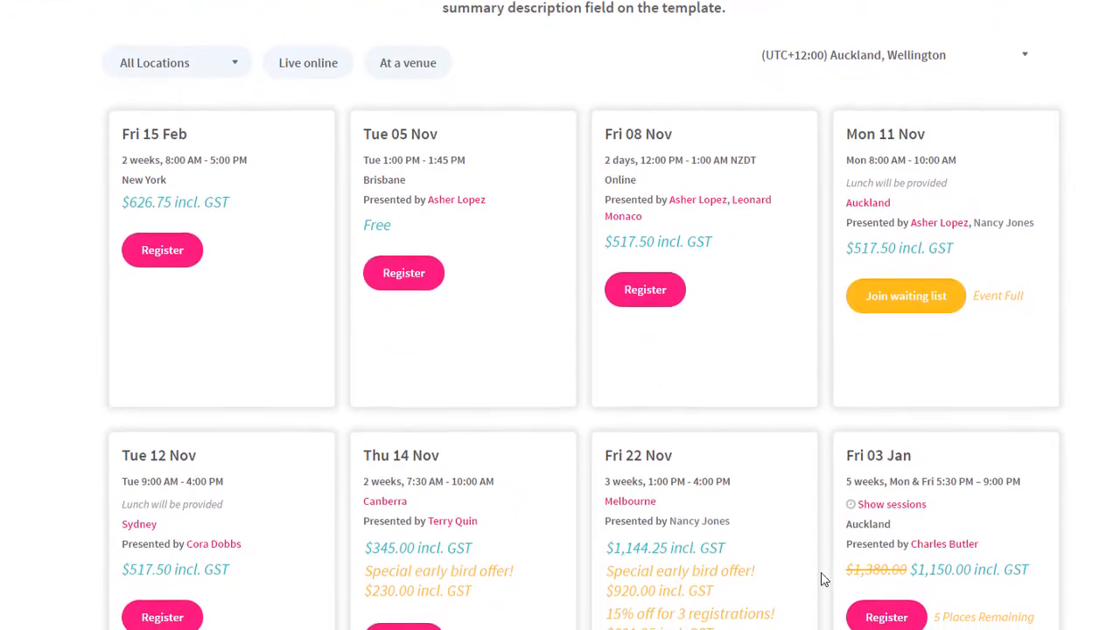
scroll(down, 3)
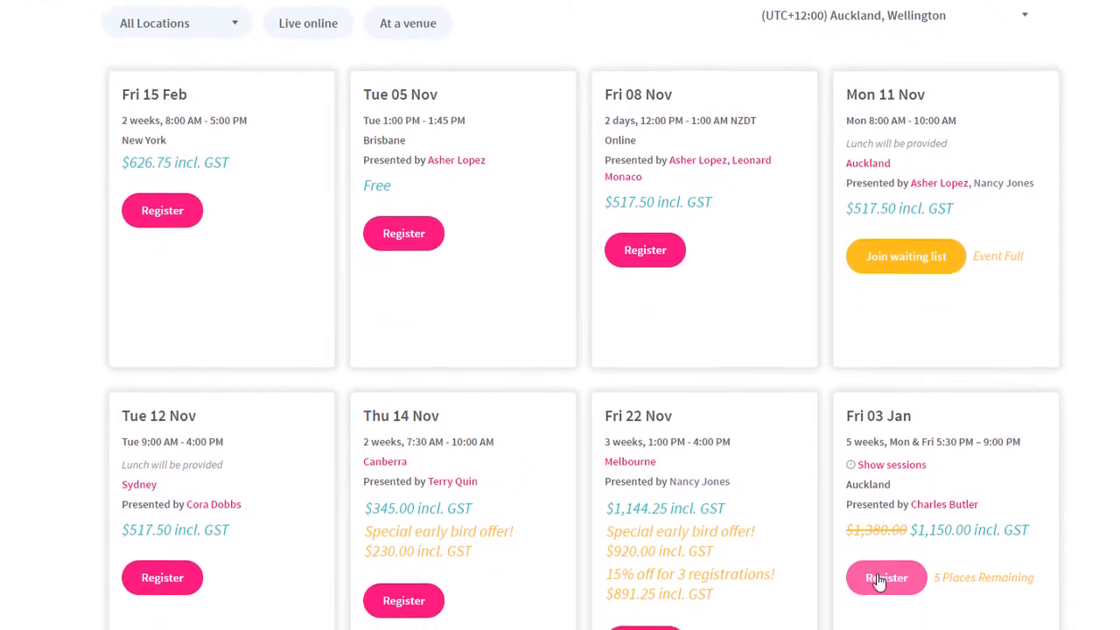
scroll(down, 3)
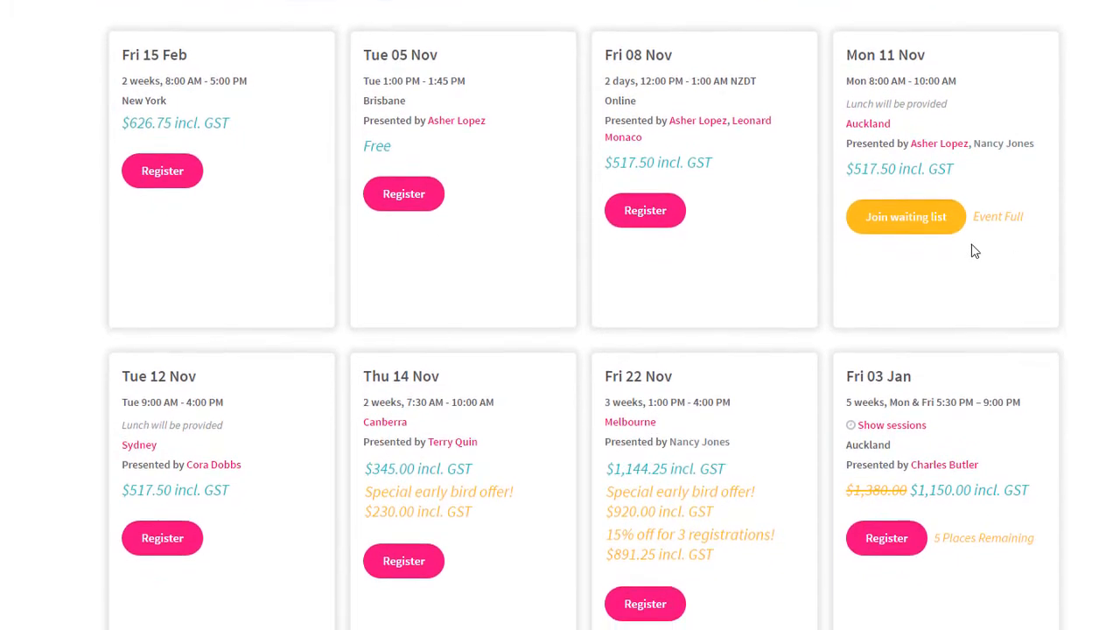
scroll(down, 3)
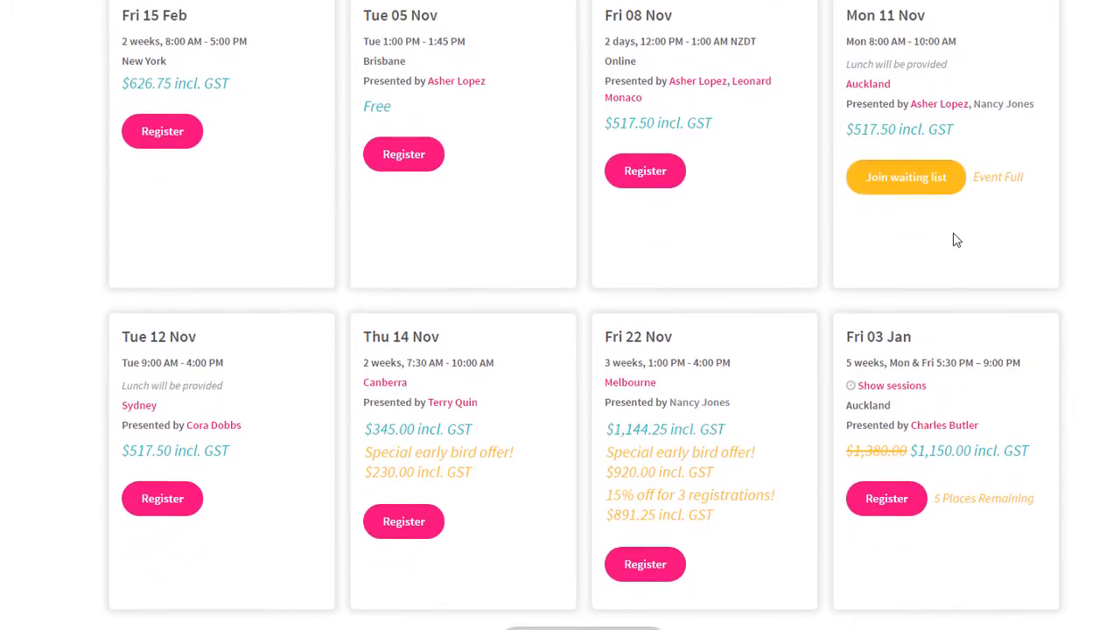
scroll(down, 3)
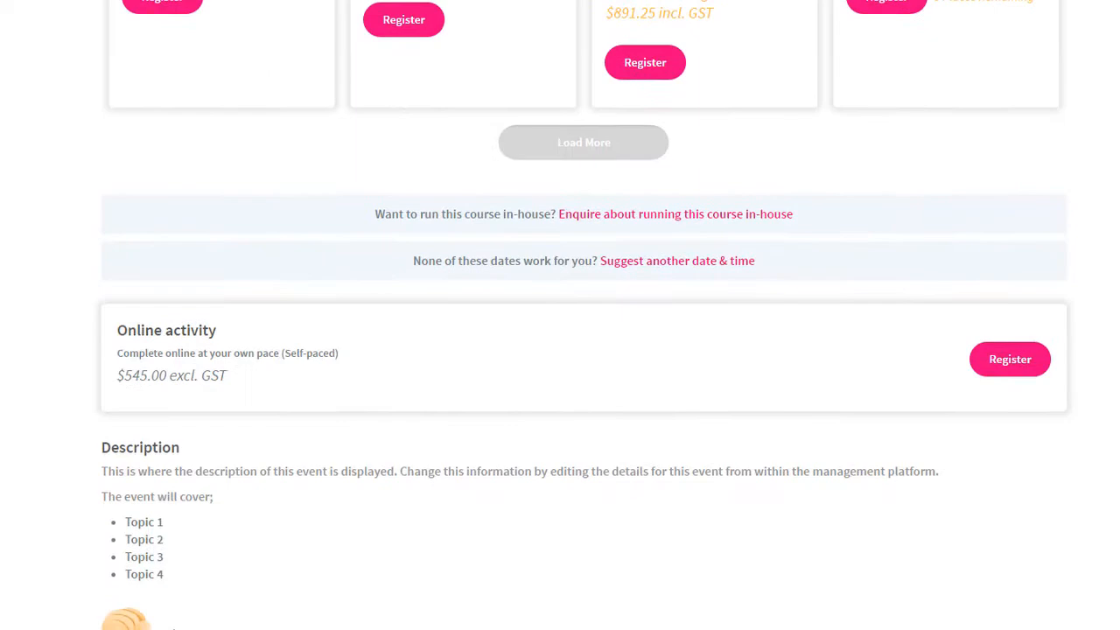
scroll(down, 3)
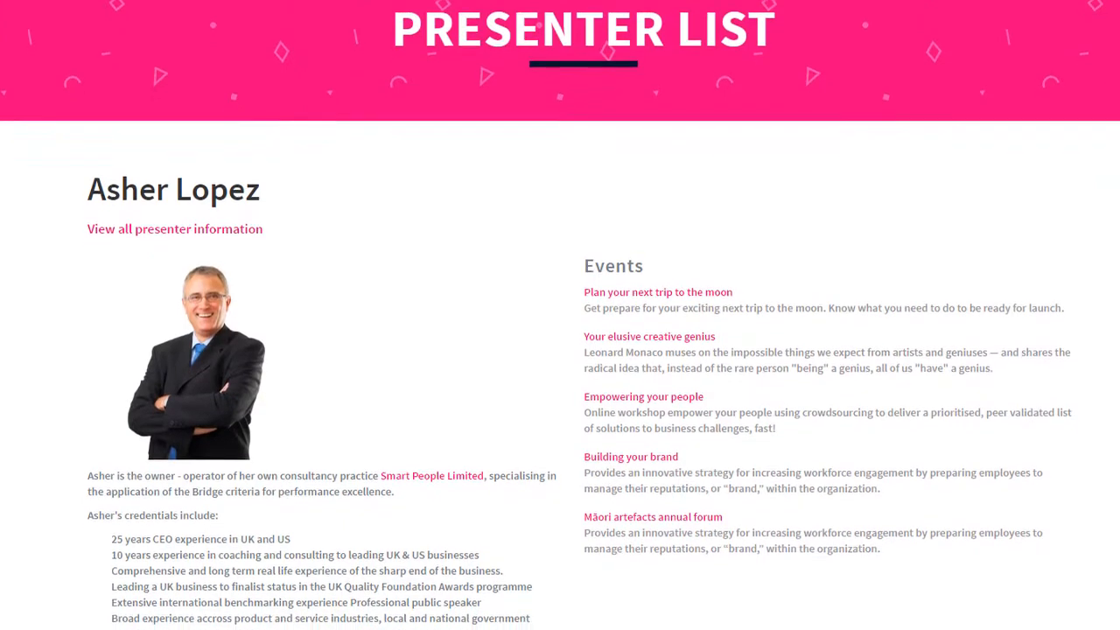
scroll(down, 3)
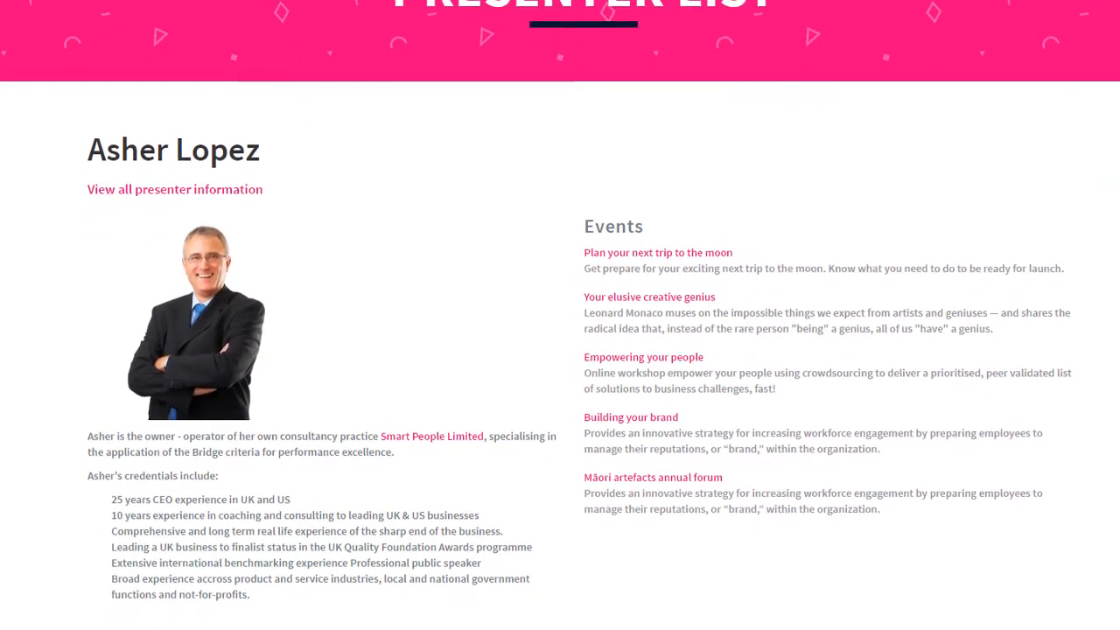
scroll(down, 3)
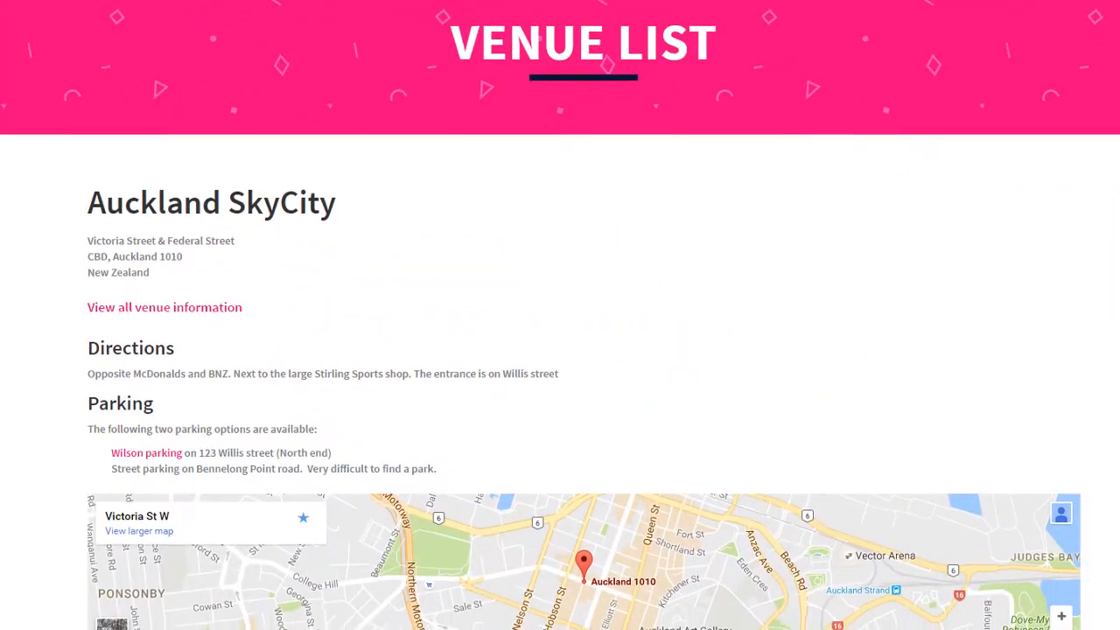
Step: Scroll the Auckland SkyCity venue page down through directions and parking to the map
scroll(down, 3)
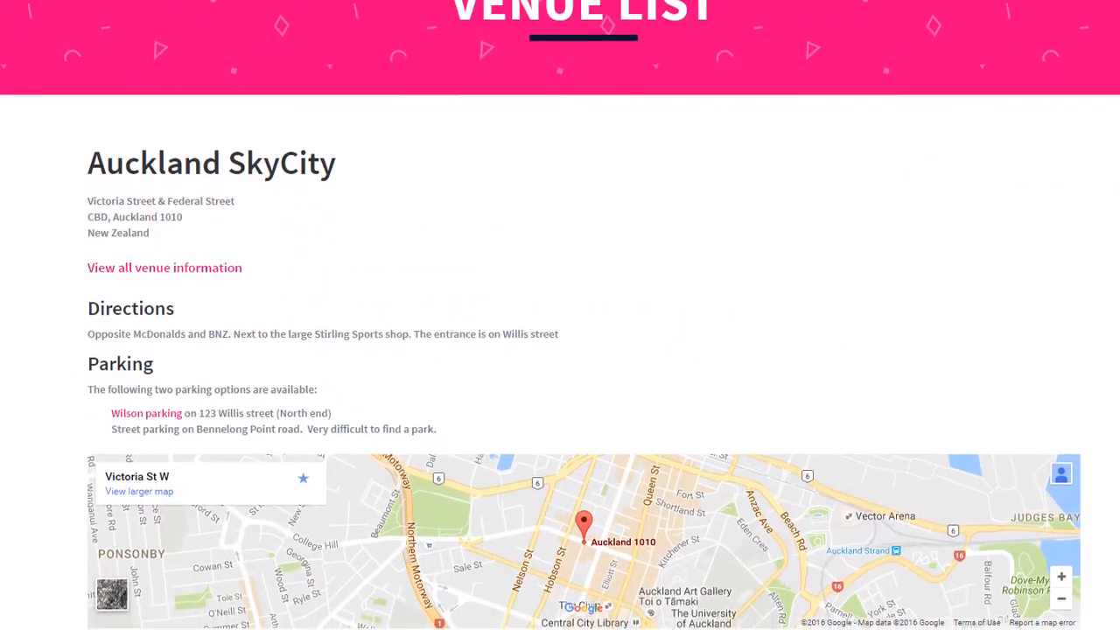
scroll(down, 3)
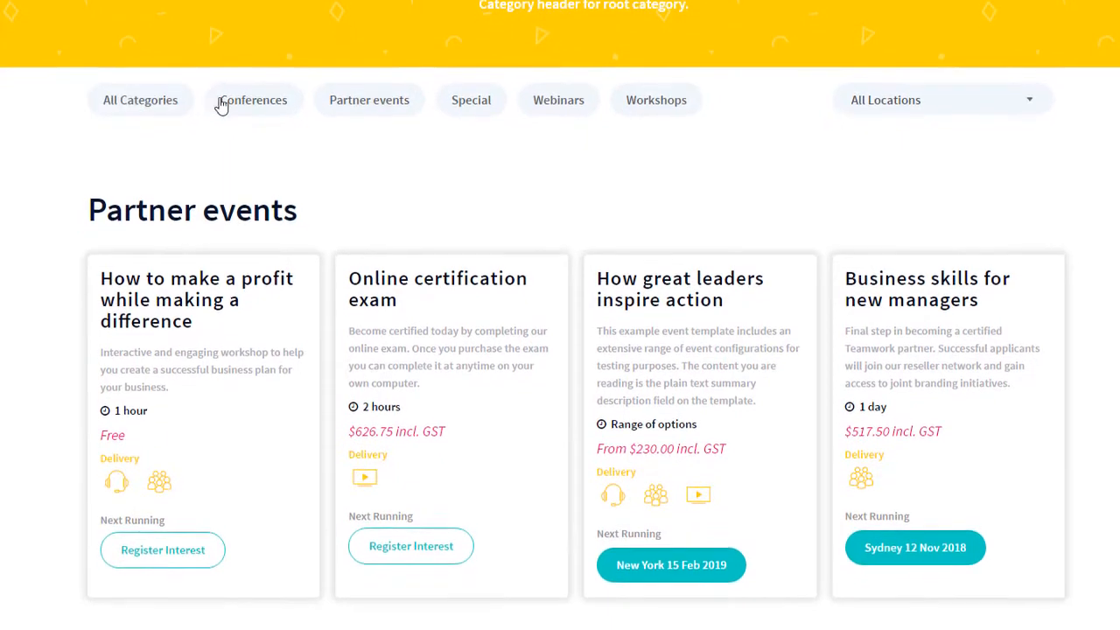
scroll(down, 3)
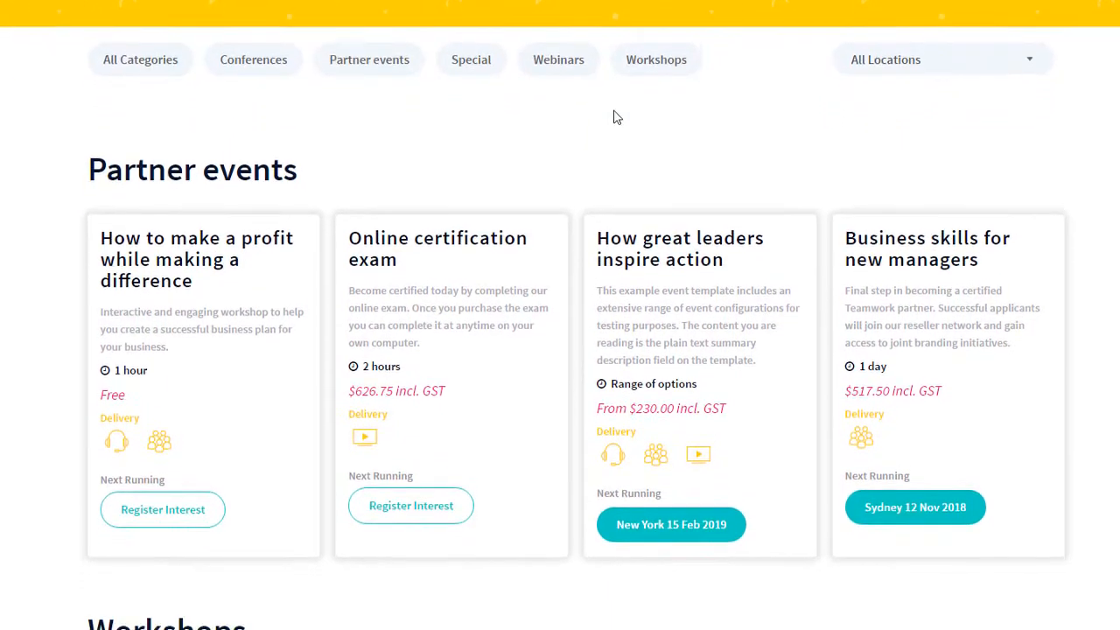
scroll(down, 3)
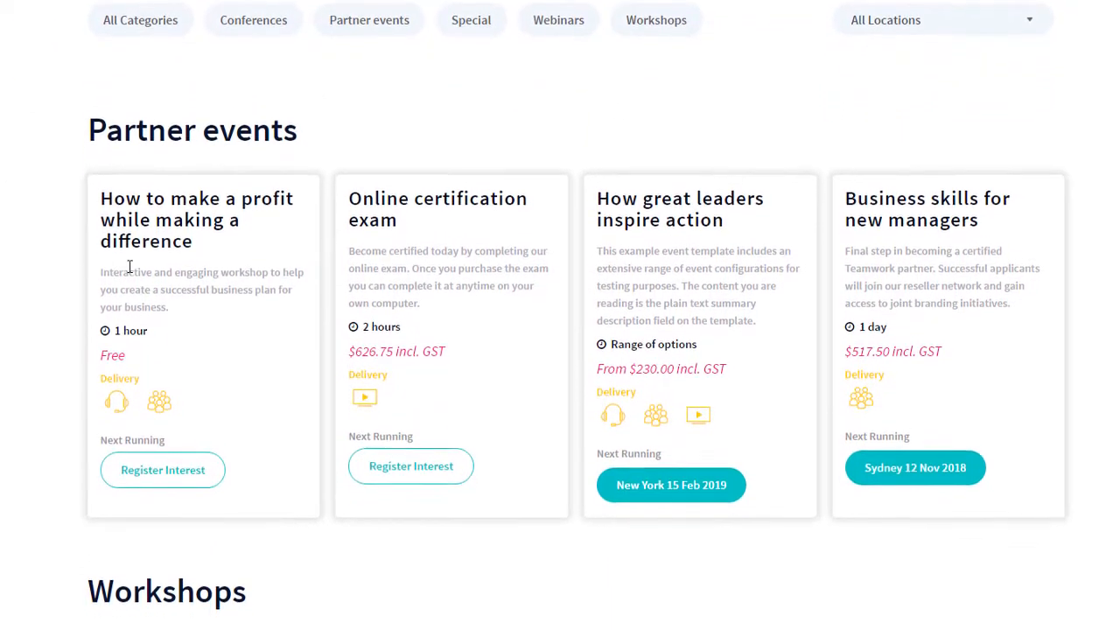
scroll(down, 3)
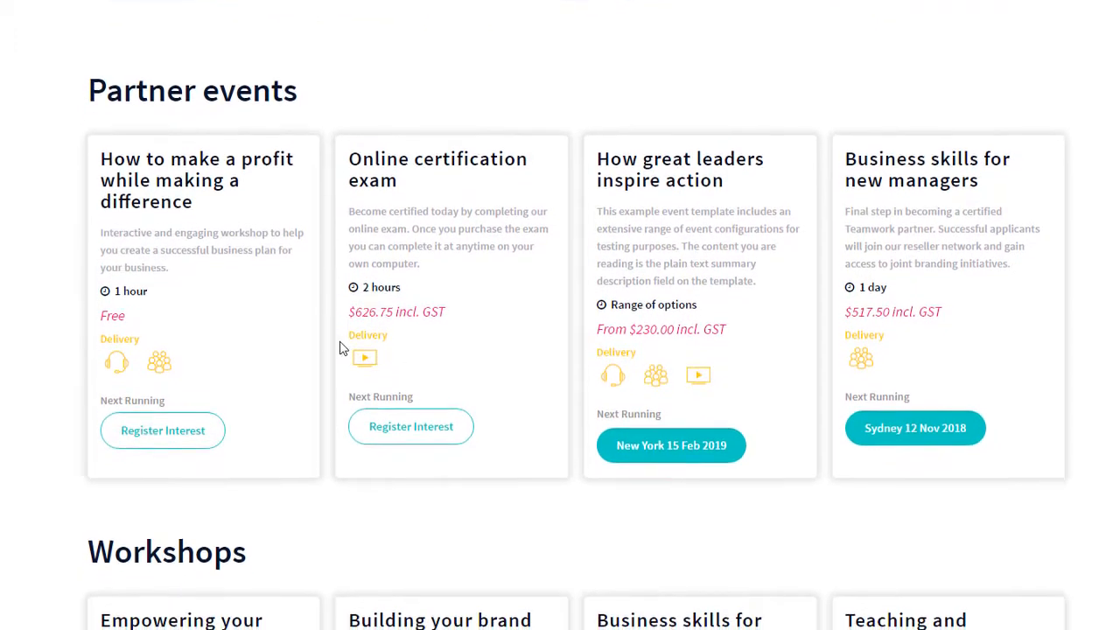
scroll(down, 3)
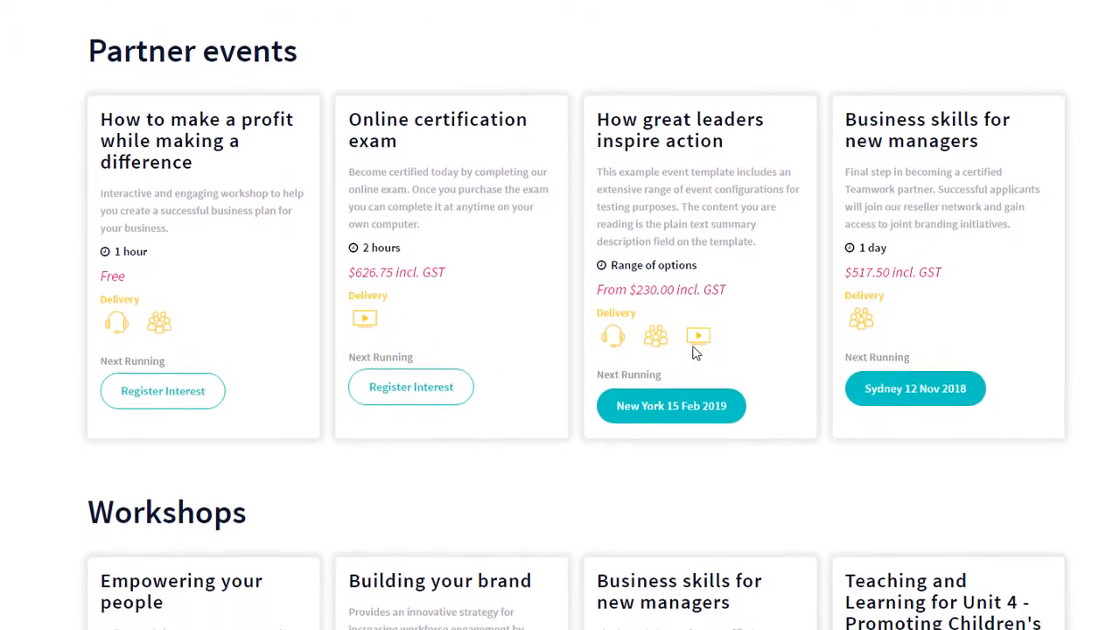
scroll(down, 3)
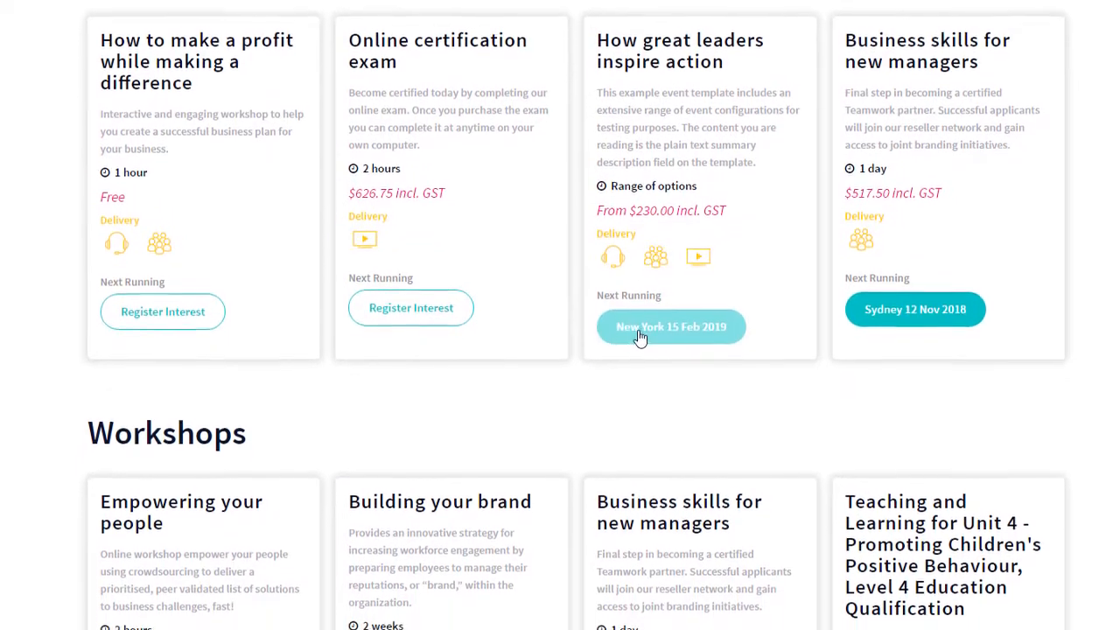
scroll(down, 3)
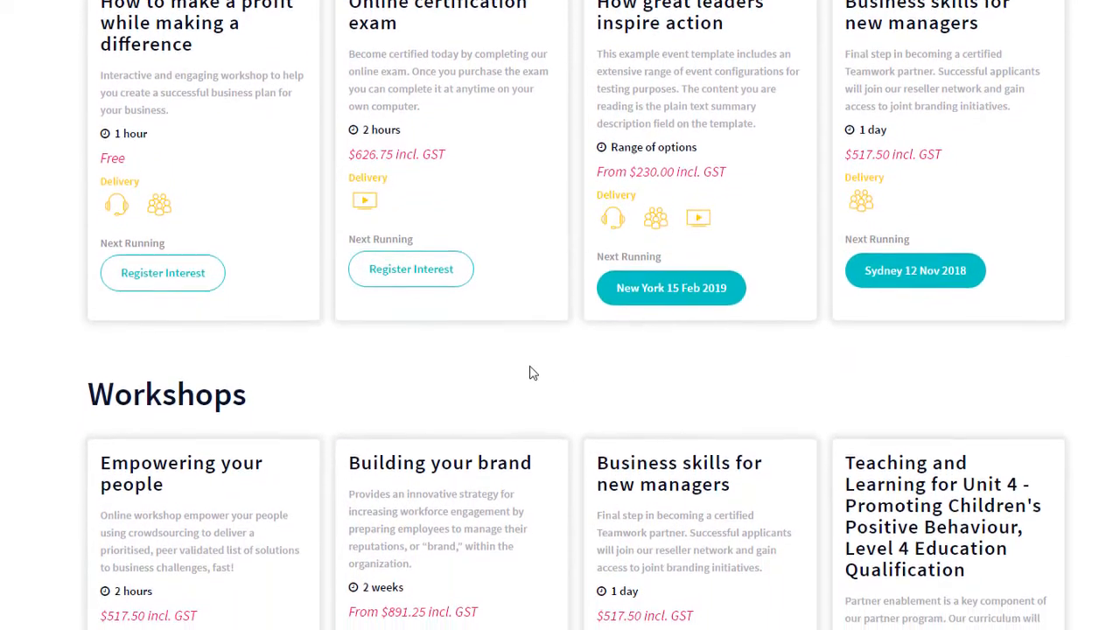
scroll(down, 3)
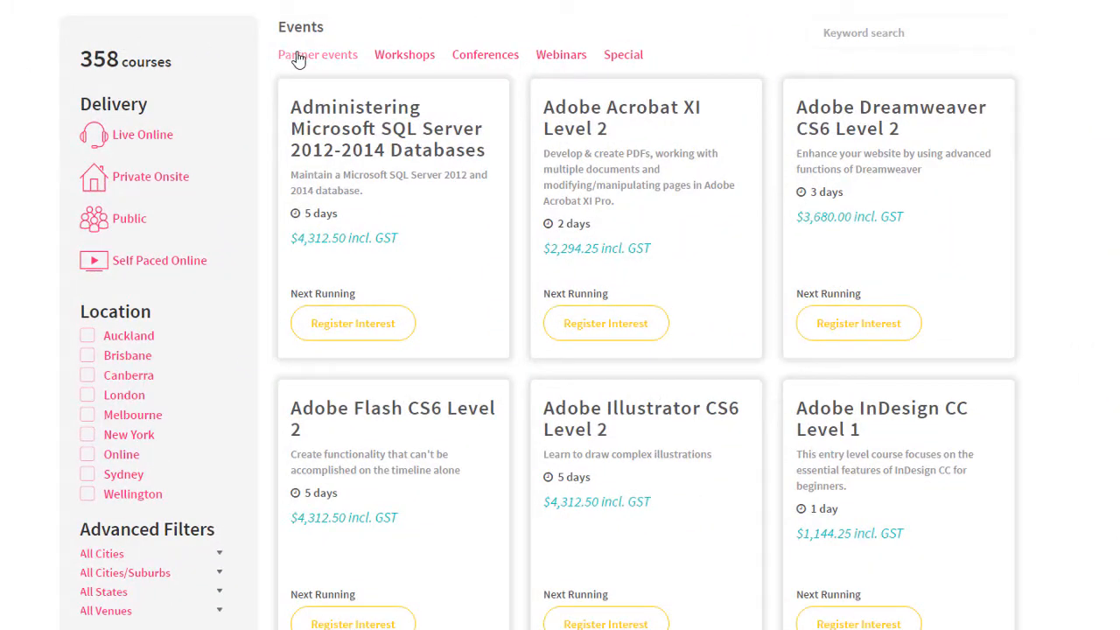
Step: Filter the course index to Partner events with Public delivery, leaving 14 courses
click(317, 54)
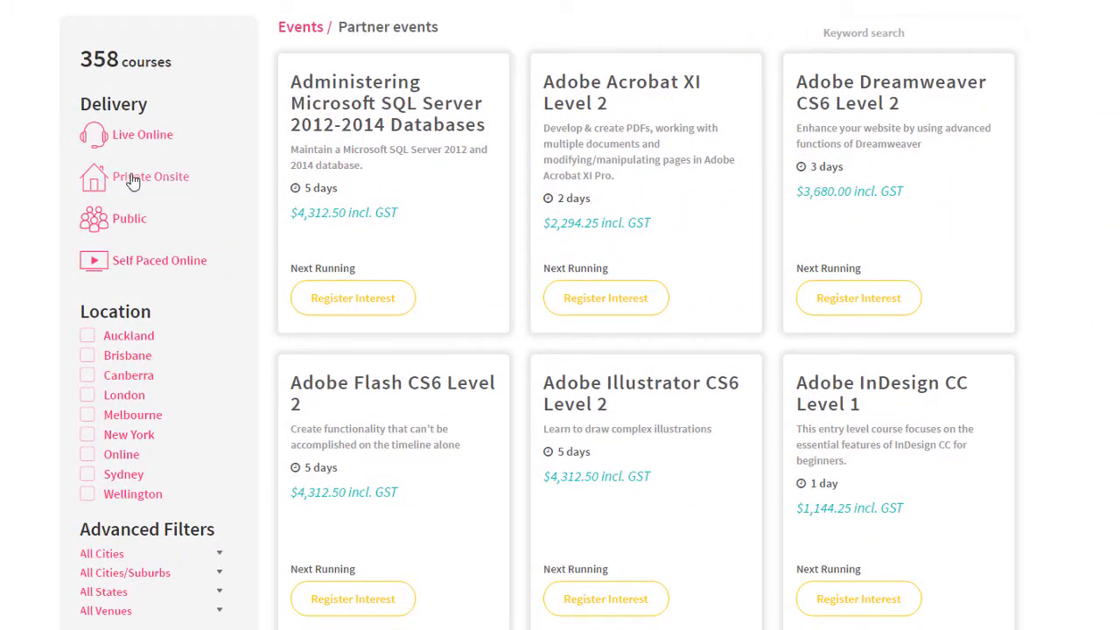
click(130, 217)
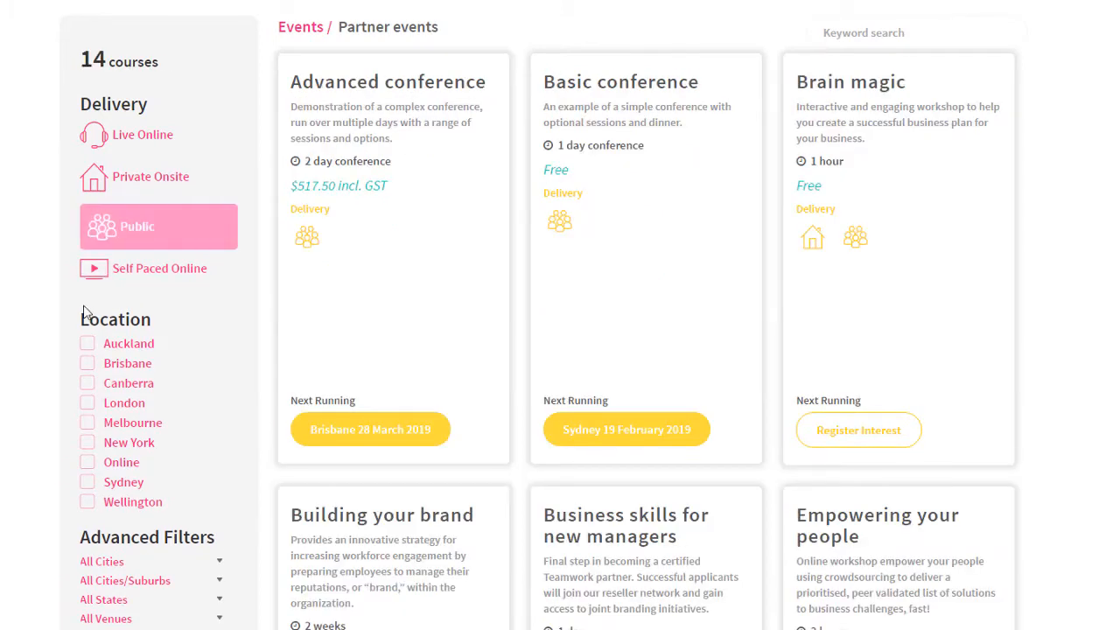
click(87, 343)
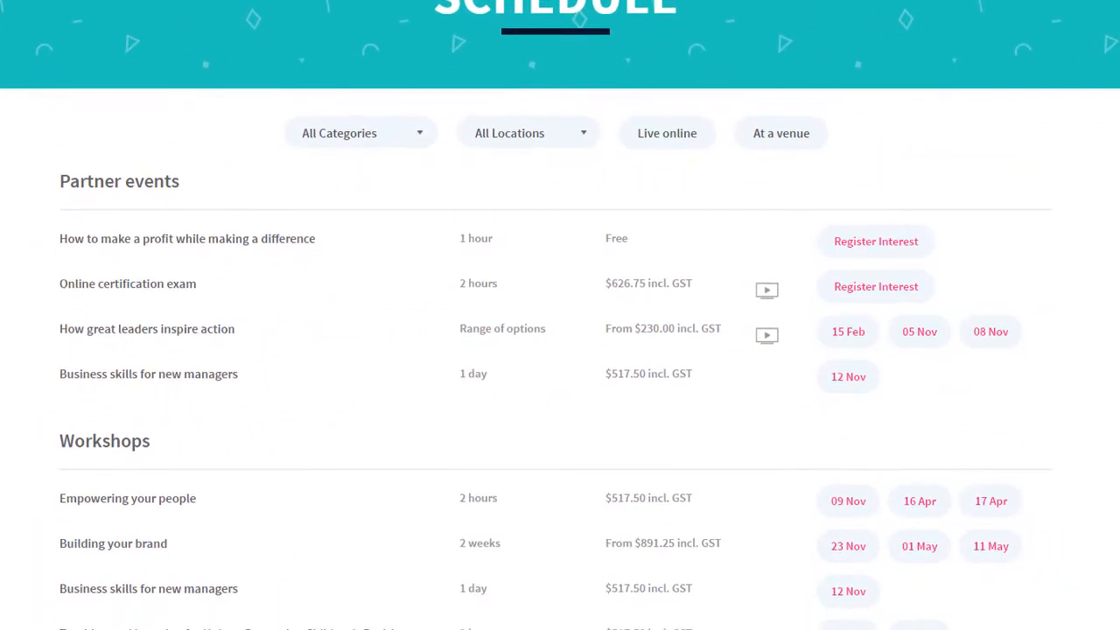
Step: Scroll through the Schedule's Partner events and Workshops rows with prices and dates
scroll(down, 3)
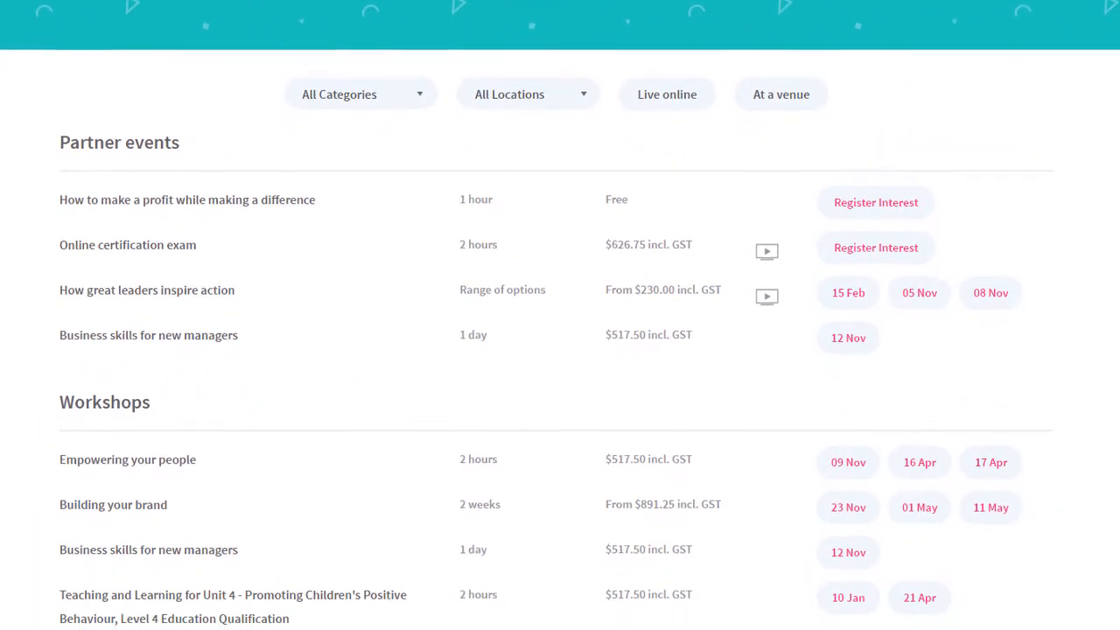
scroll(down, 3)
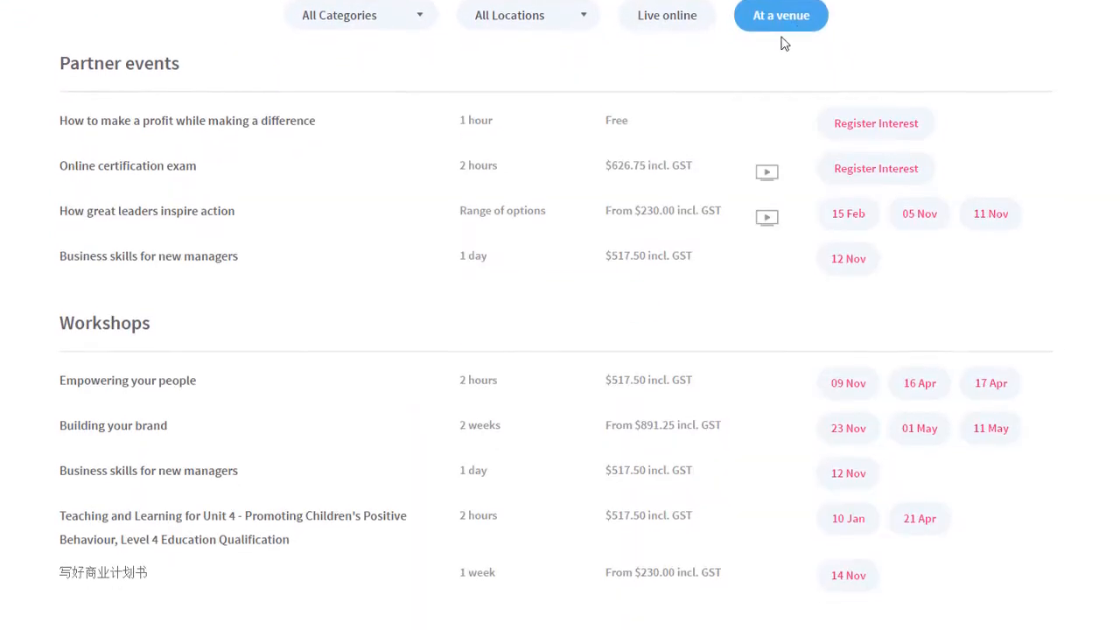
scroll(down, 3)
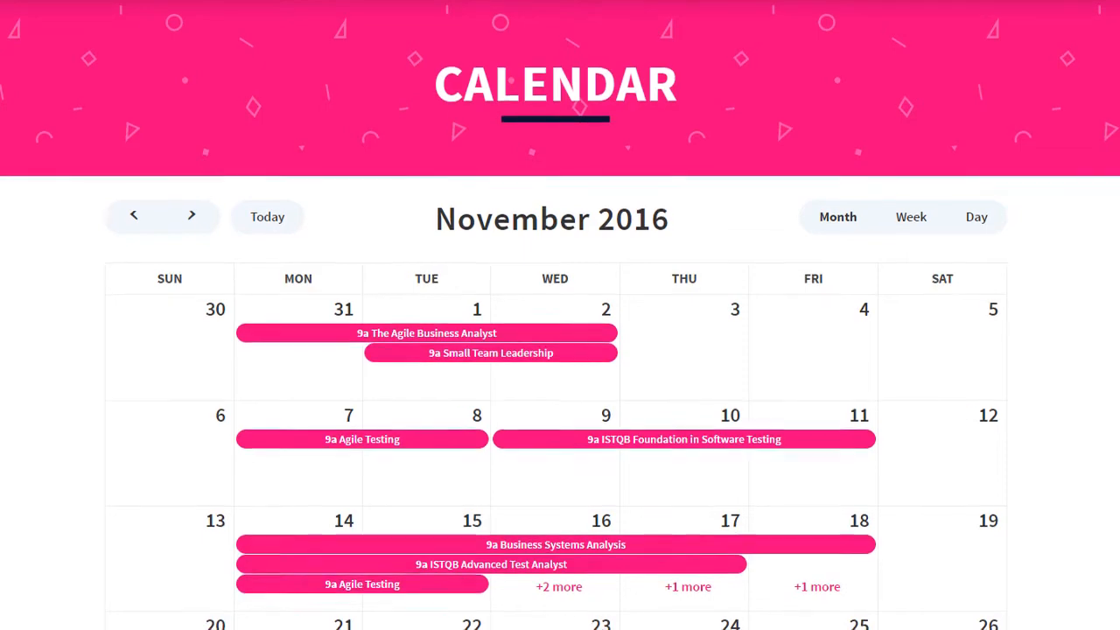
Step: Scroll through the November 2016 month calendar, then select near the Month/Week/Day switcher
scroll(down, 3)
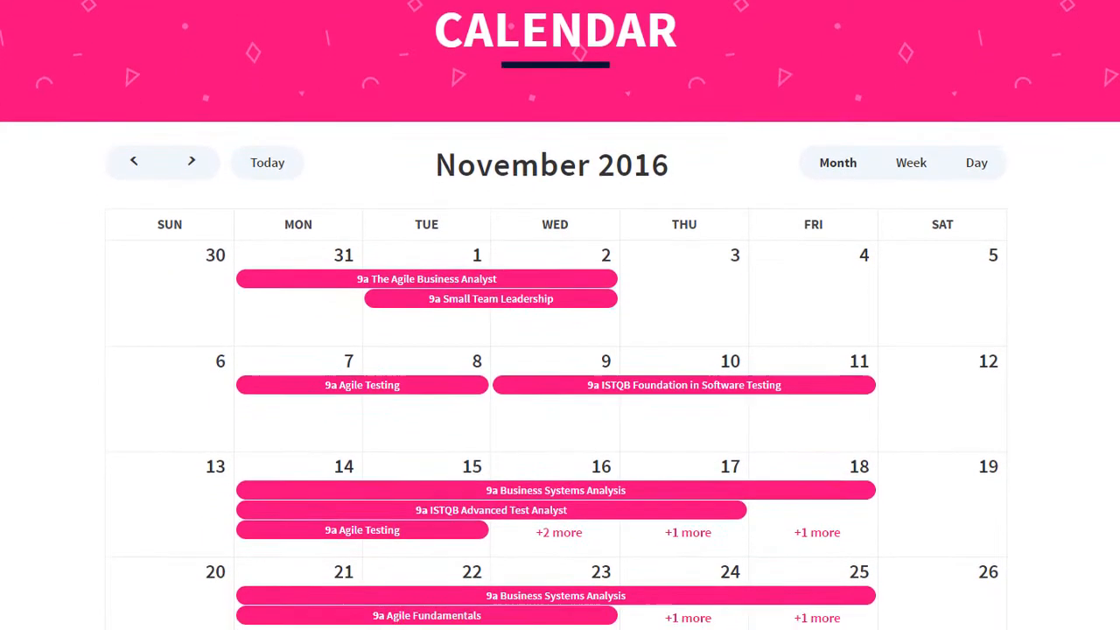
scroll(down, 3)
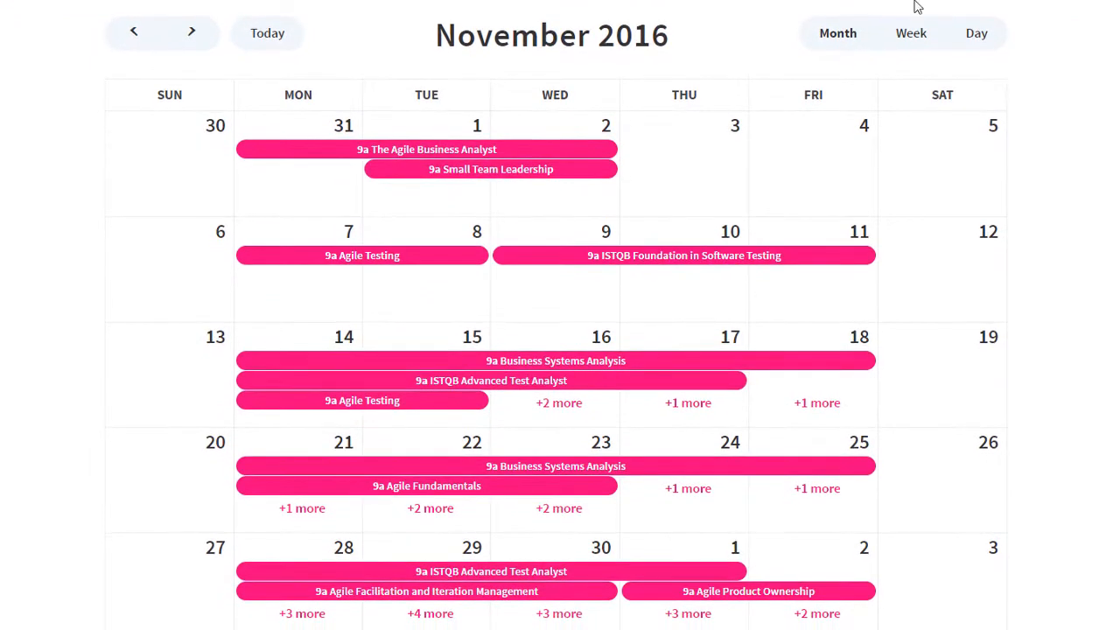
click(910, 33)
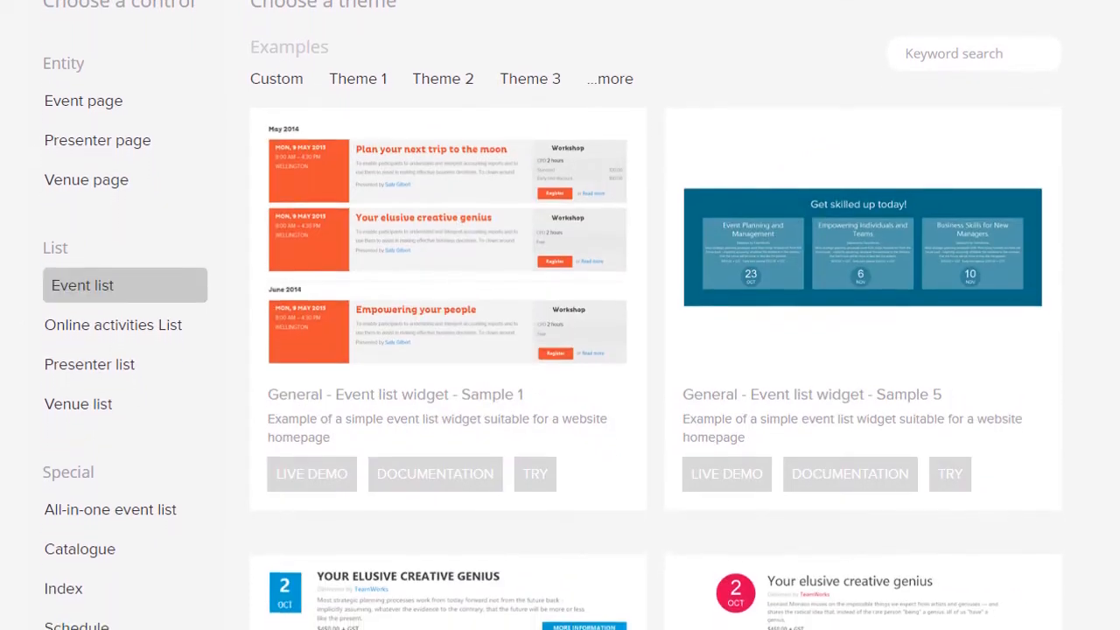
Step: Scroll through the Event list widget samples down to Samples 3 and 2
scroll(down, 3)
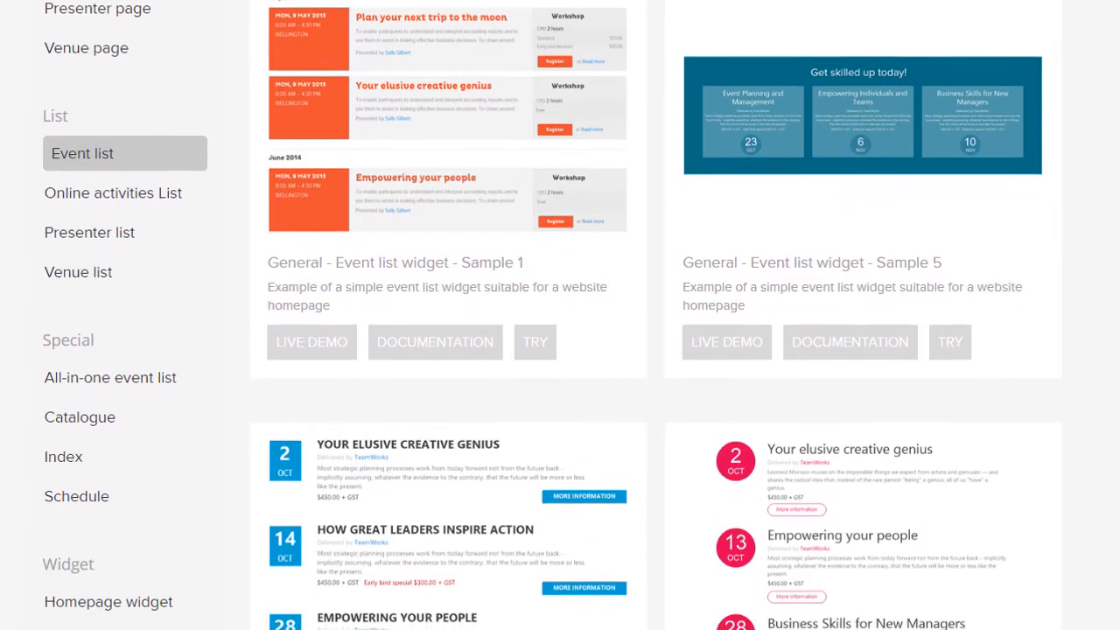
scroll(down, 3)
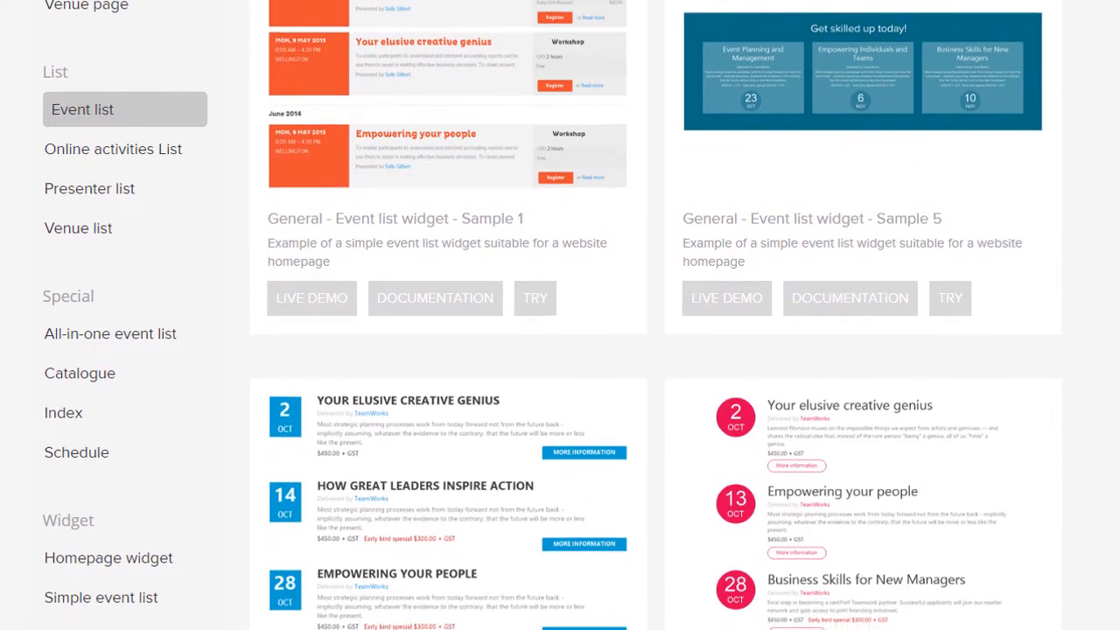
scroll(down, 3)
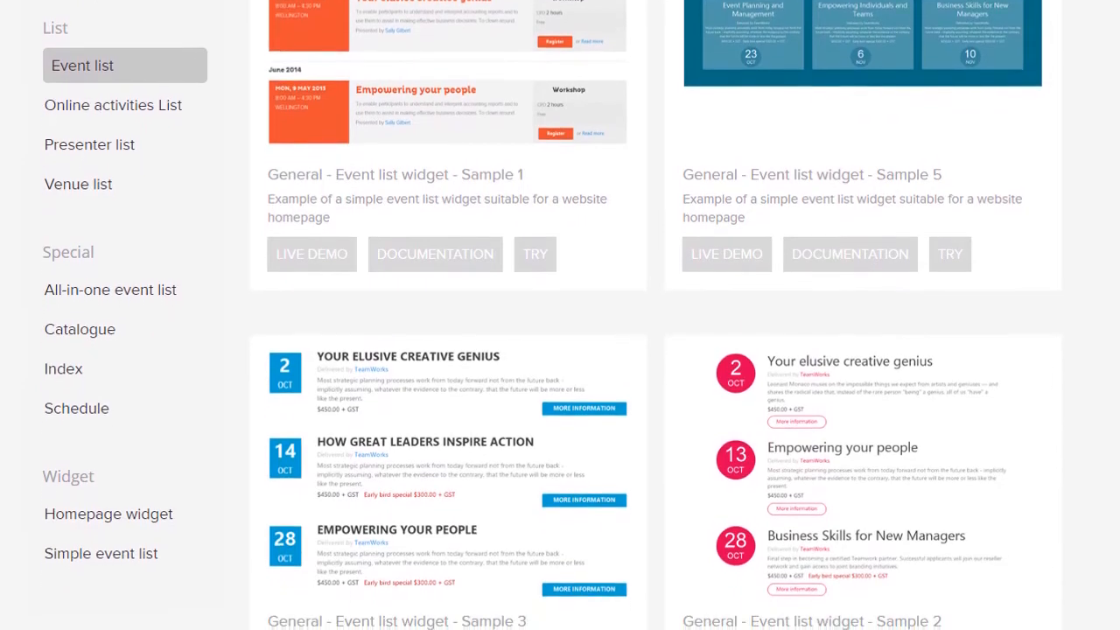
Step: Browse the Homepage widget samples: Feature, Online activities, PD points and Venues
click(109, 515)
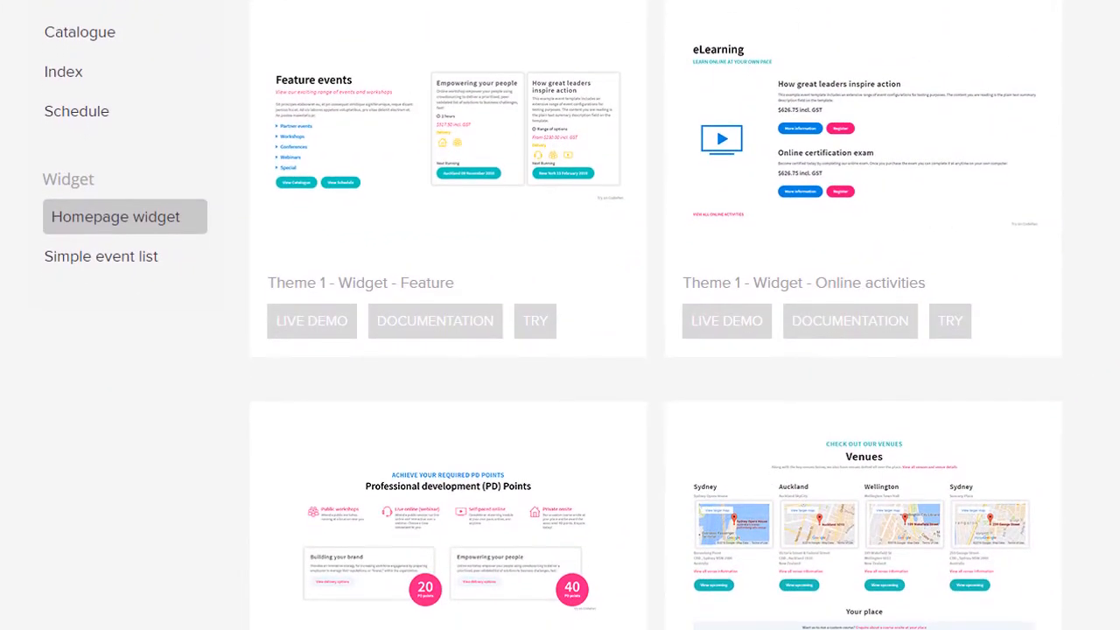
scroll(down, 3)
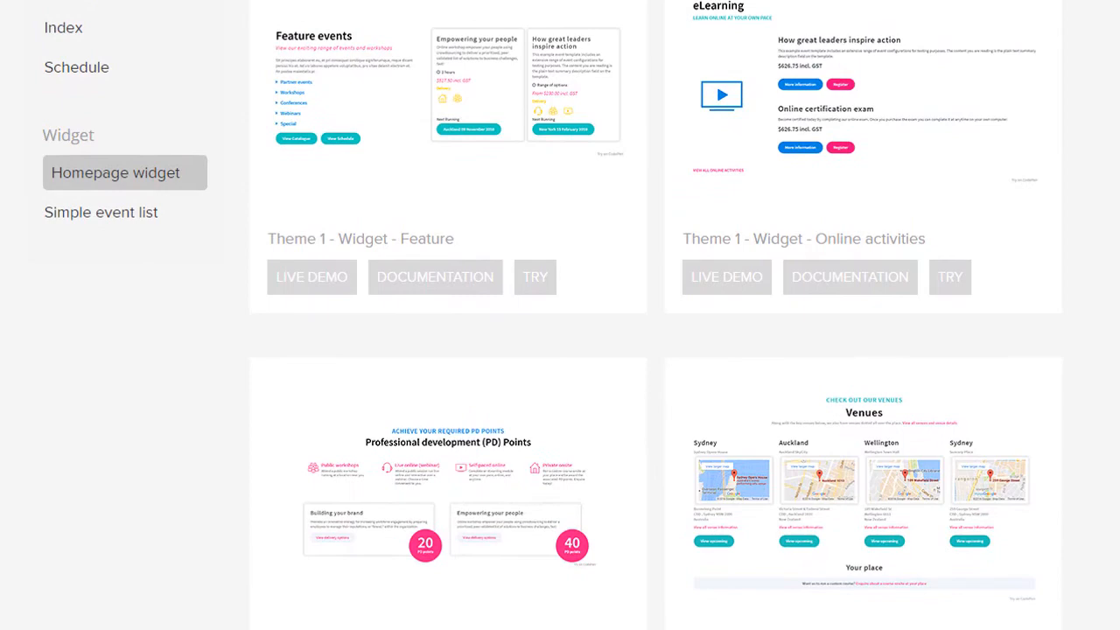
scroll(down, 3)
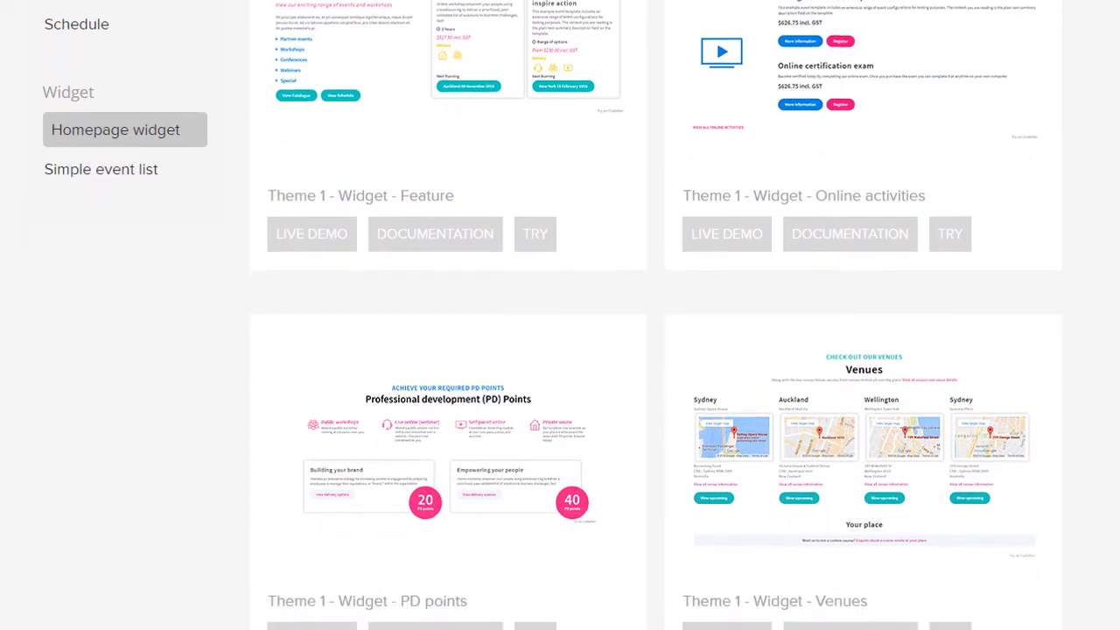
scroll(down, 3)
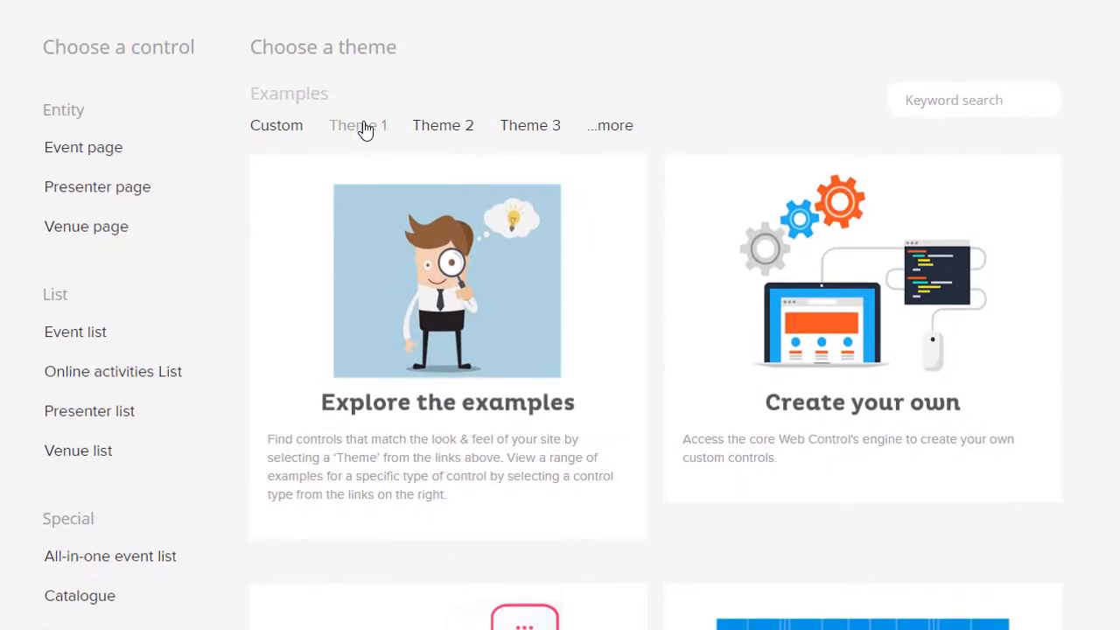
Step: Show all Theme 1 examples and scroll through Index, Venue and Events samples
click(357, 126)
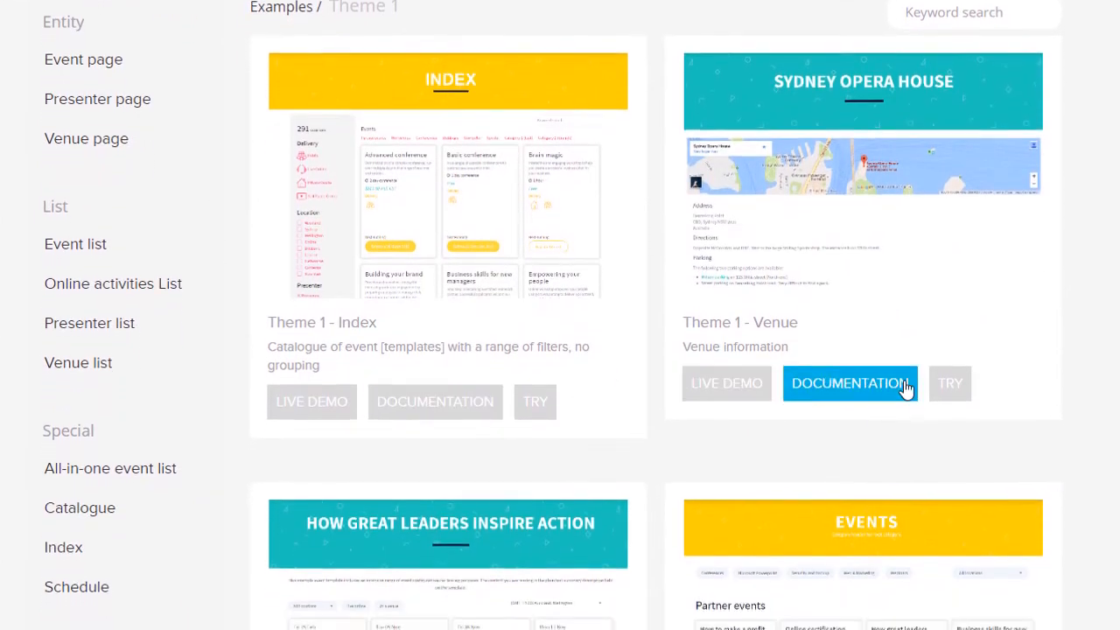
scroll(down, 3)
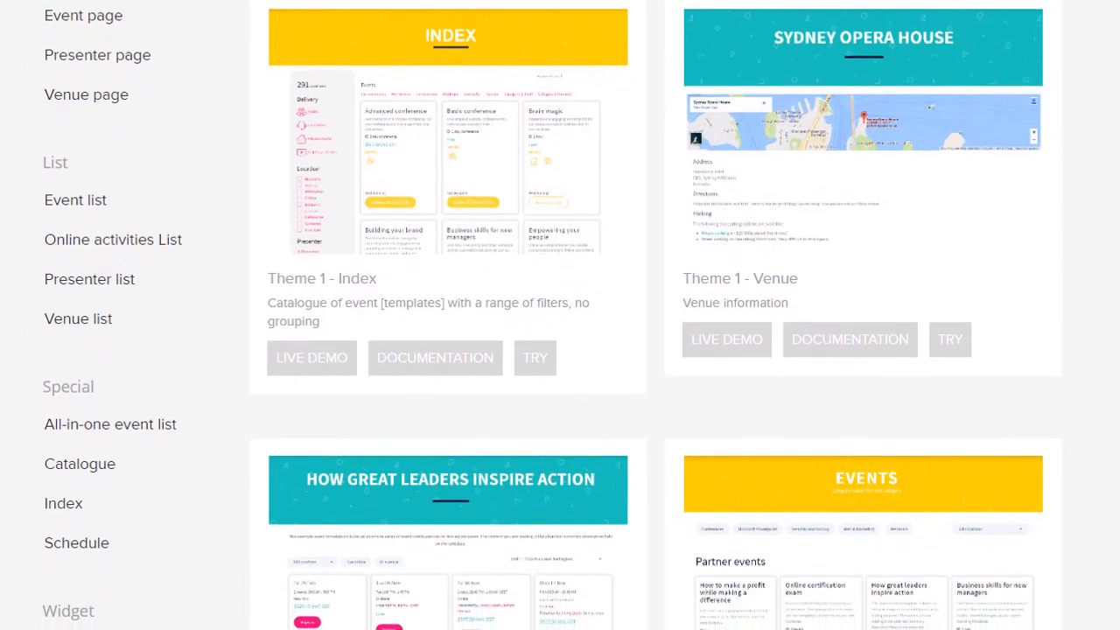
scroll(down, 3)
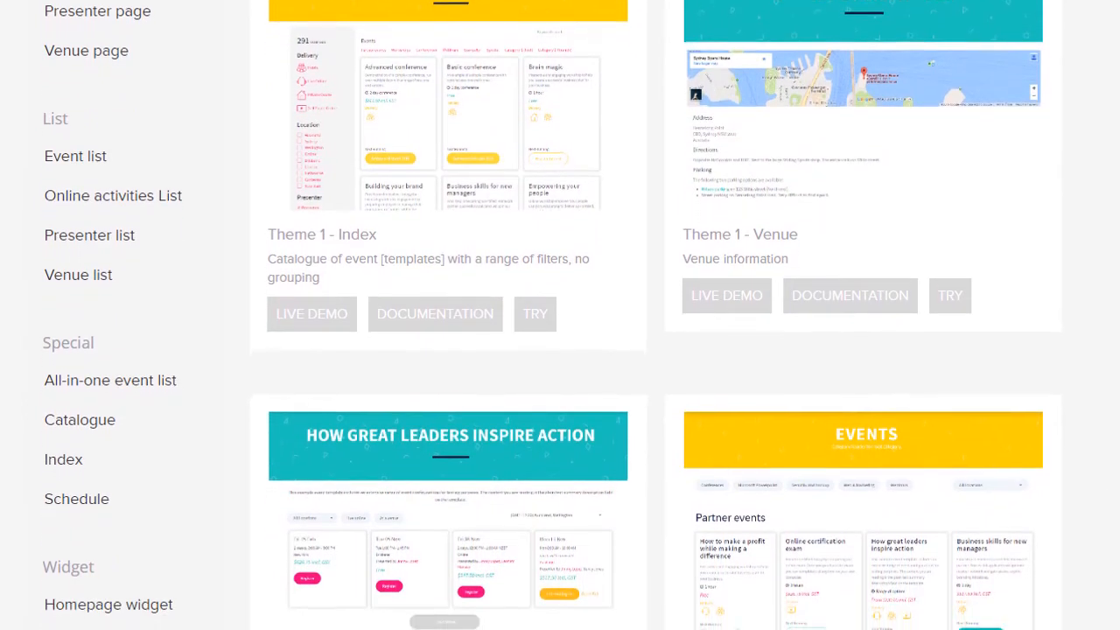
scroll(down, 3)
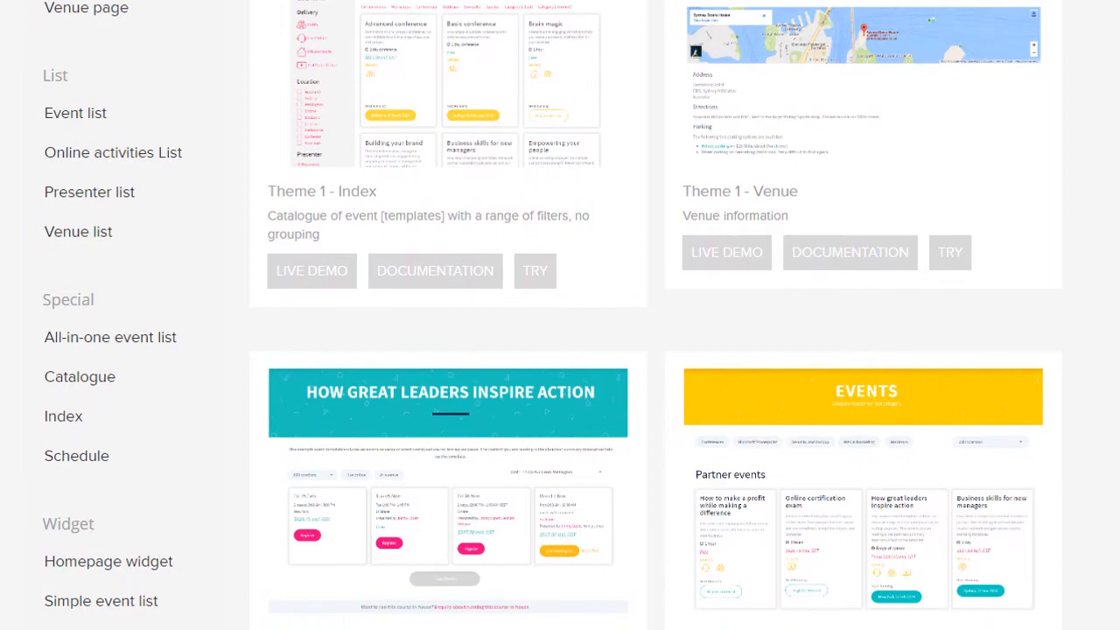
scroll(down, 3)
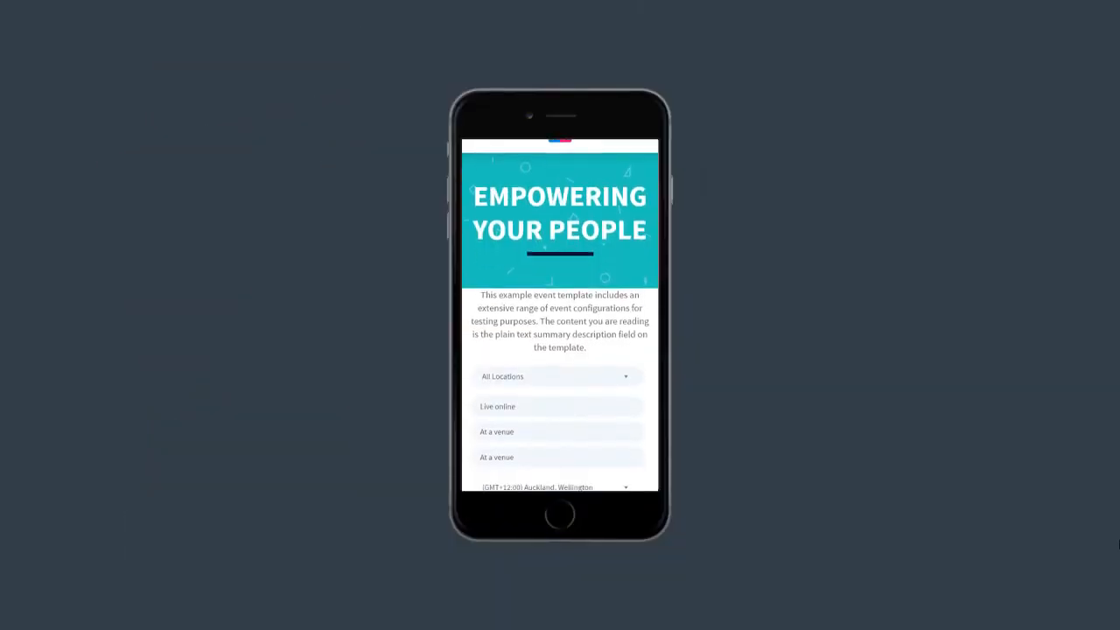
Step: Scroll the mobile Empowering Your People page to sessions, registration and description
scroll(down, 3)
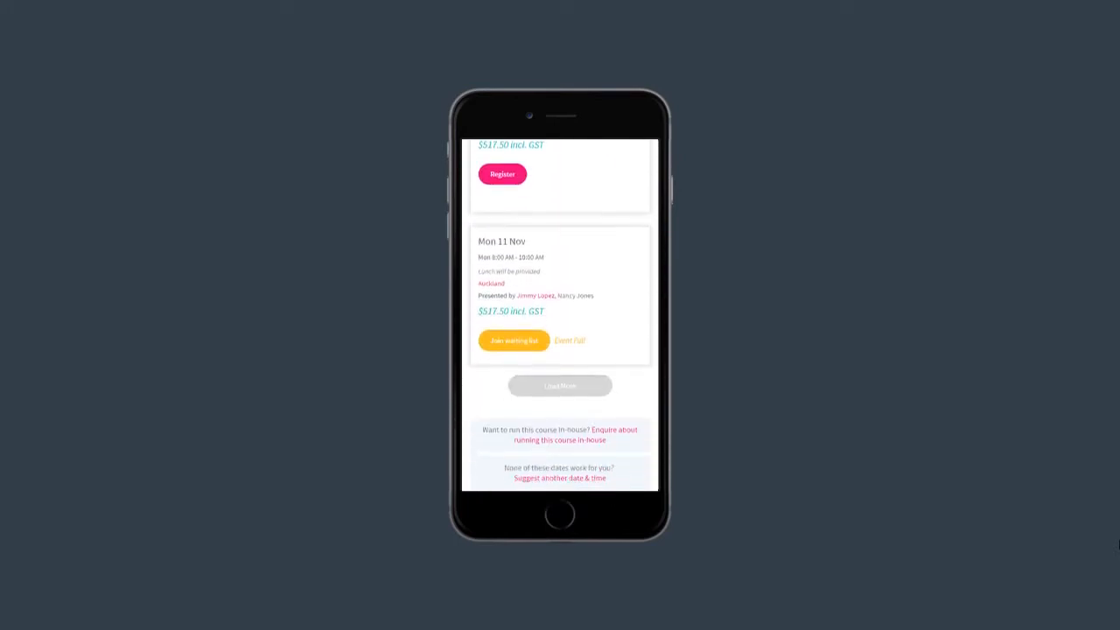
scroll(down, 3)
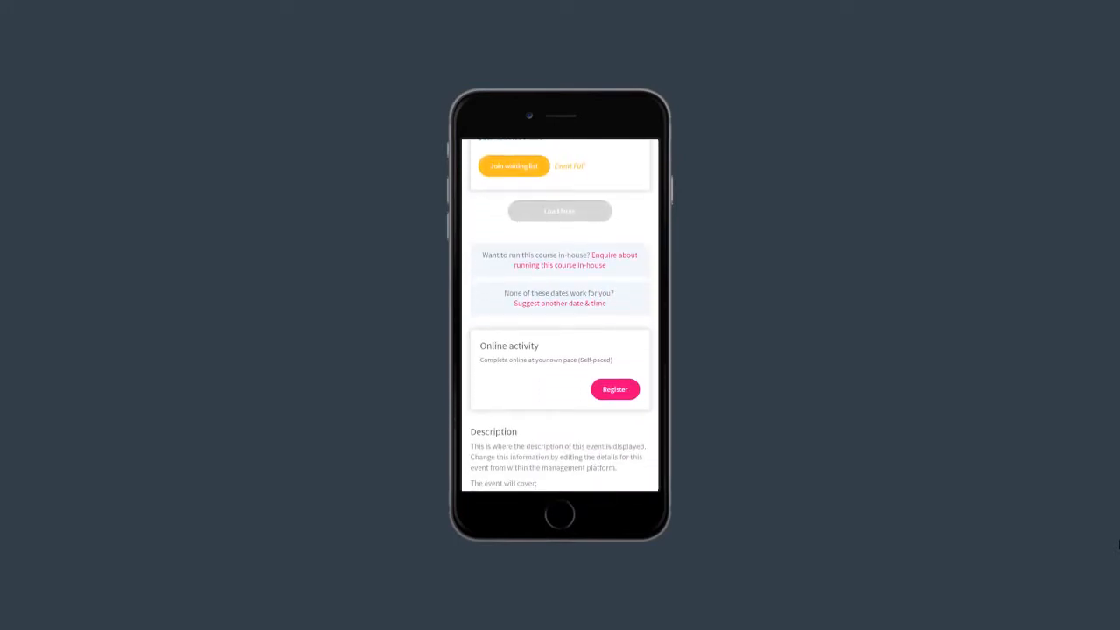